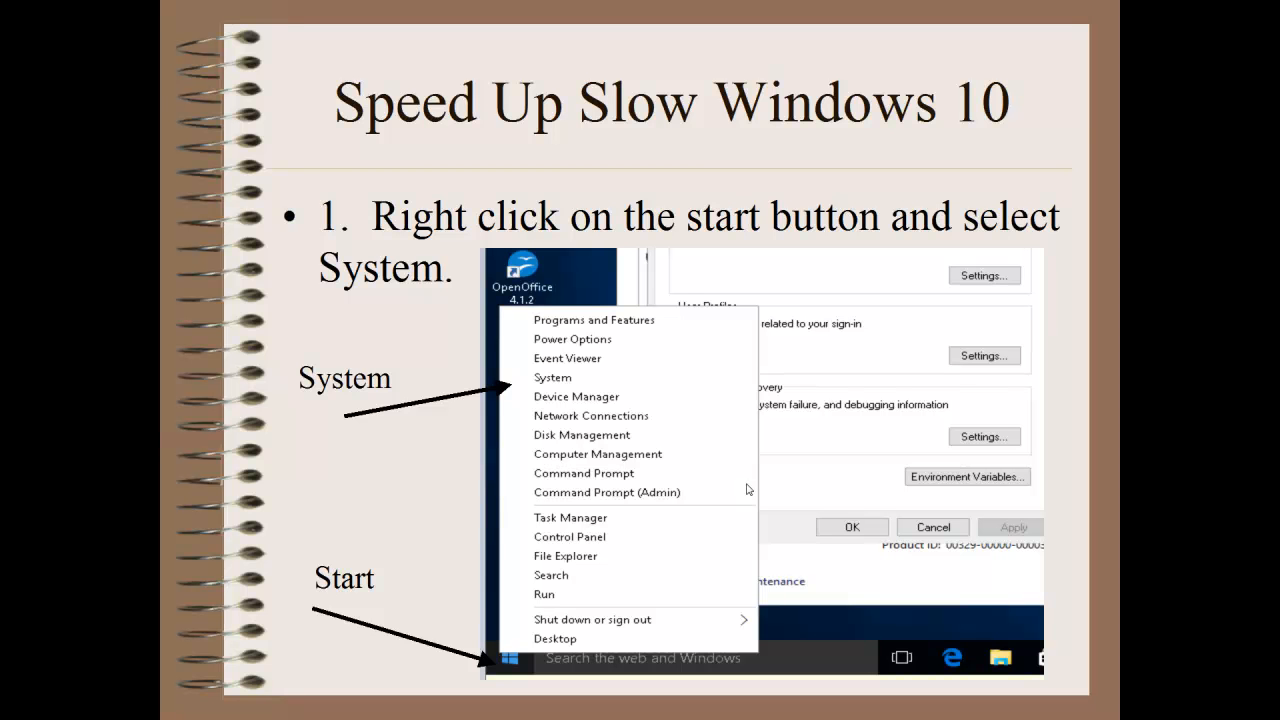
mouse_move(750, 488)
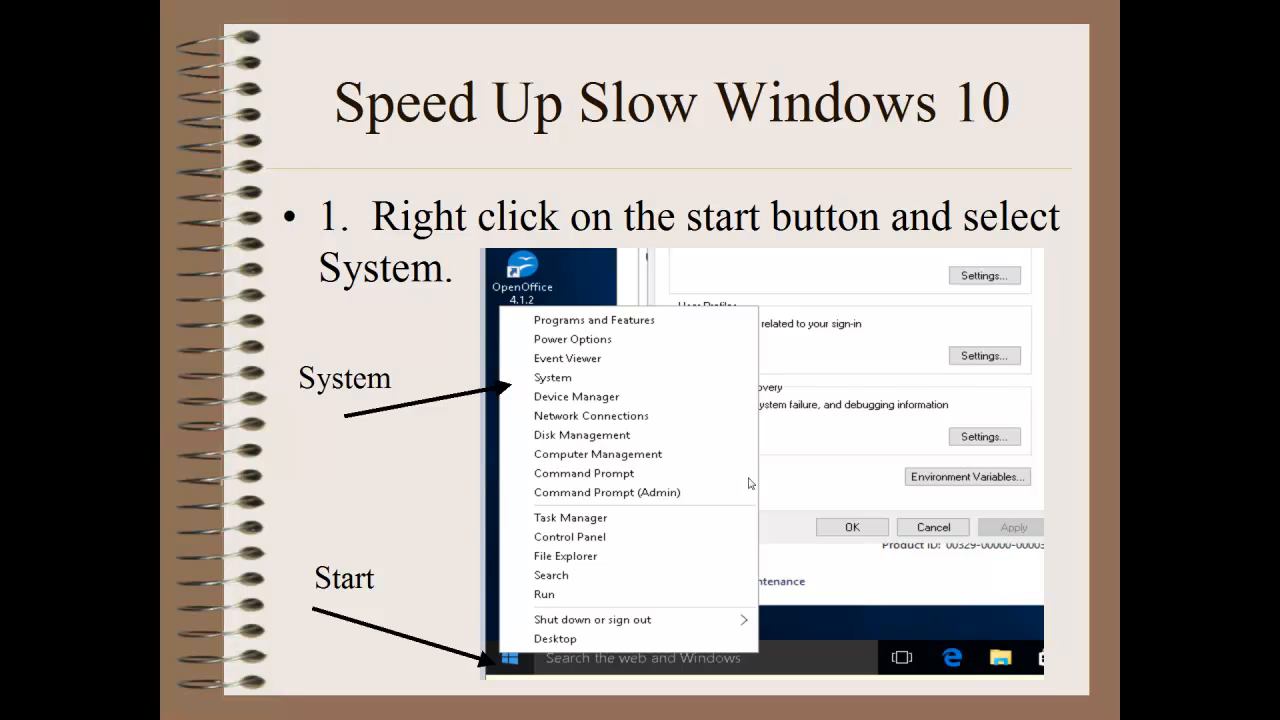
mouse_move(652, 396)
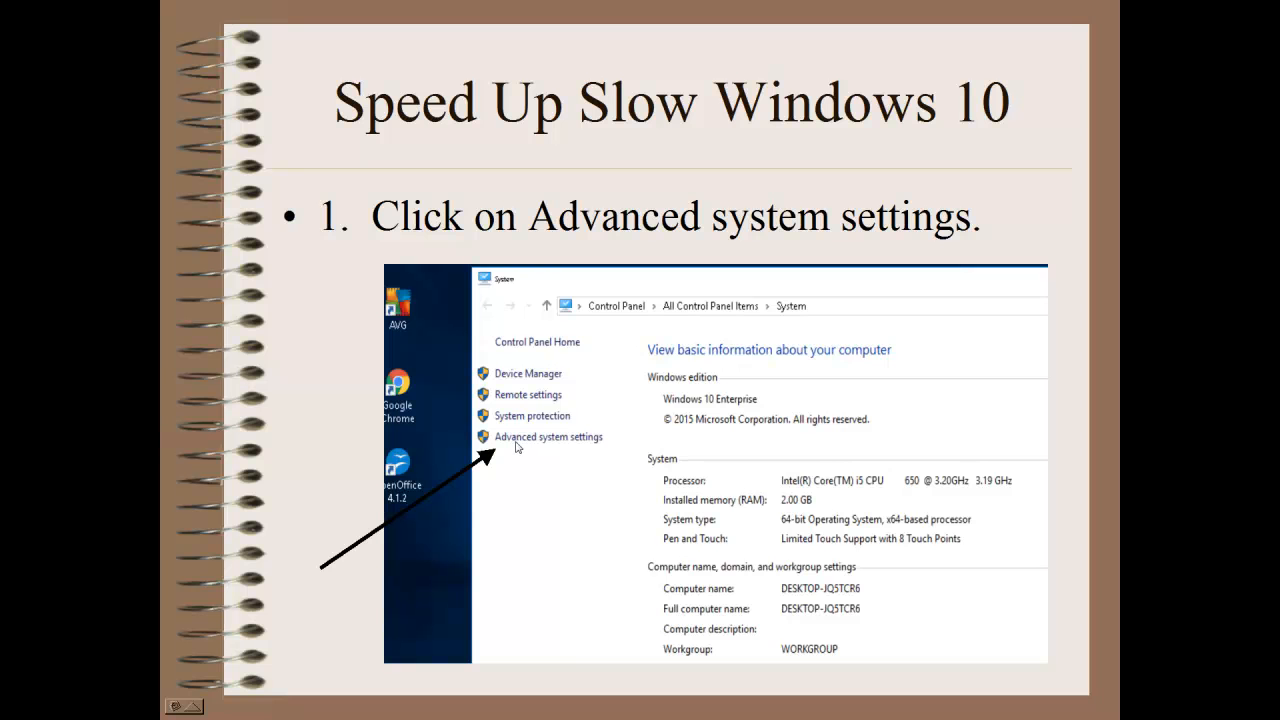
mouse_move(520, 440)
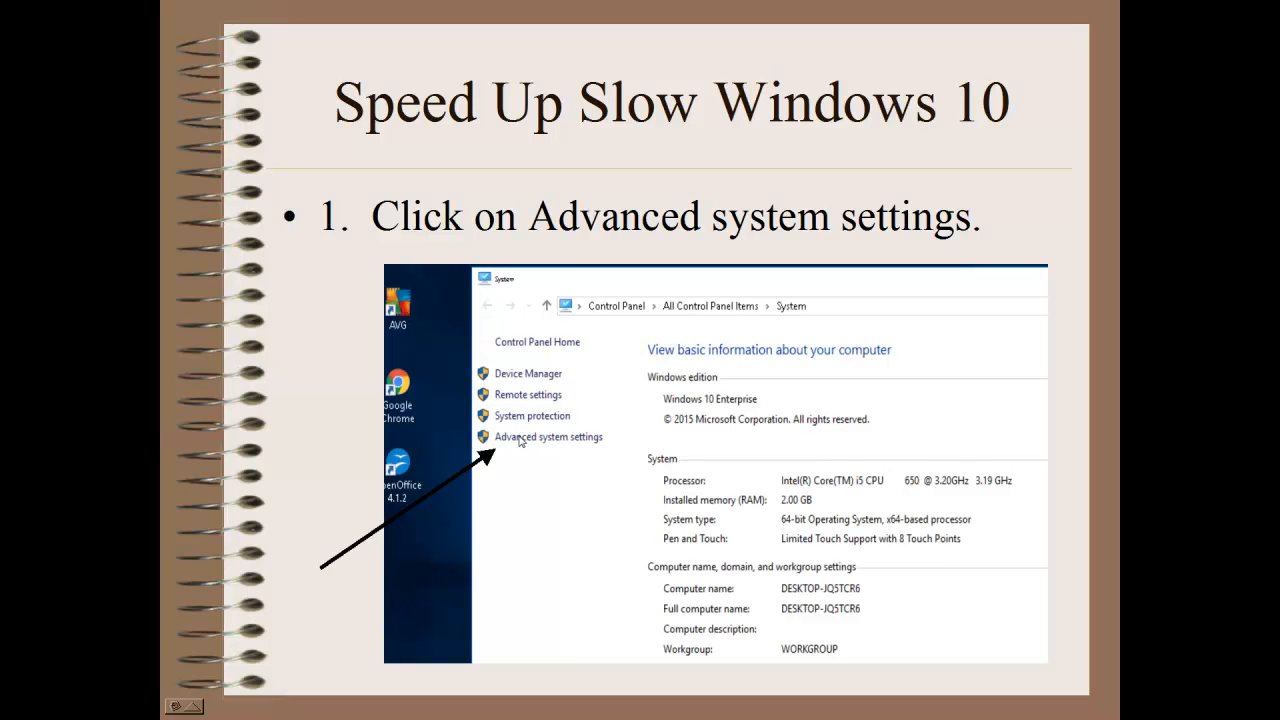
mouse_move(548, 478)
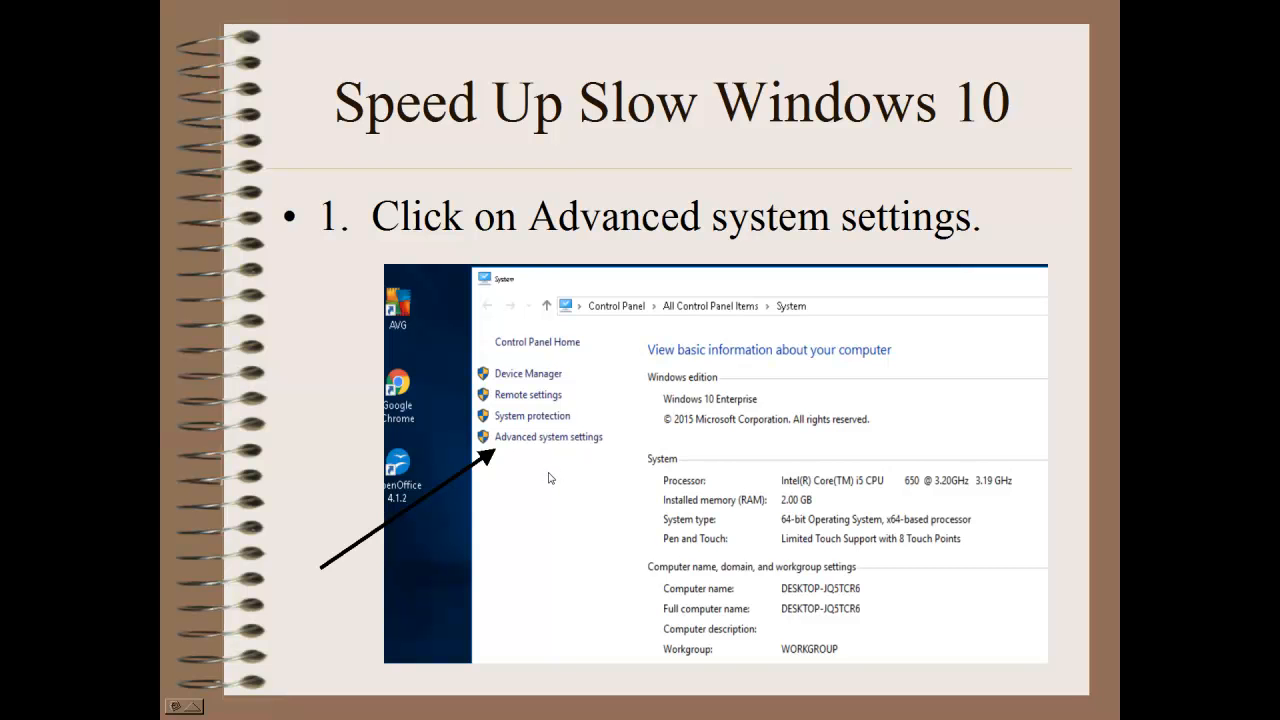
- Advance from the System slide past Advanced system settings to the Performance Settings slide
click(548, 436)
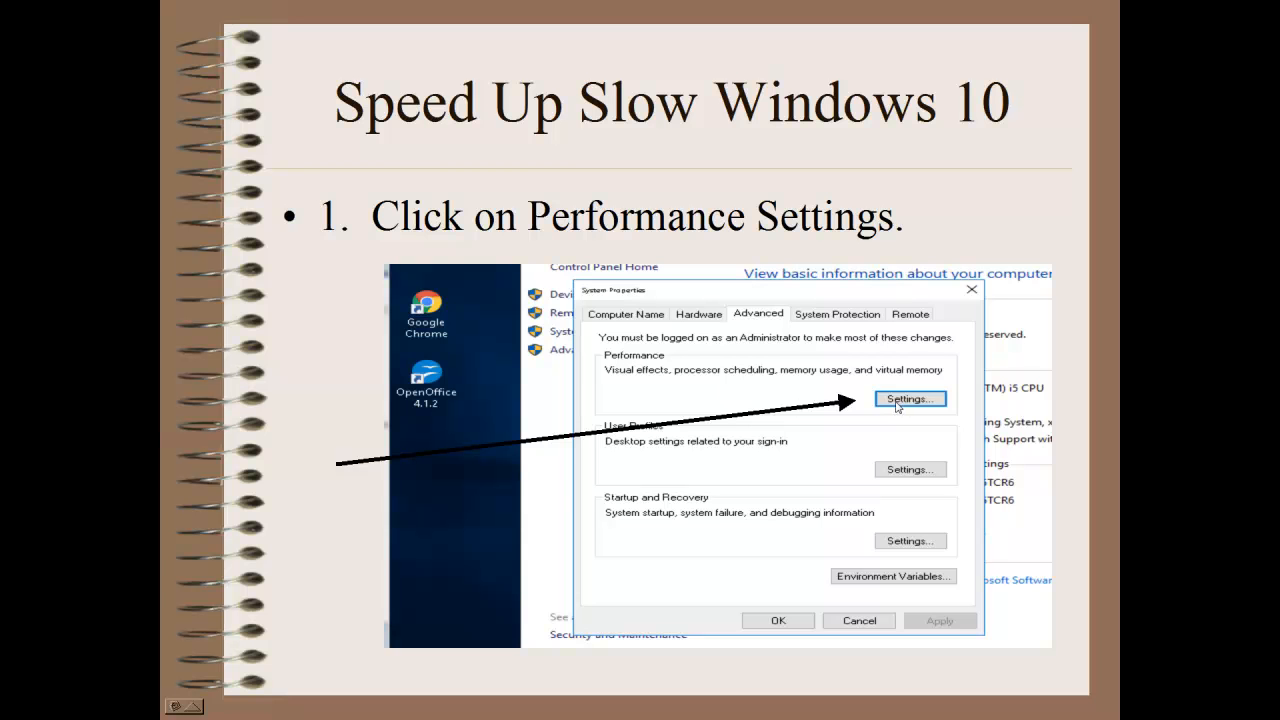
- Advance through the 'Let Windows choose best' slide to the 'Adjust for best performance' slide
click(908, 398)
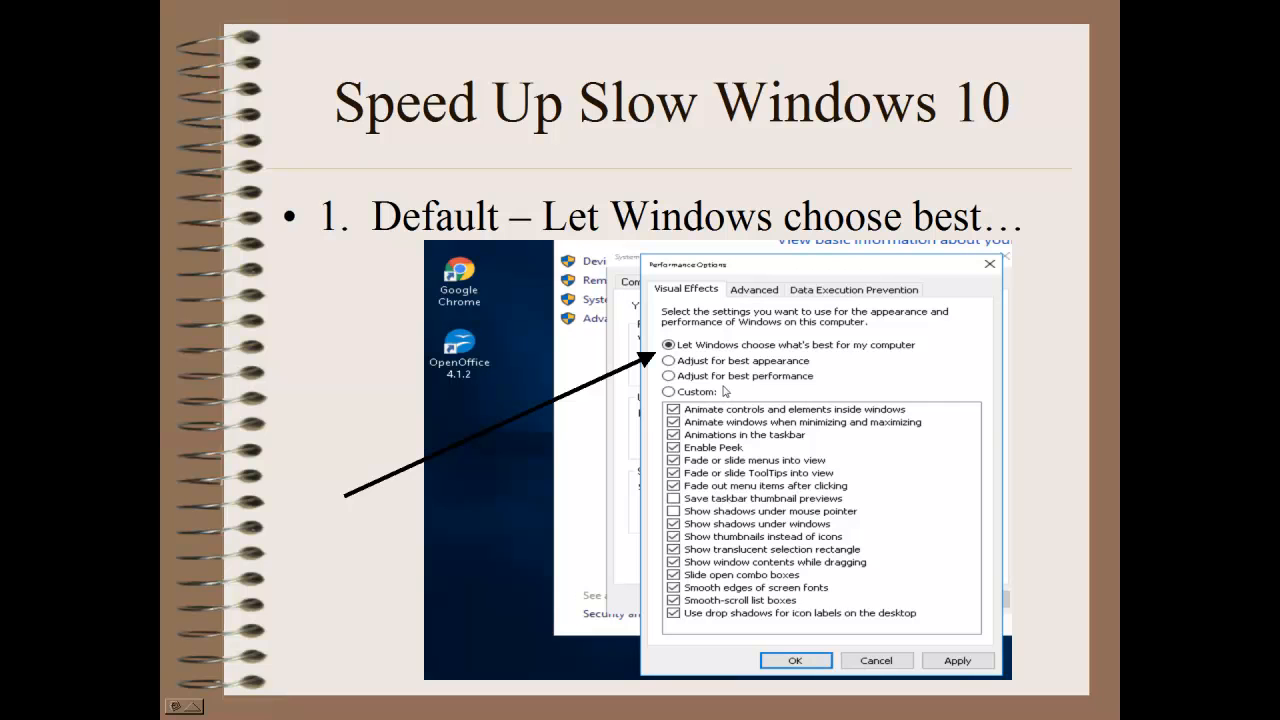
mouse_move(710, 370)
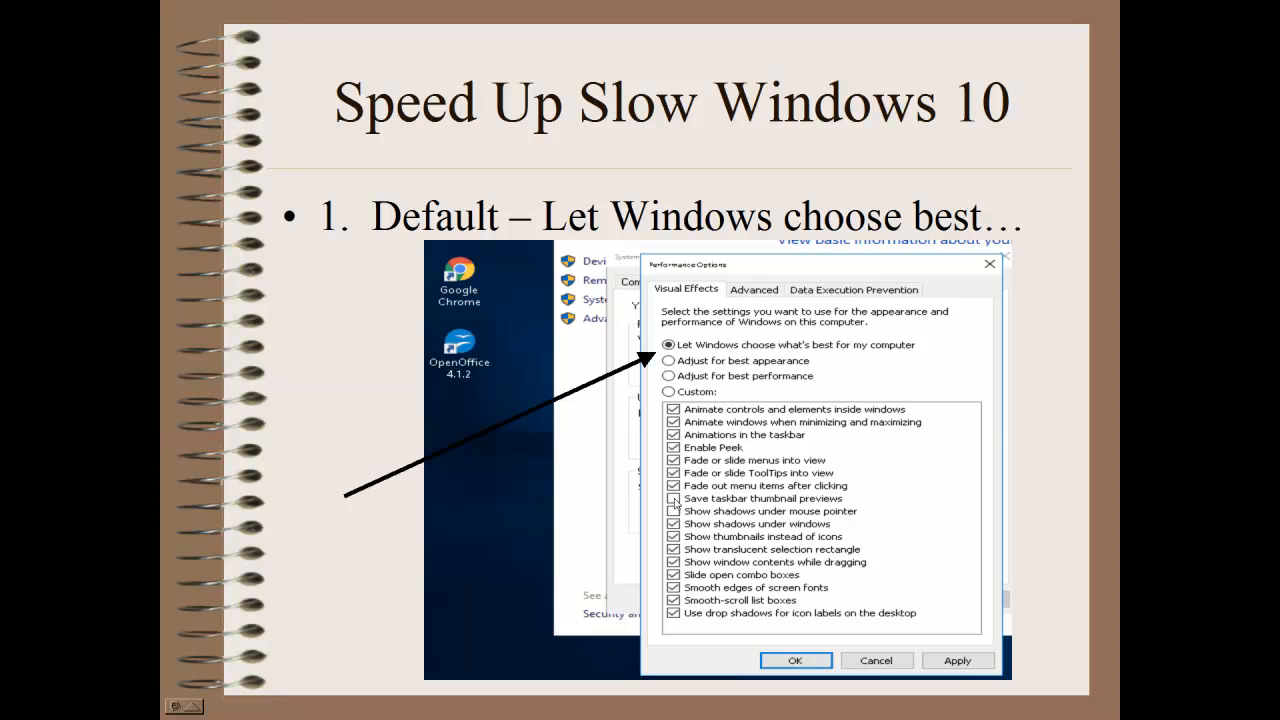
mouse_move(704, 512)
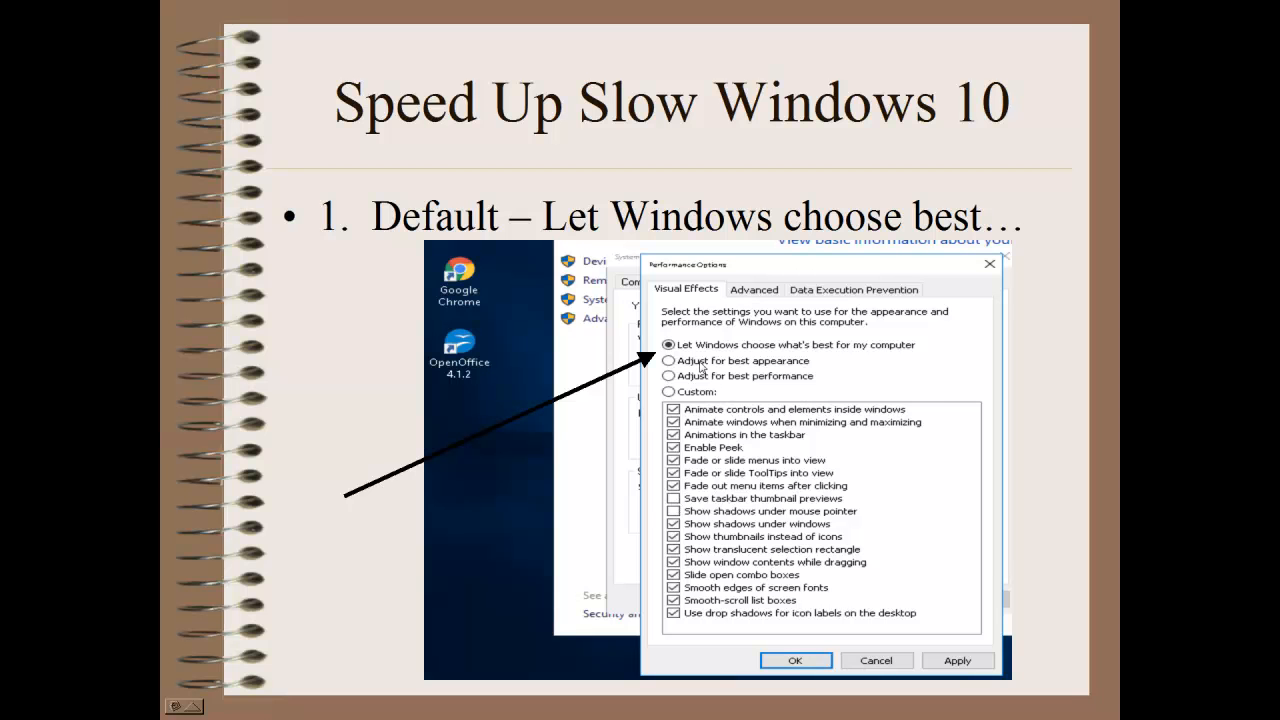
mouse_move(784, 368)
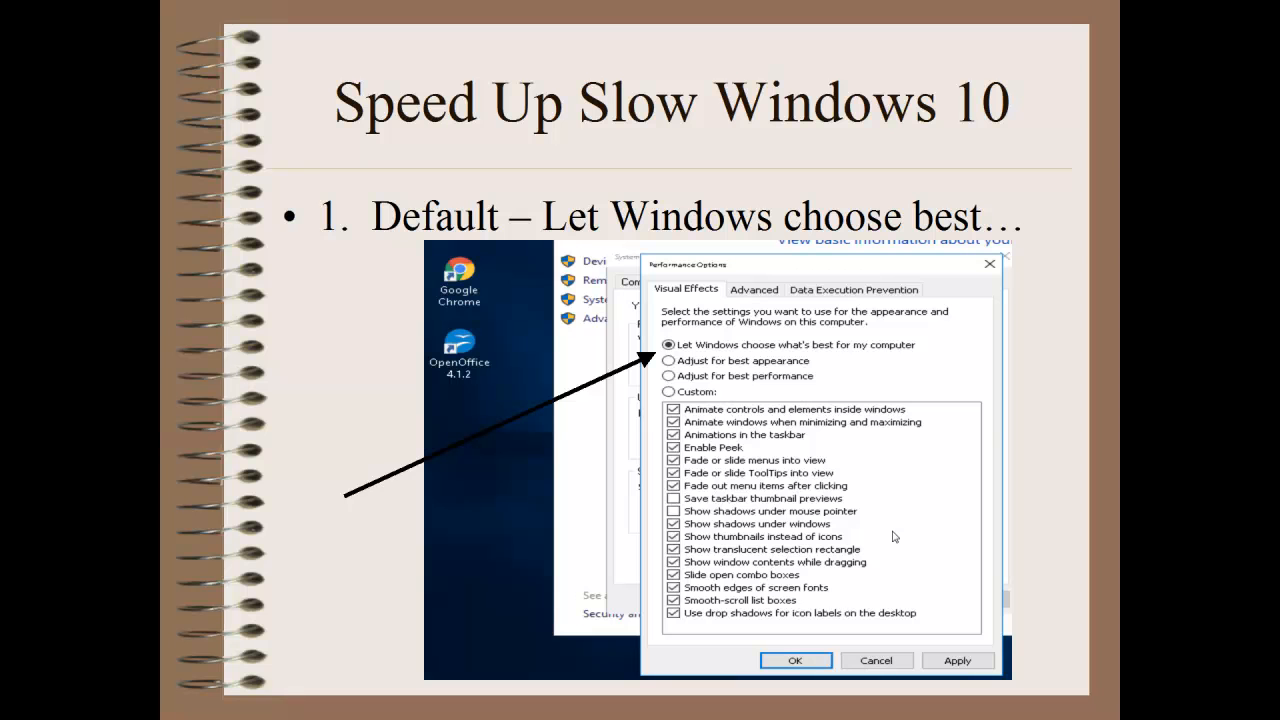
mouse_move(912, 540)
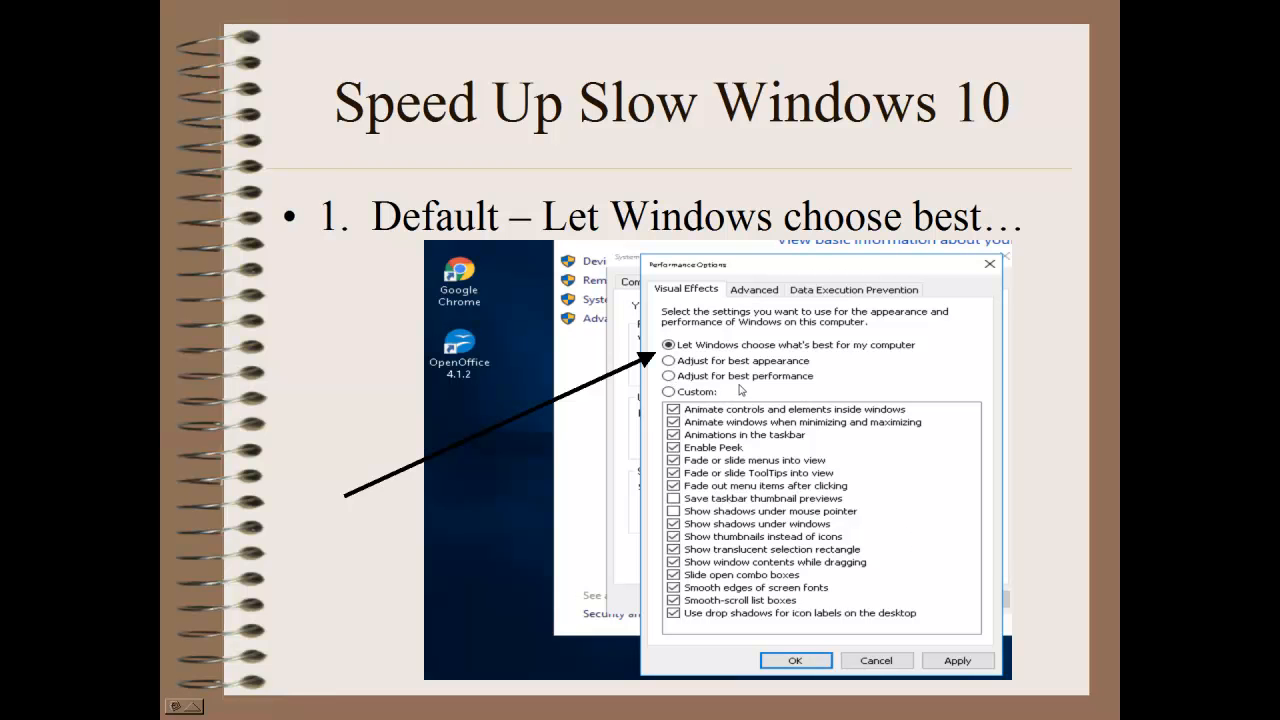
mouse_move(744, 410)
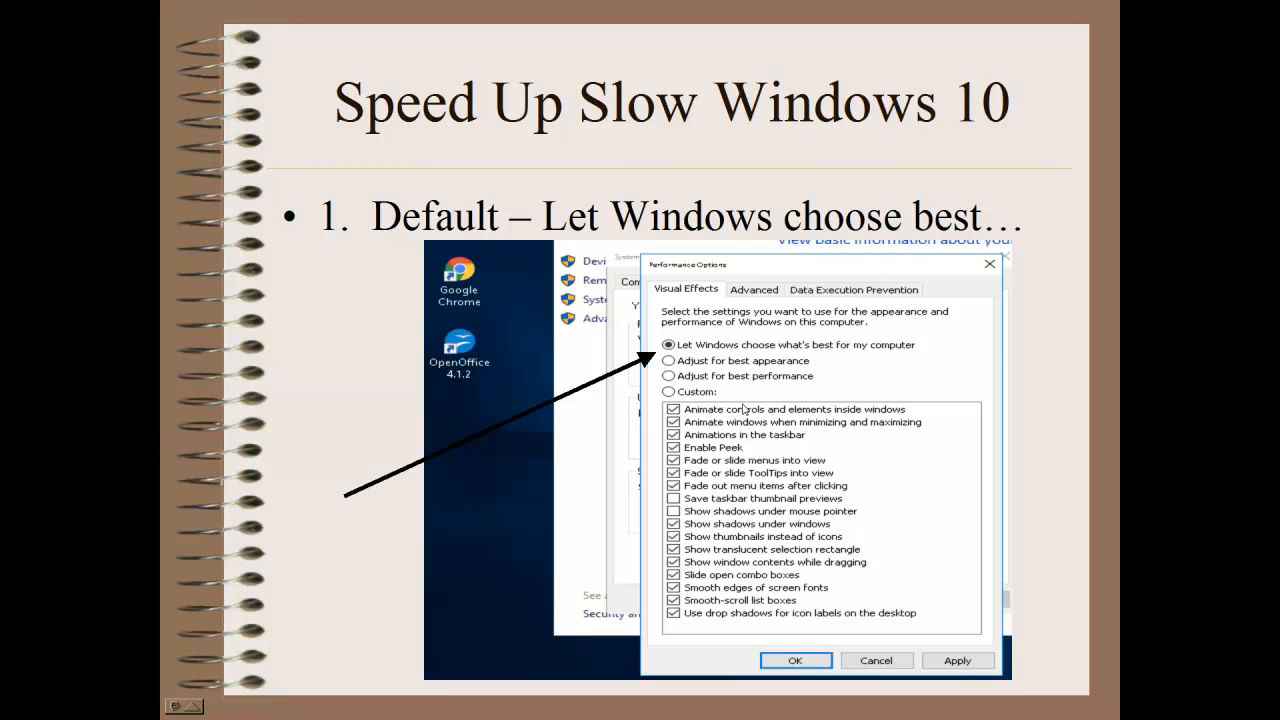
click(668, 376)
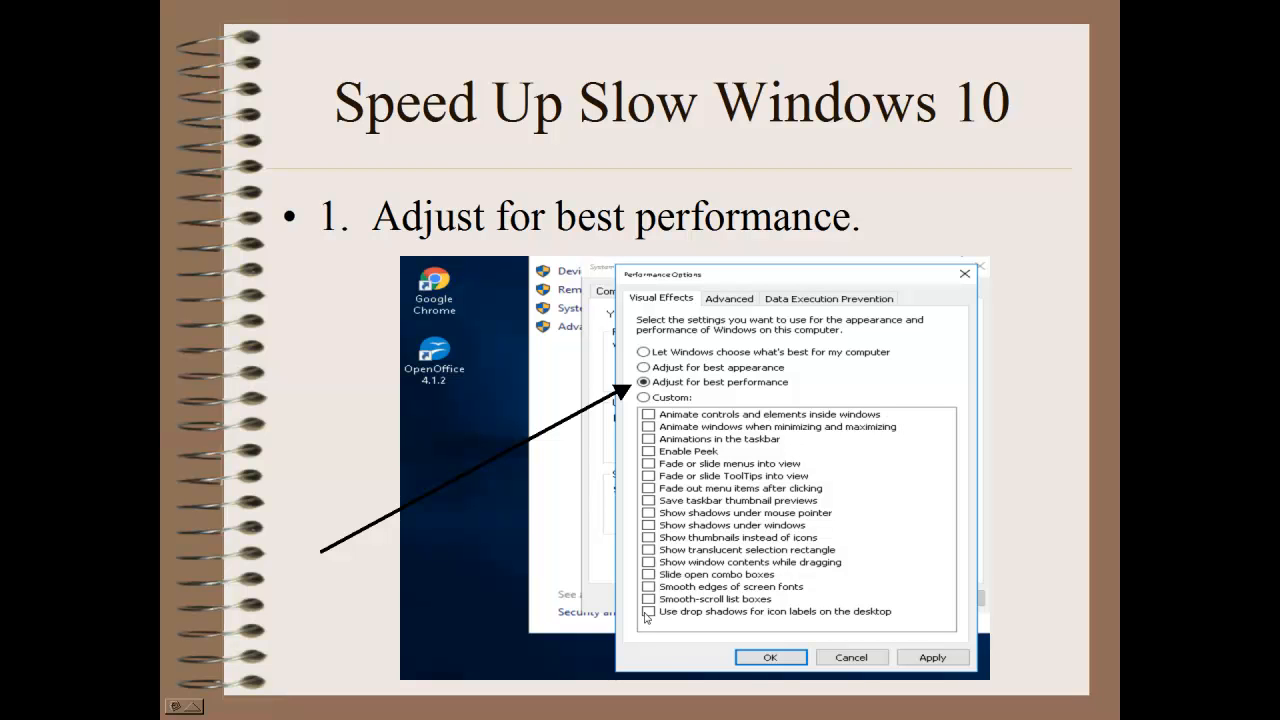
mouse_move(692, 600)
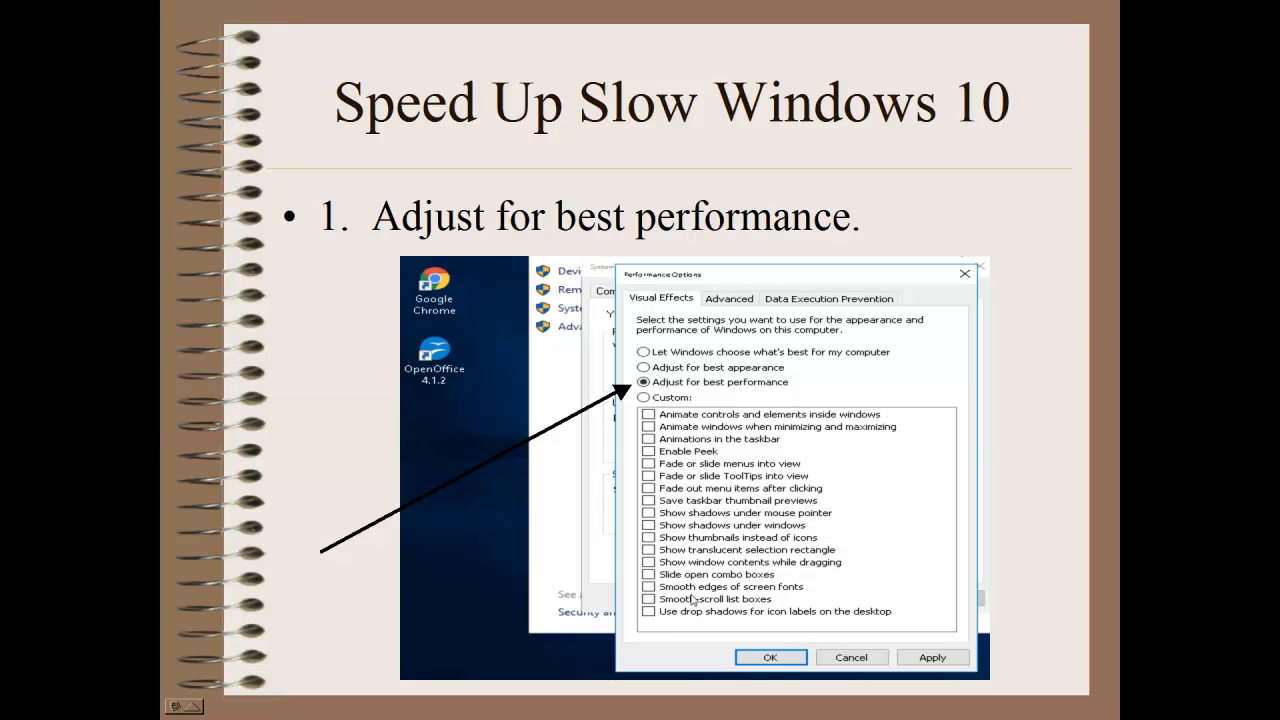
mouse_move(652, 462)
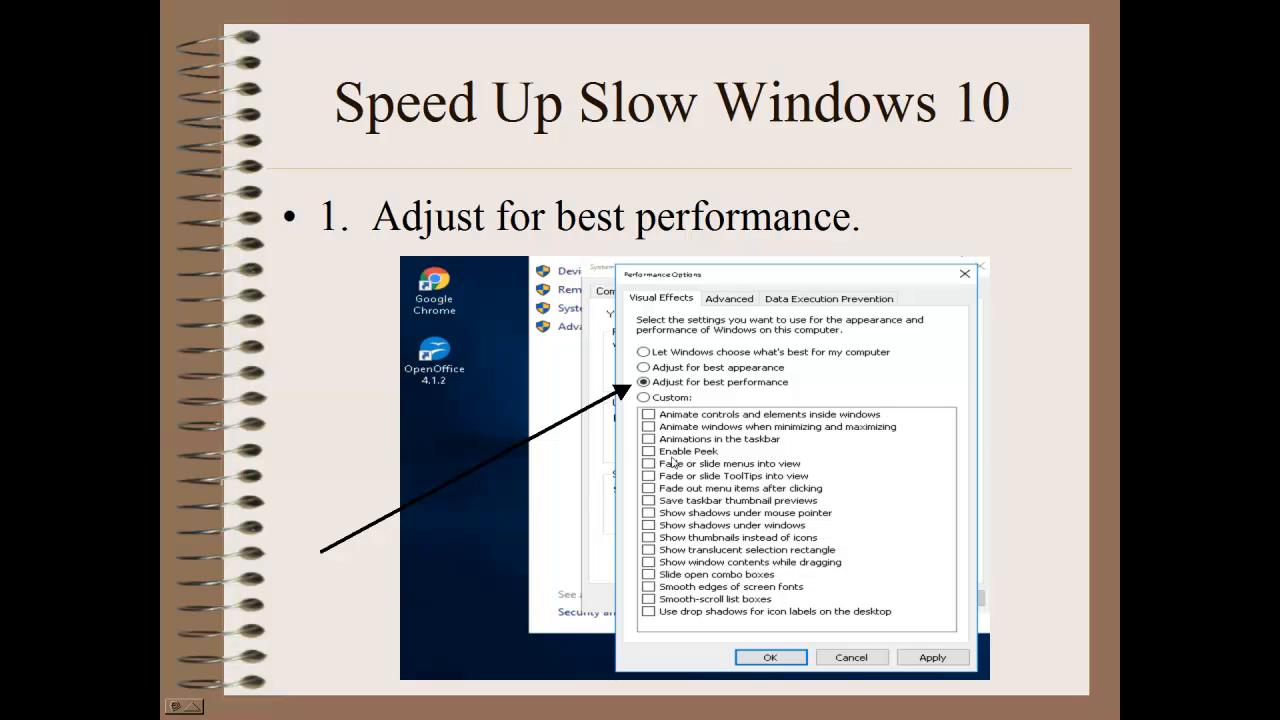
mouse_move(692, 540)
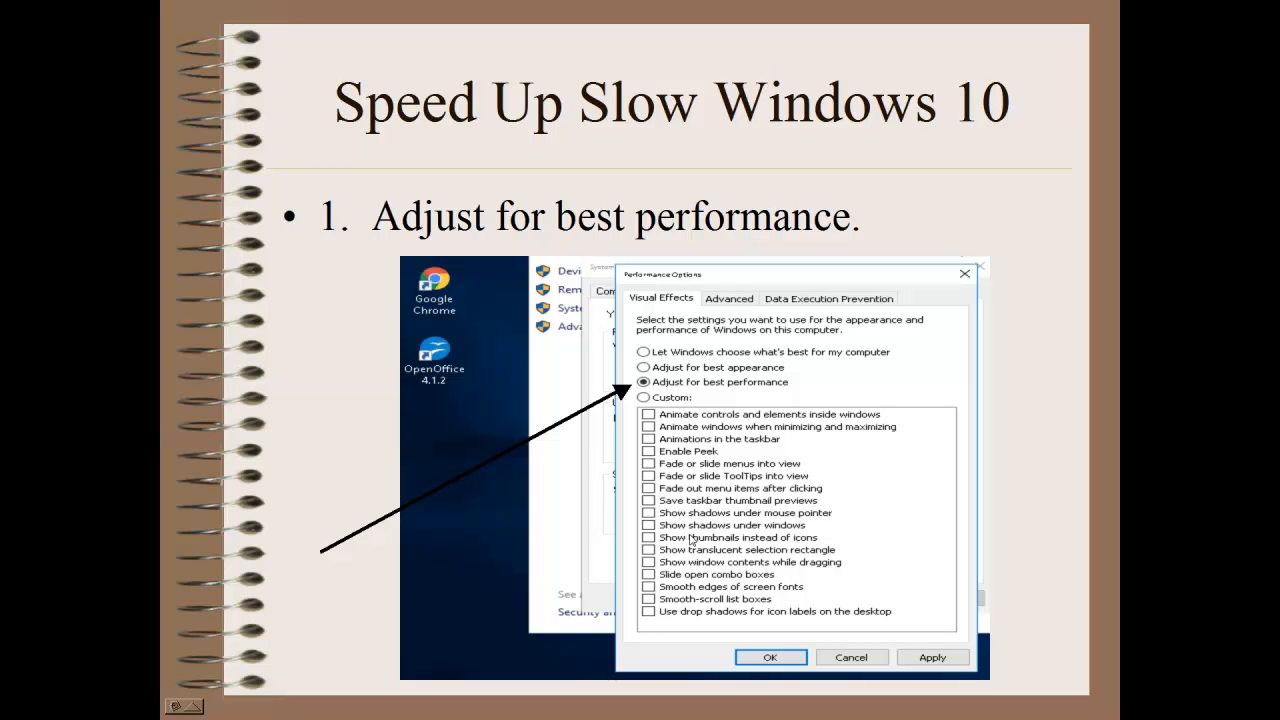
mouse_move(692, 544)
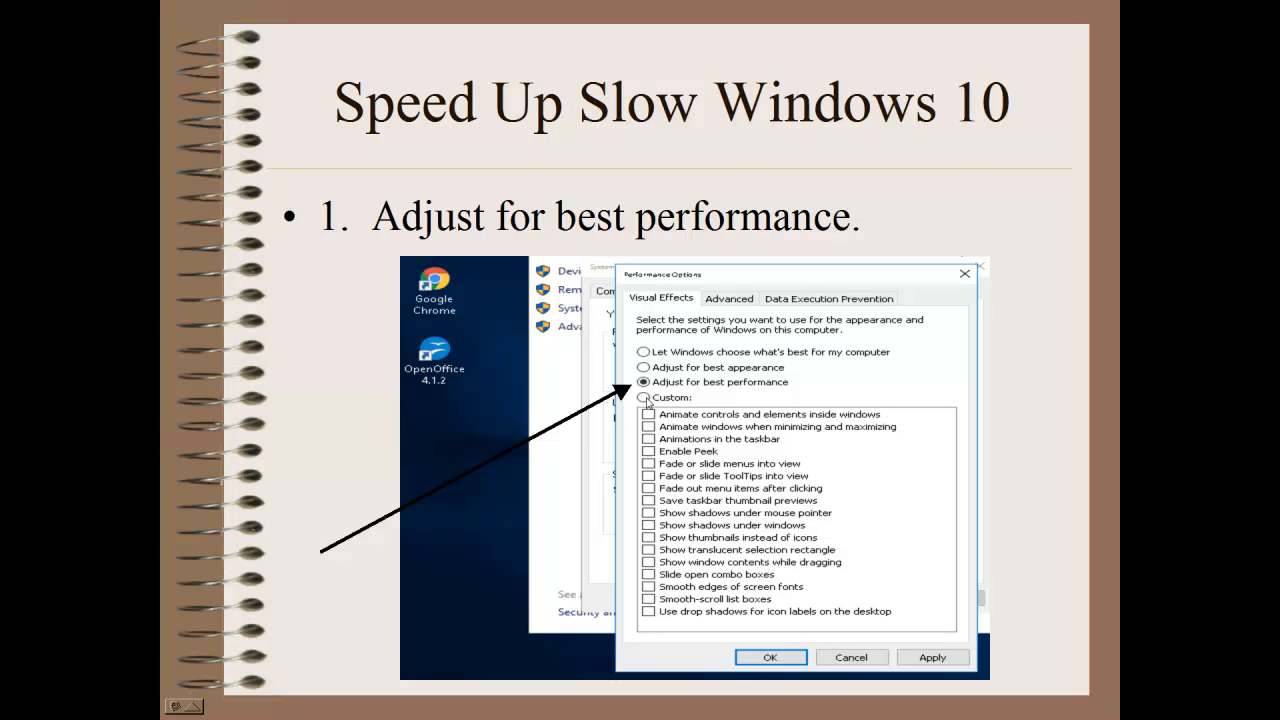
- Advance to the 'Select Custom' slide with its marked visual effect options
click(644, 396)
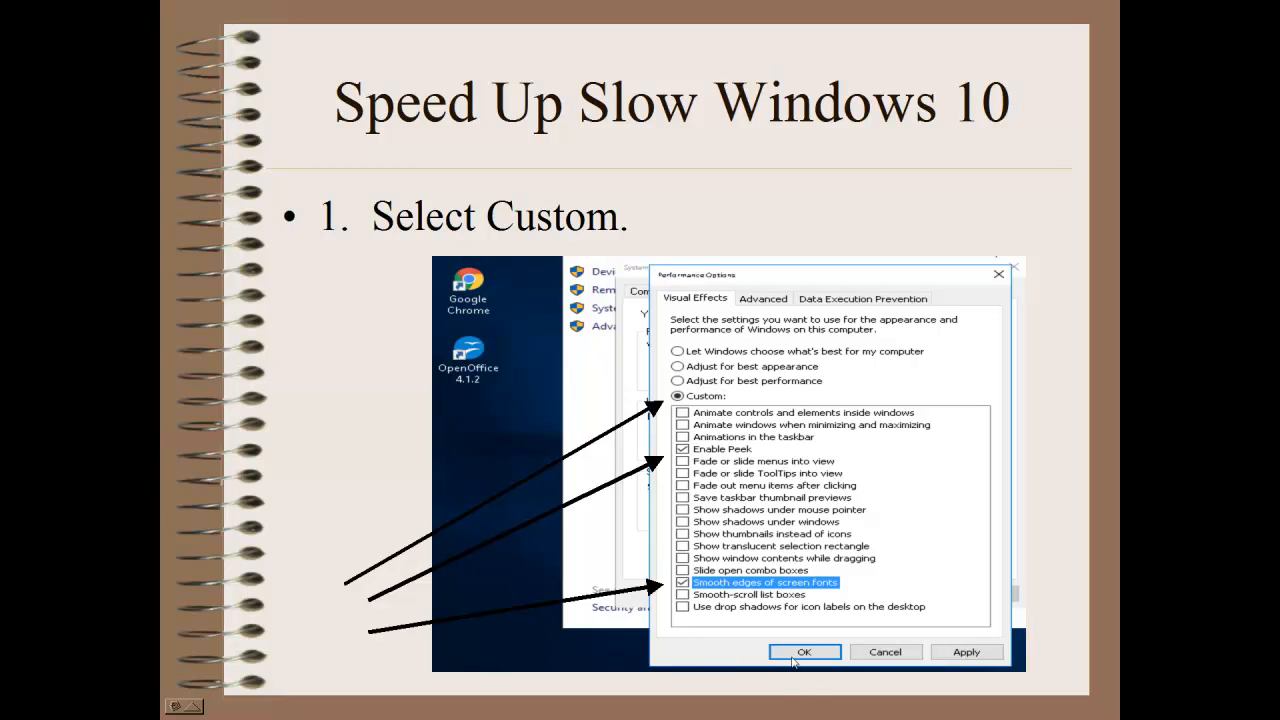
mouse_move(728, 648)
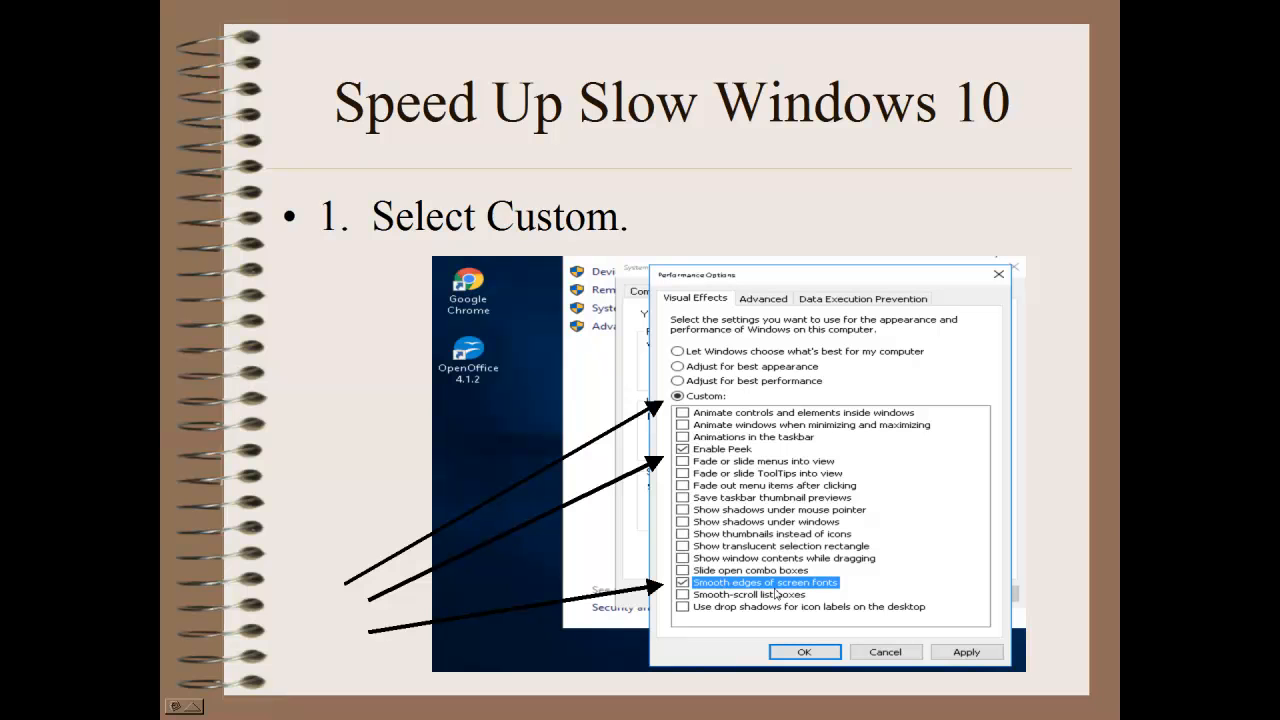
mouse_move(756, 596)
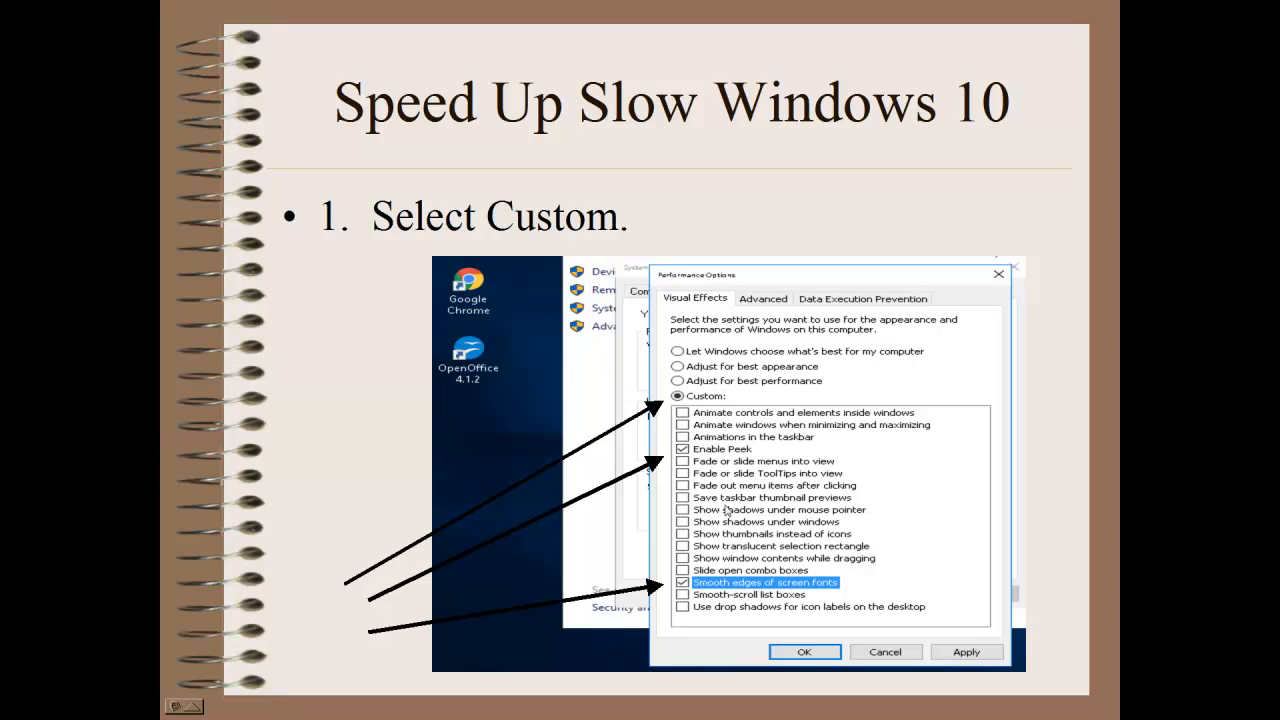
mouse_move(748, 516)
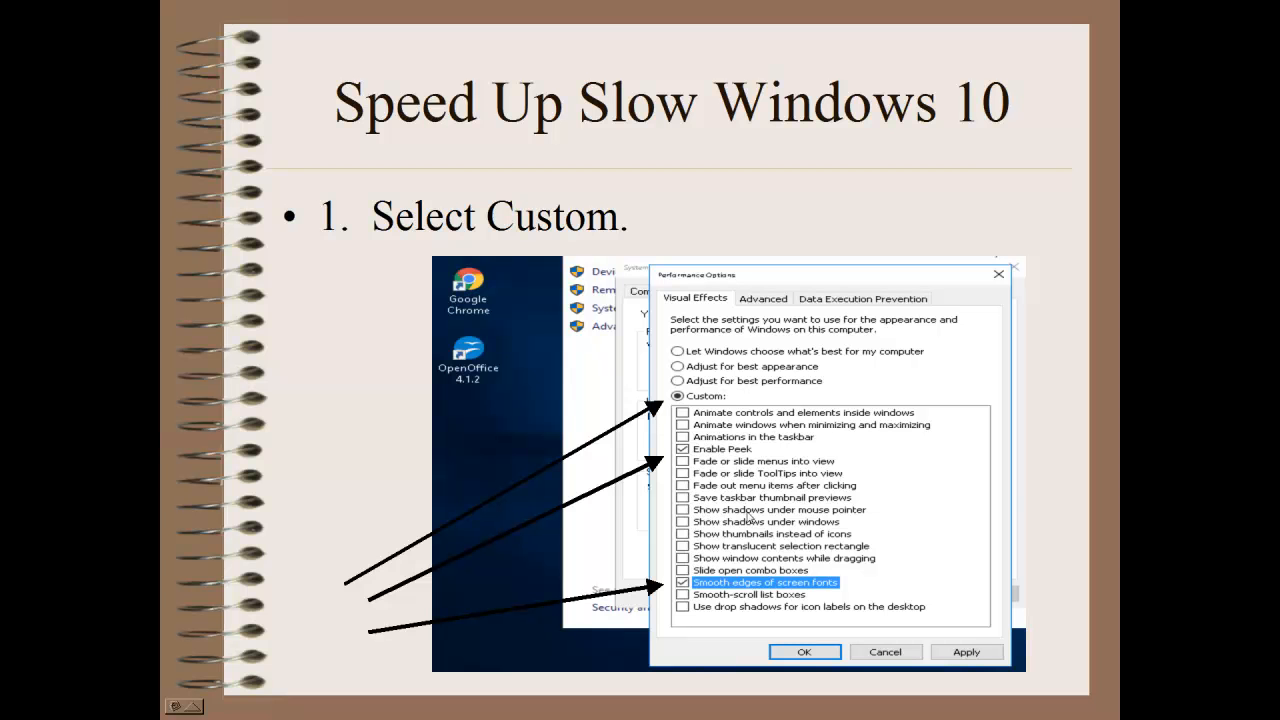
mouse_move(752, 544)
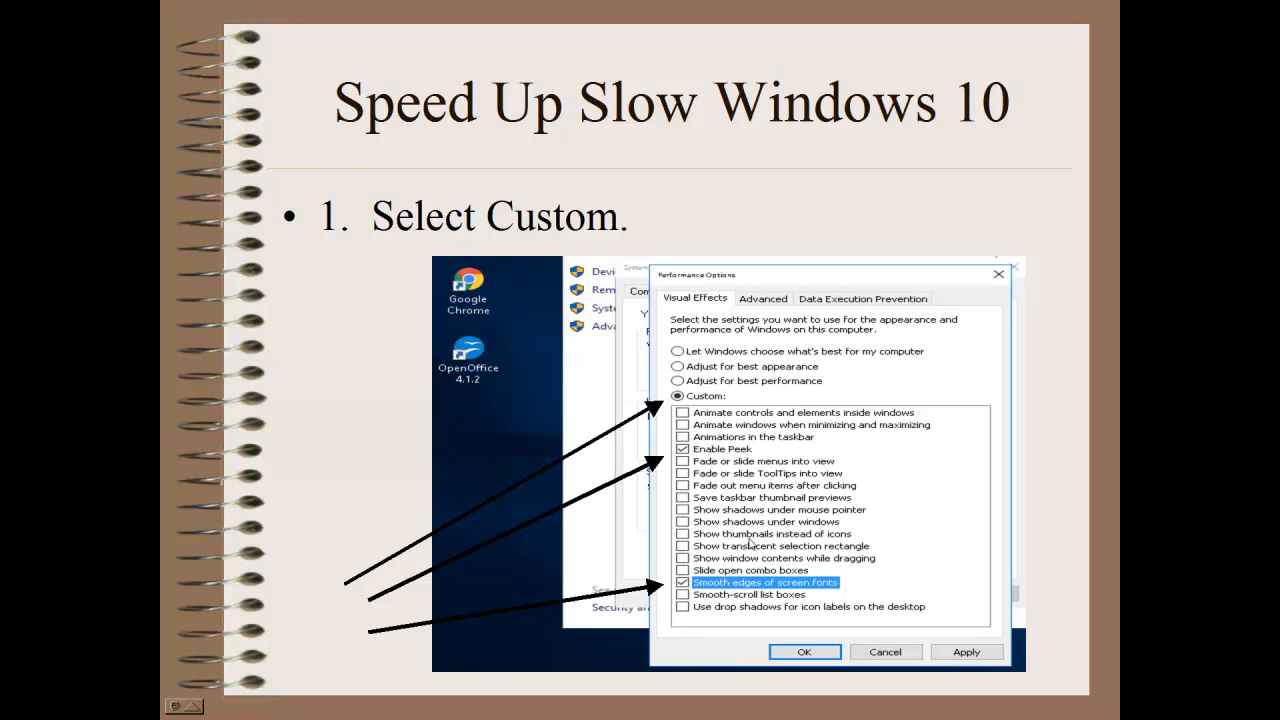
mouse_move(736, 604)
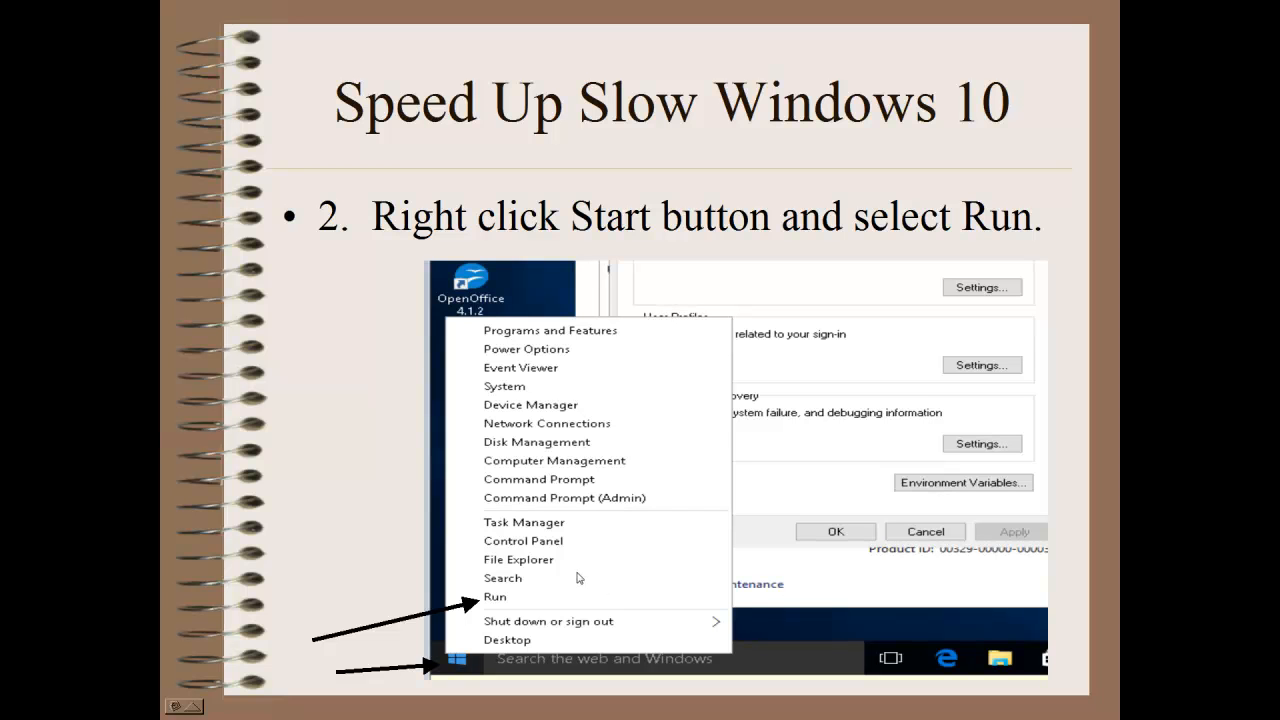
mouse_move(504, 612)
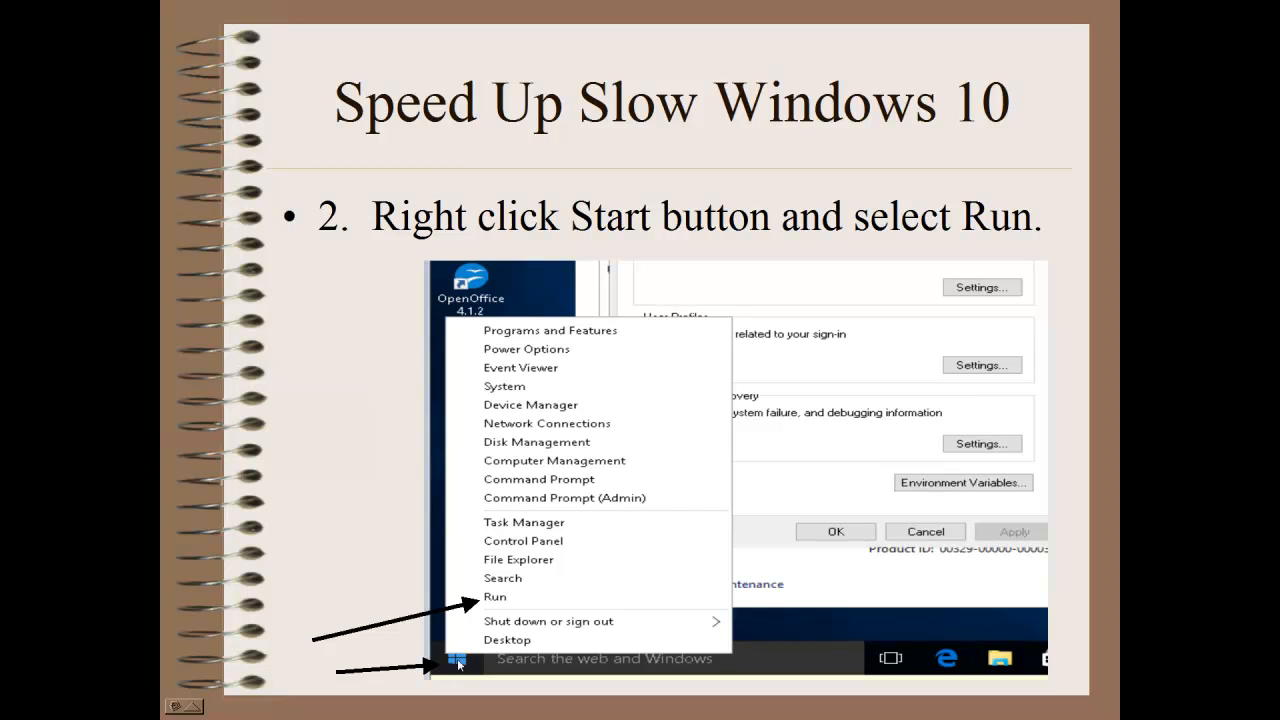
mouse_move(504, 604)
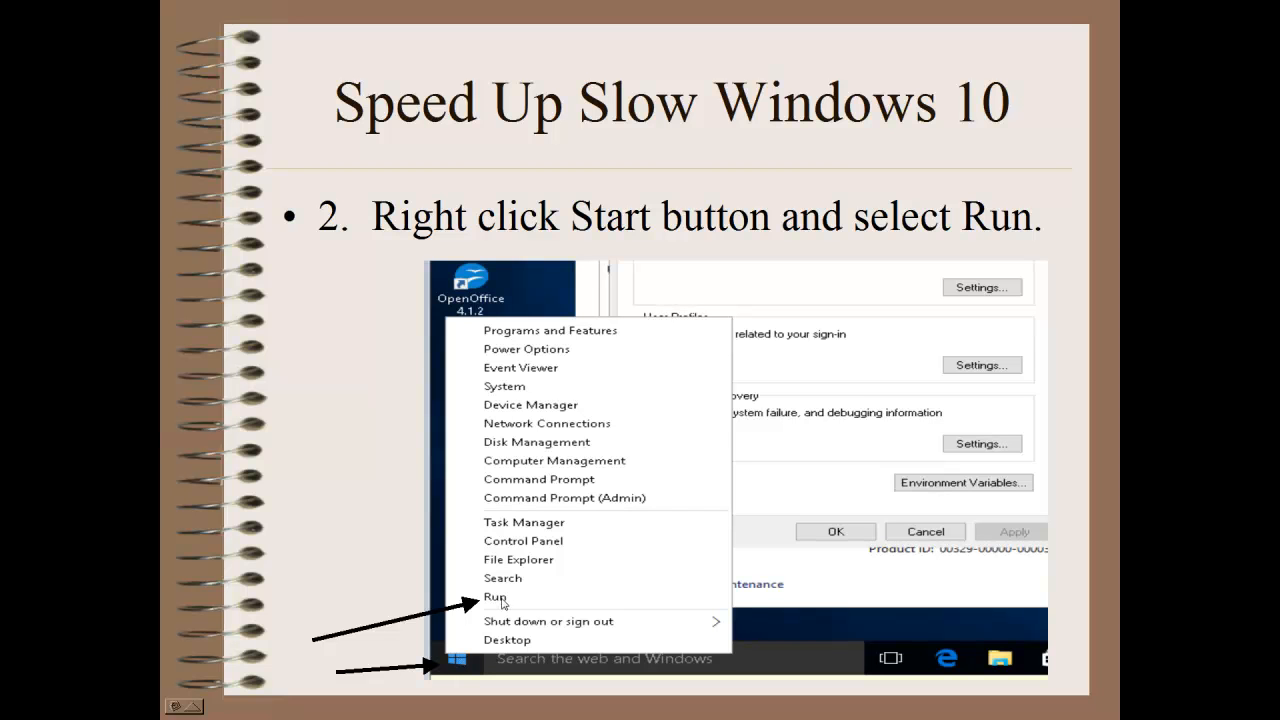
- Advance past the Run slide to the 'Type msconfig and then select OK' slide
click(496, 596)
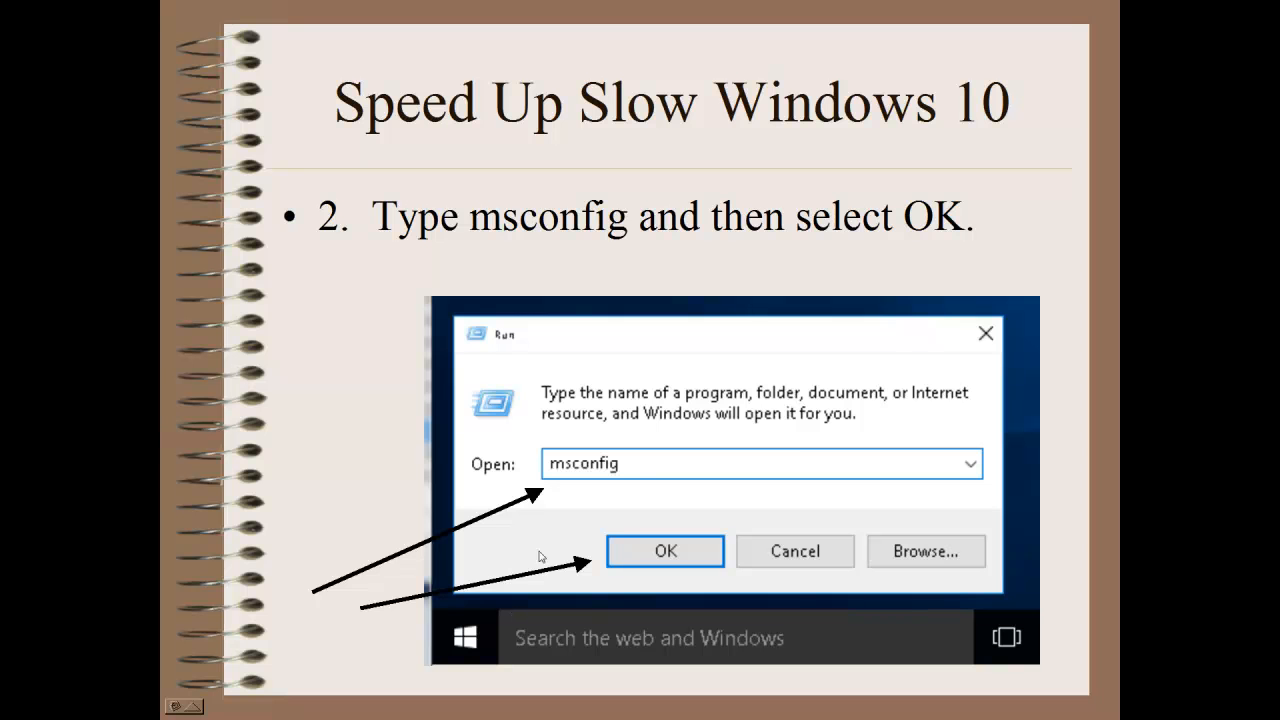
mouse_move(632, 468)
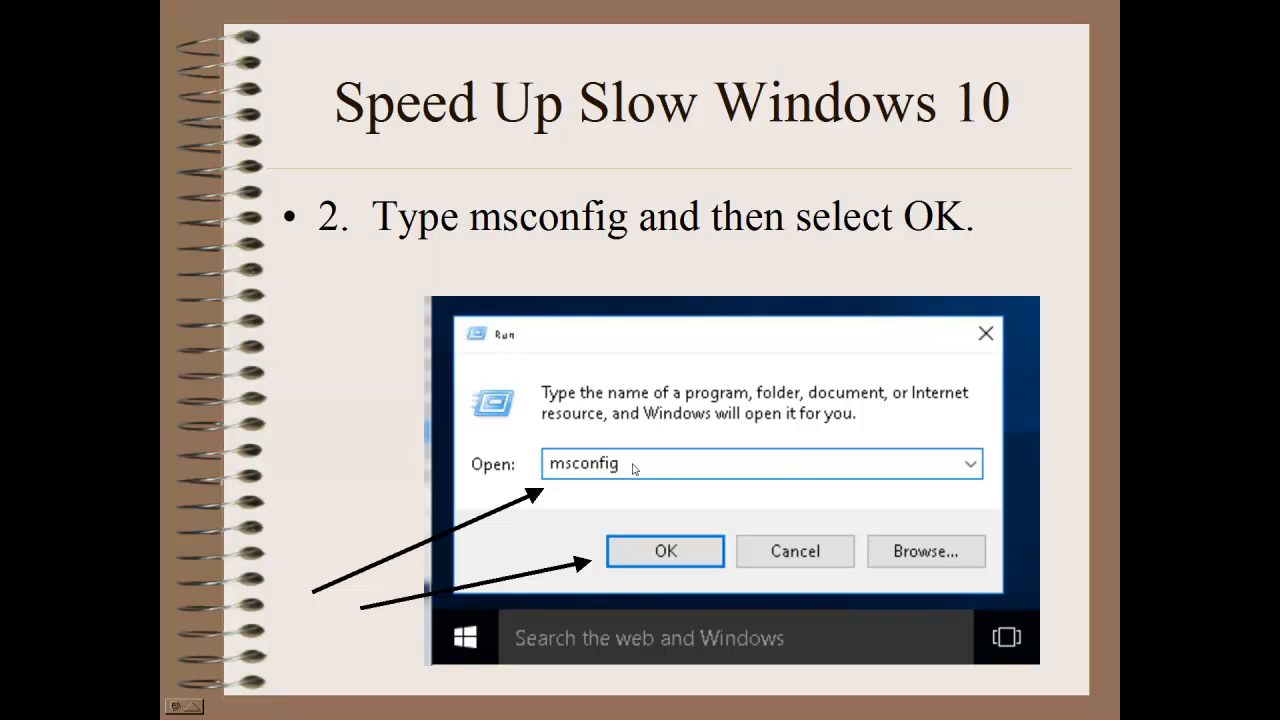
mouse_move(562, 470)
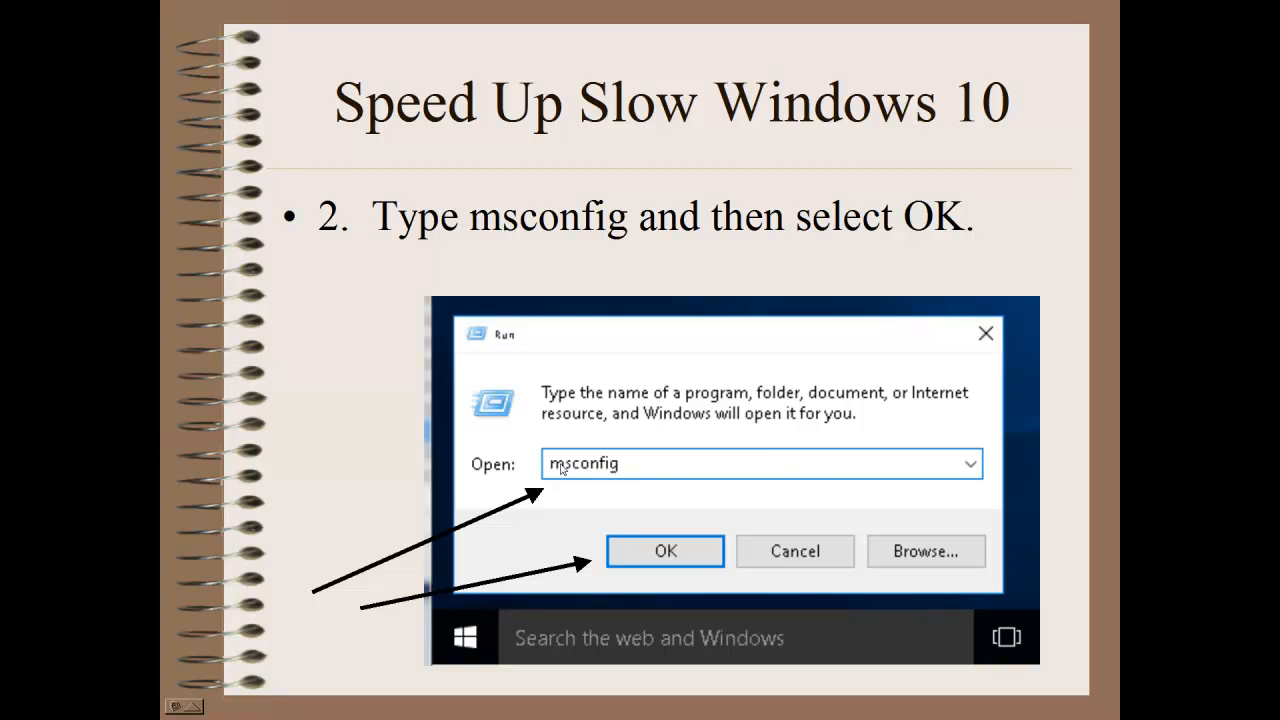
mouse_move(638, 470)
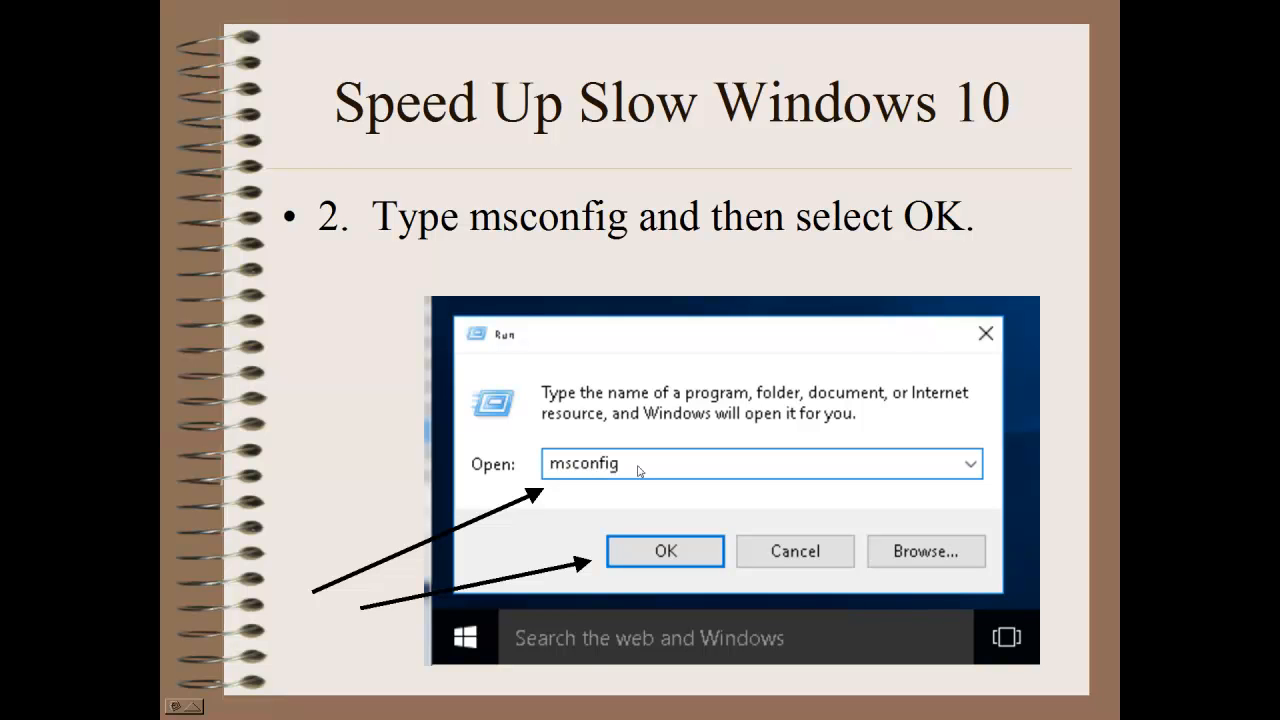
mouse_move(630, 528)
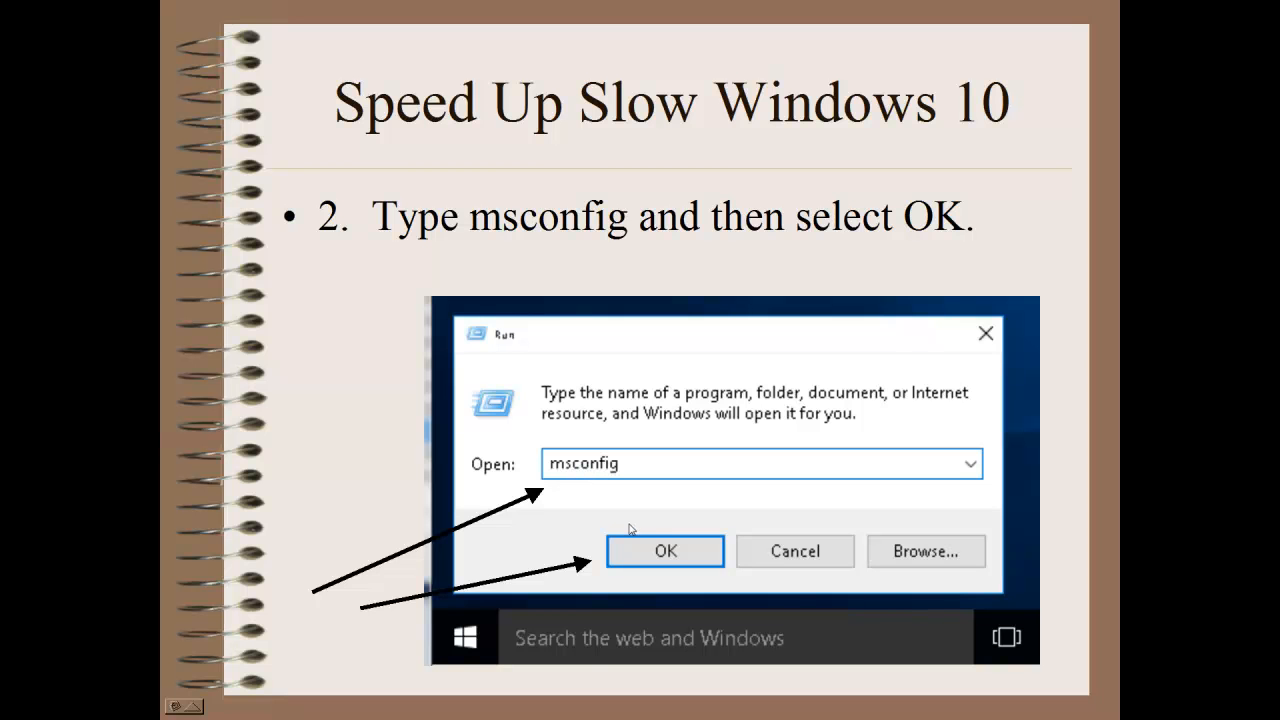
mouse_move(656, 528)
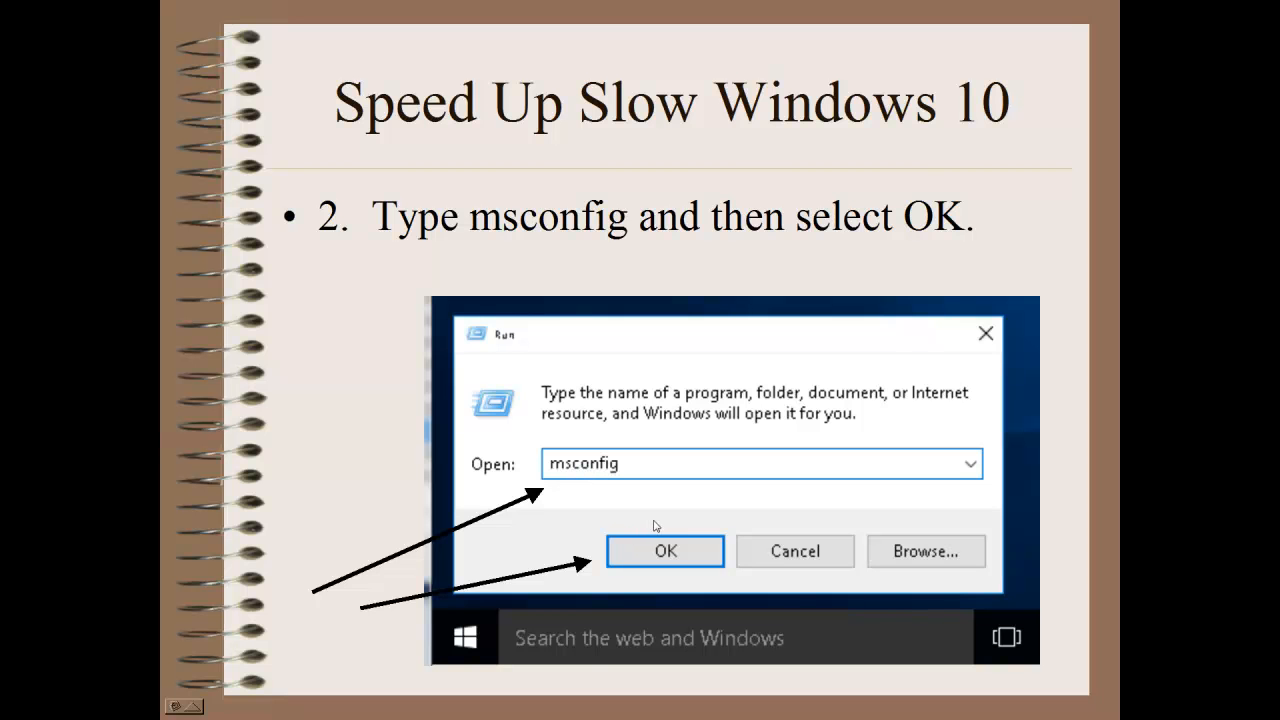
- Advance through 'Select Startup' and 'Startup programs' to 'Services – Select Hide all Microsoft'
click(664, 552)
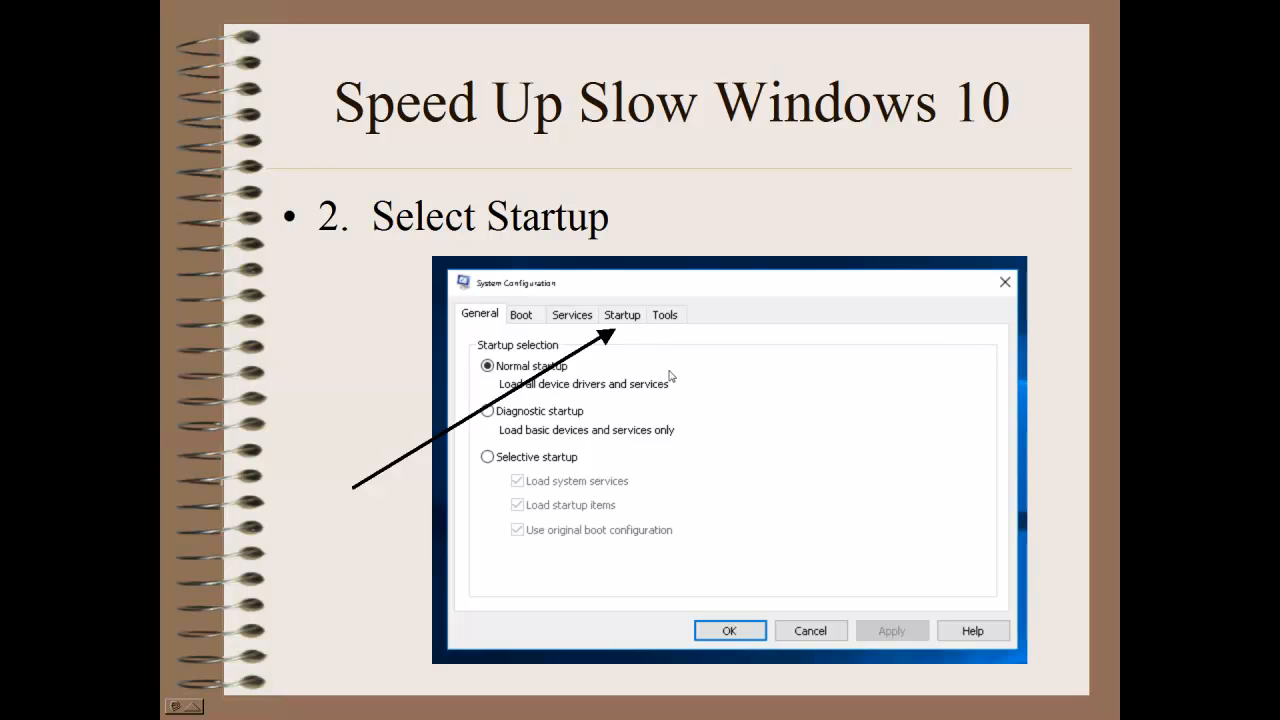
mouse_move(590, 322)
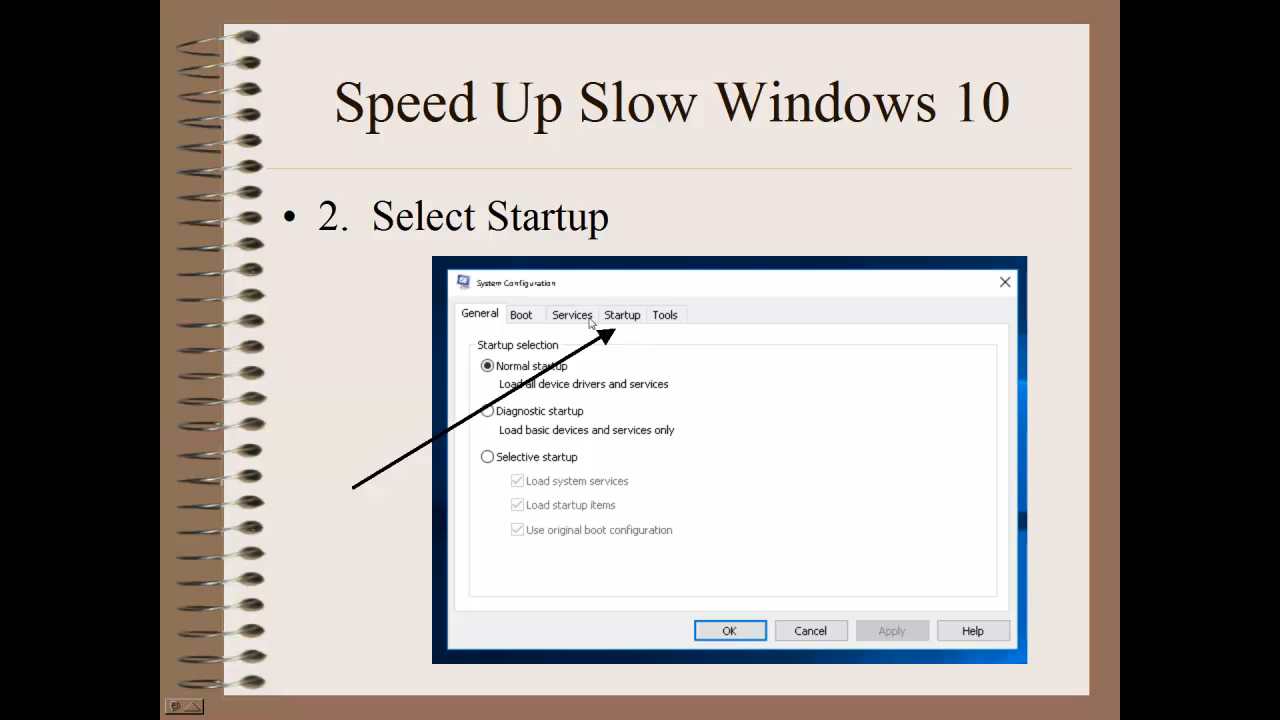
mouse_move(624, 320)
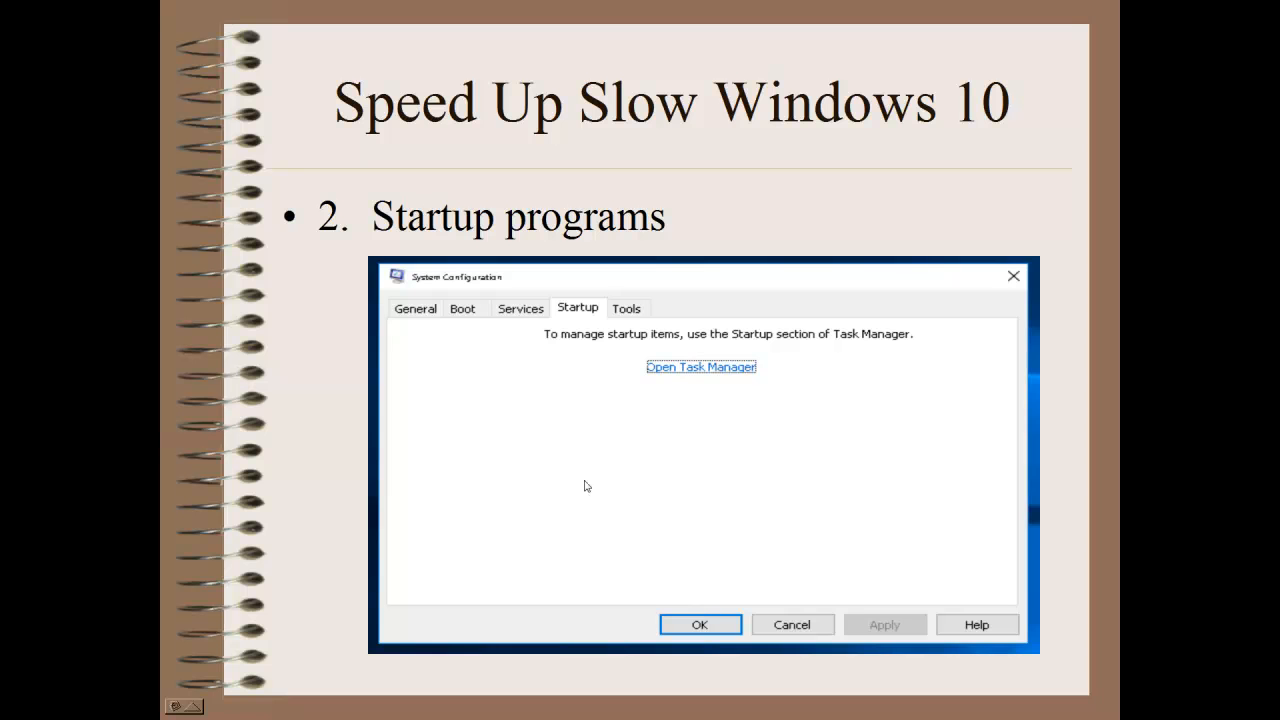
mouse_move(856, 388)
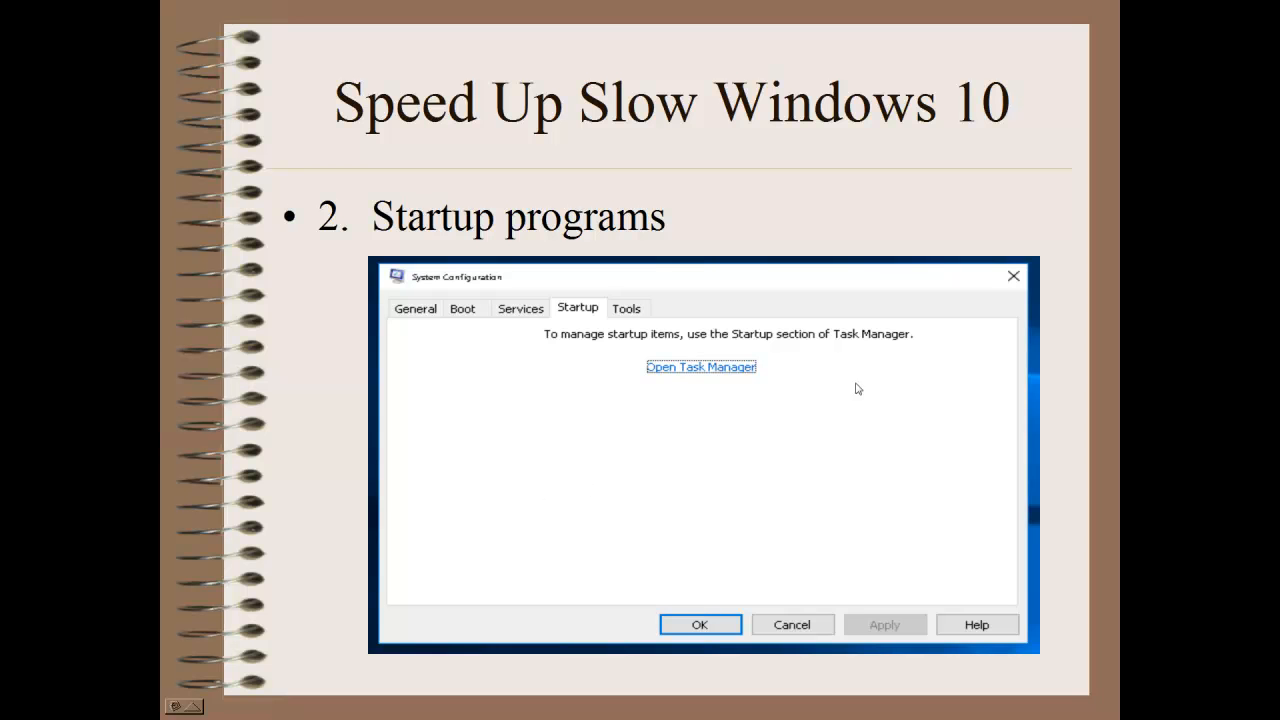
mouse_move(742, 434)
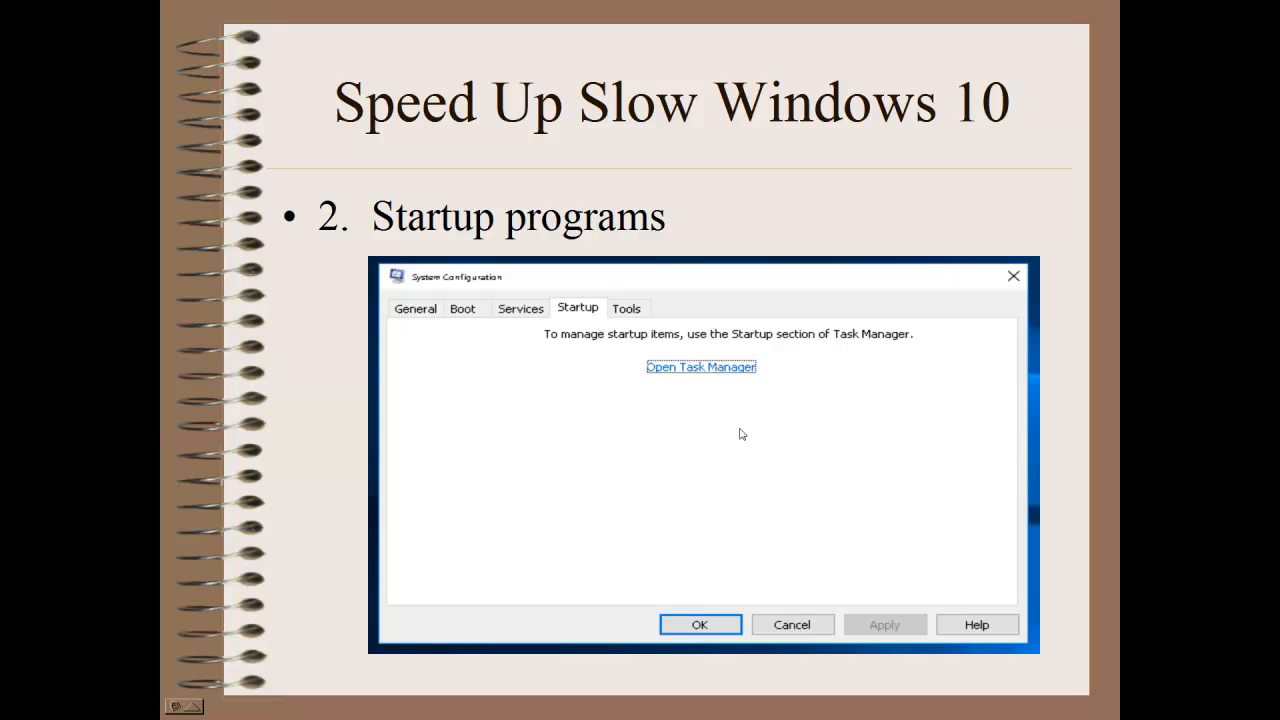
mouse_move(456, 486)
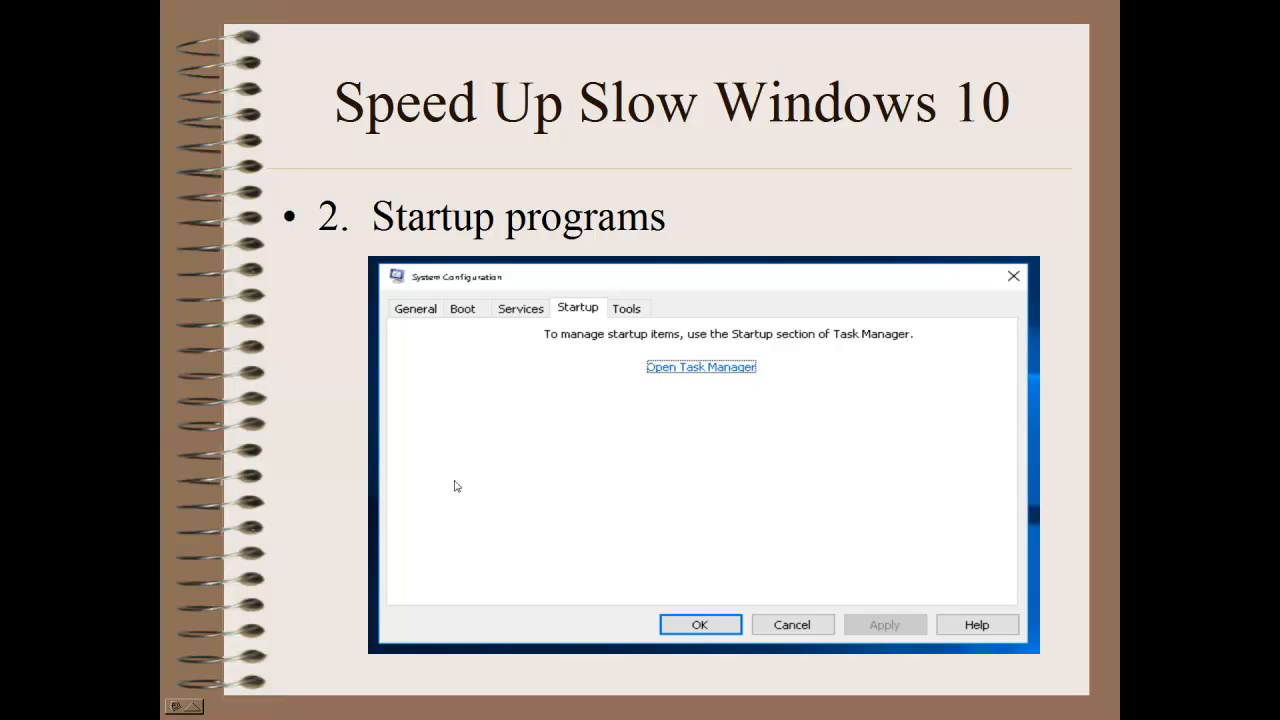
mouse_move(460, 552)
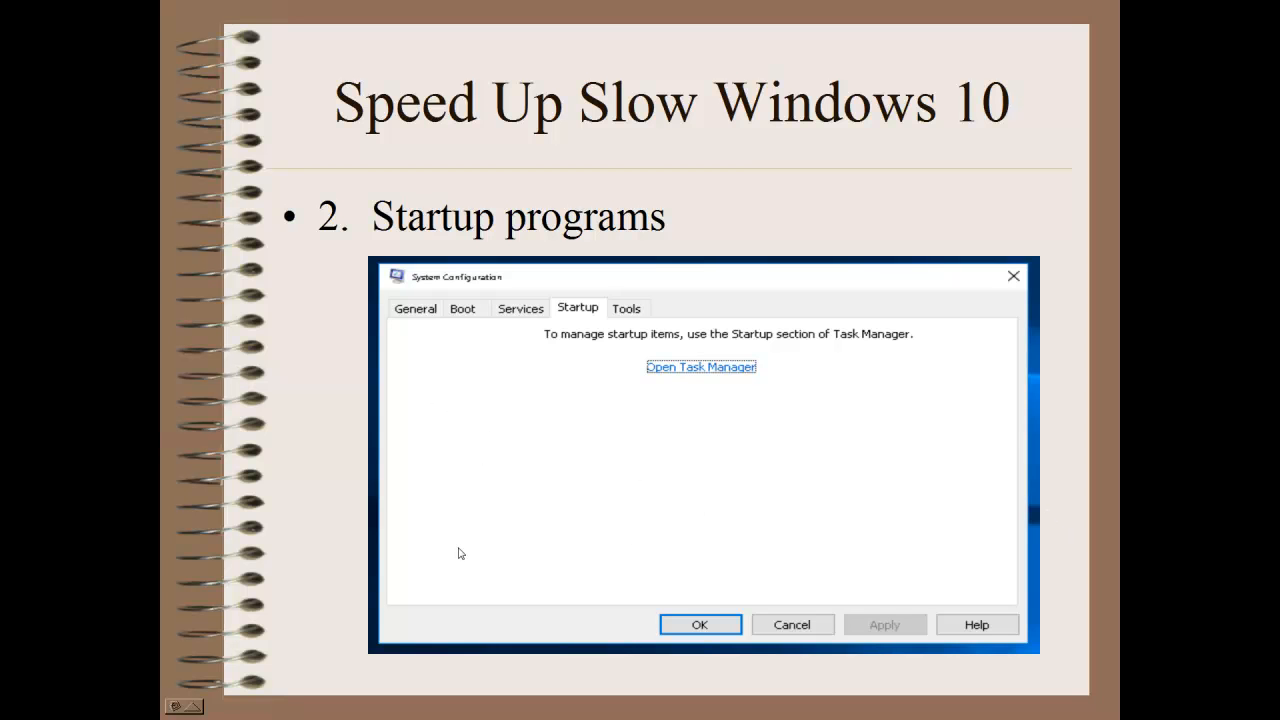
mouse_move(476, 560)
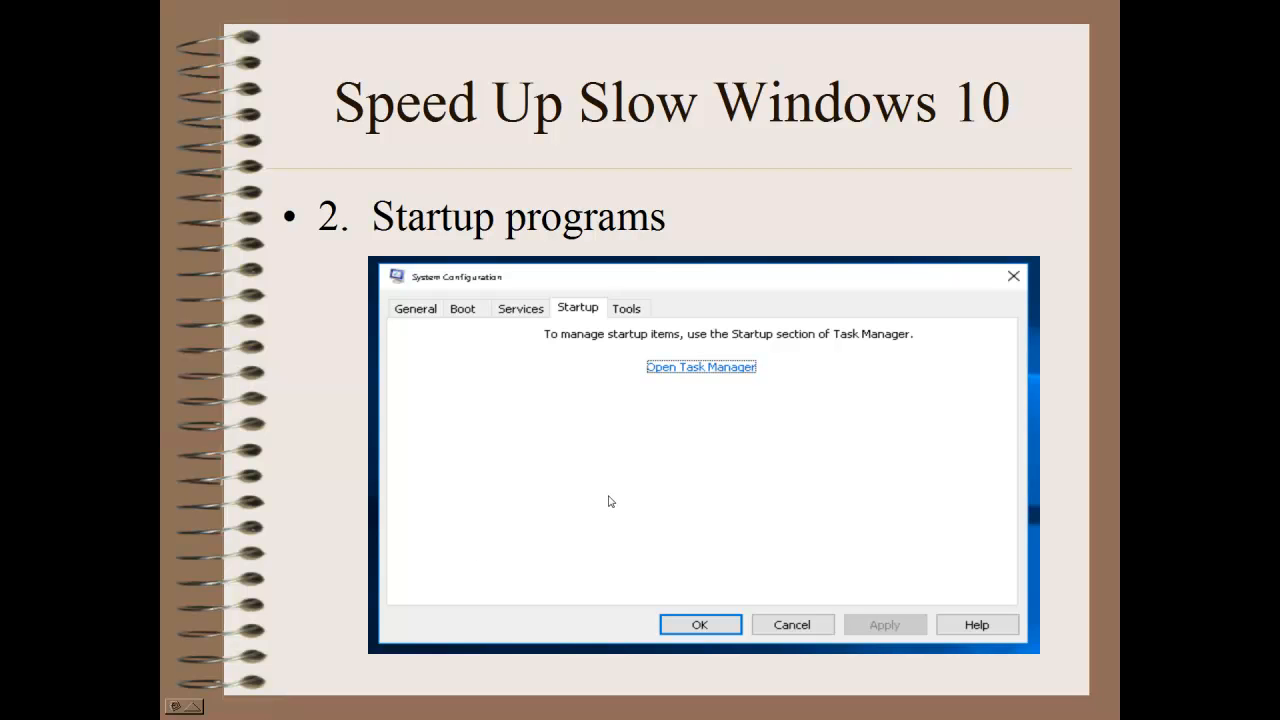
mouse_move(716, 468)
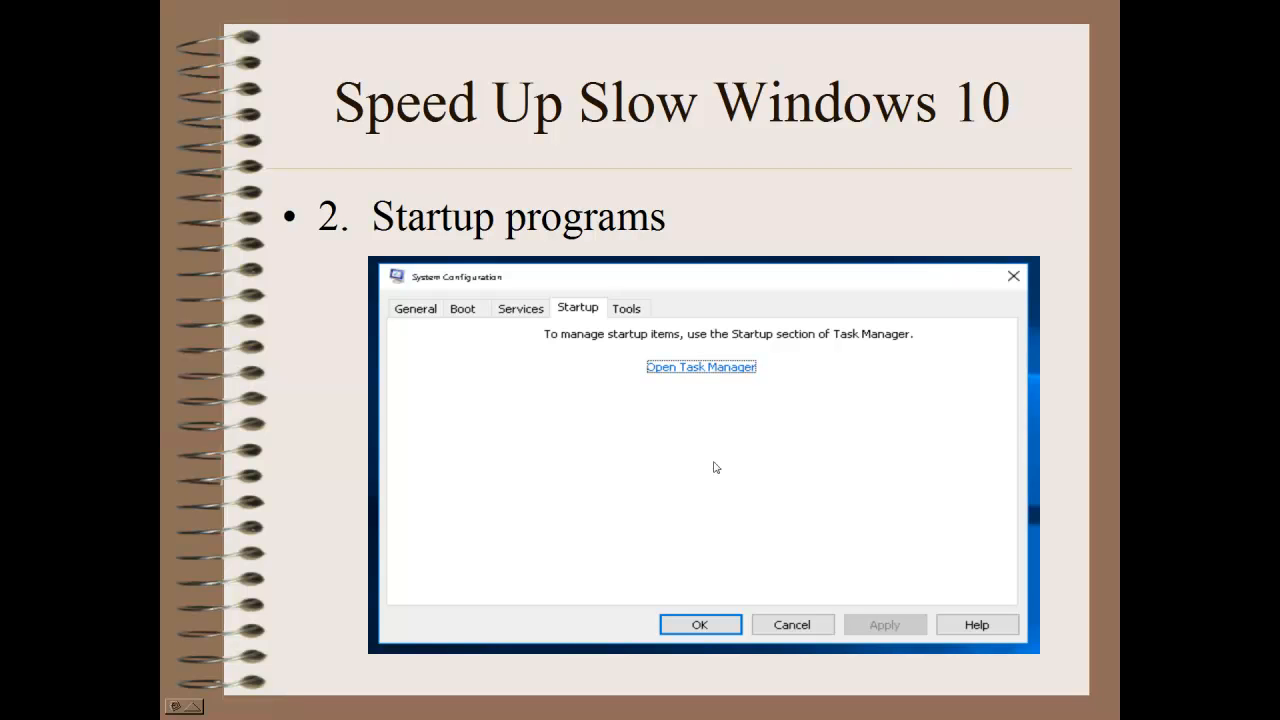
click(520, 308)
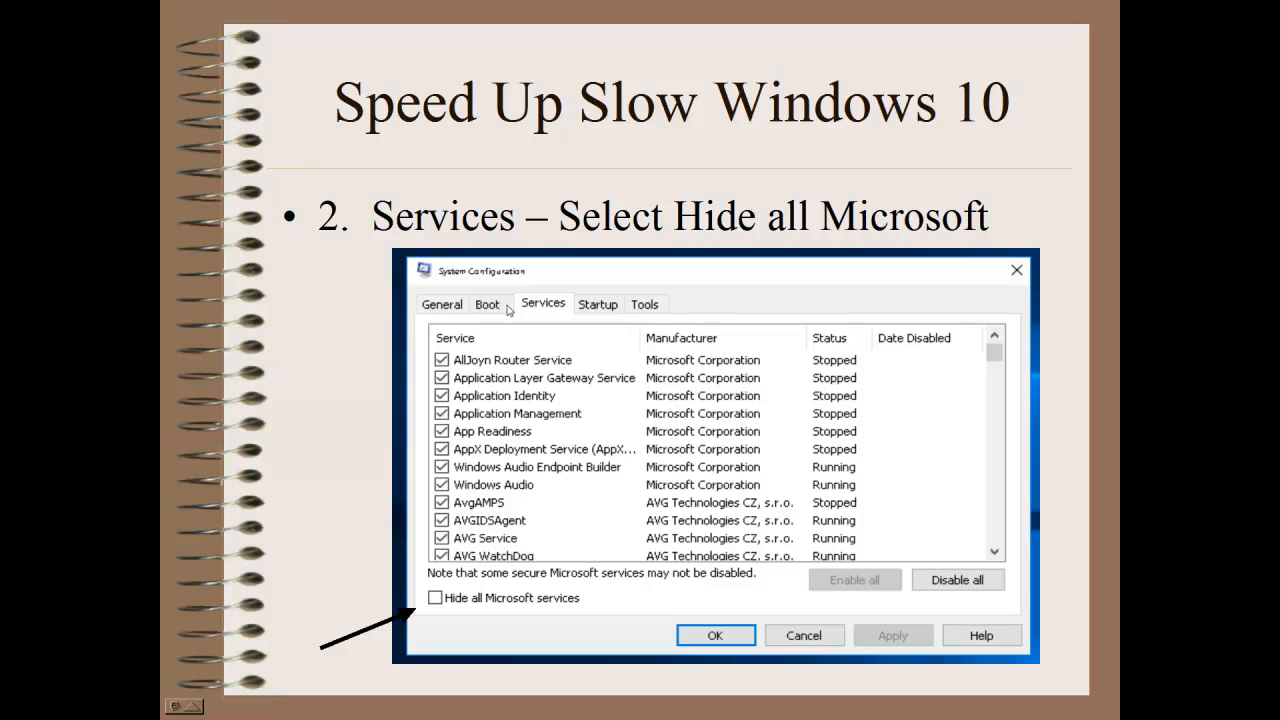
mouse_move(528, 318)
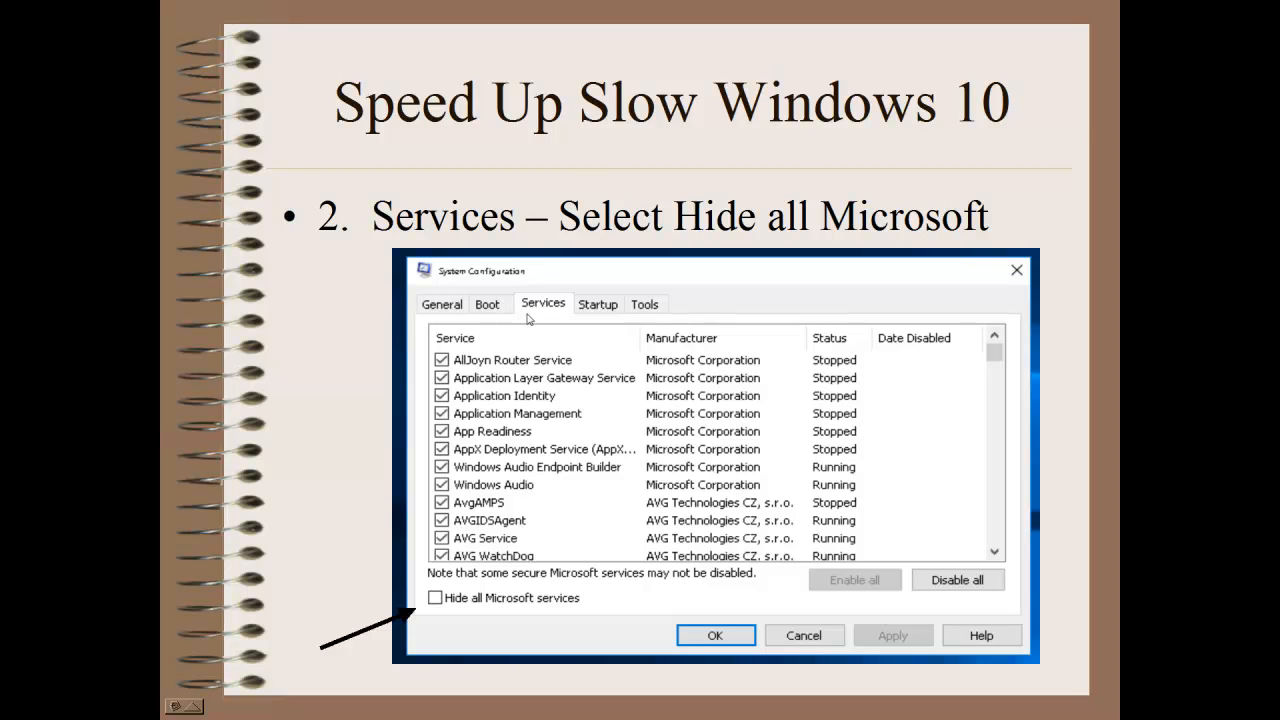
mouse_move(544, 308)
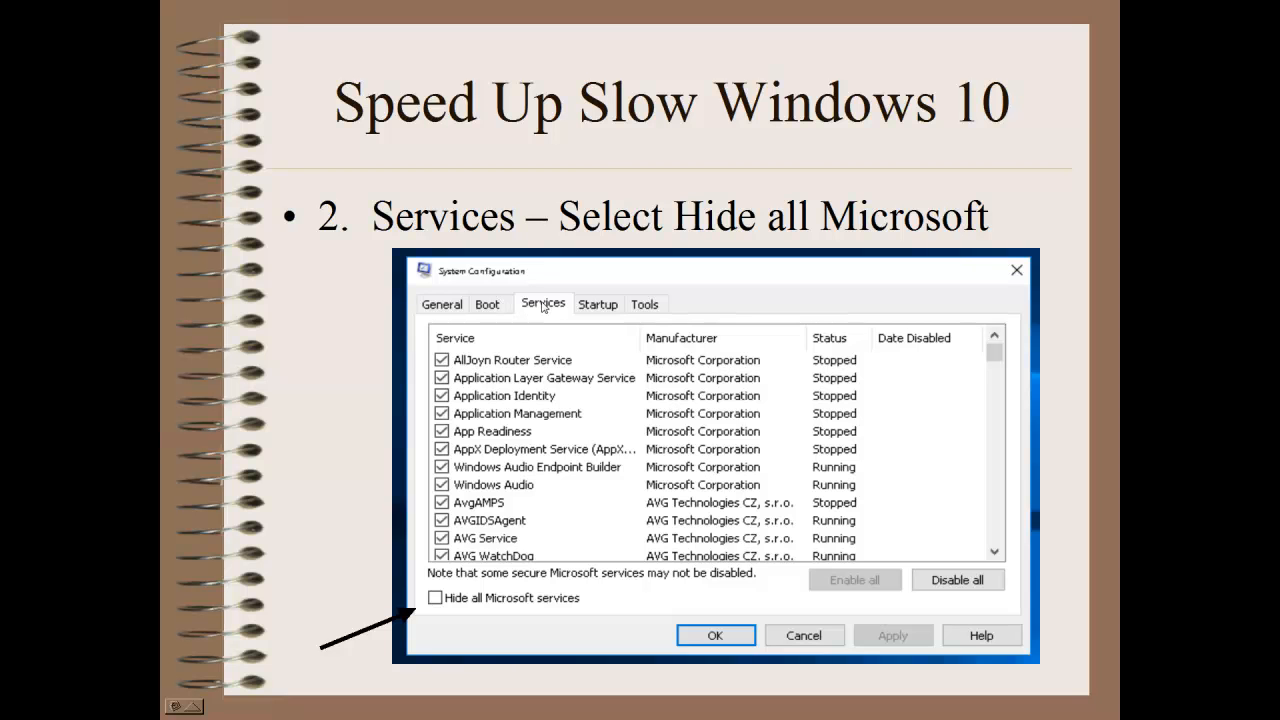
mouse_move(532, 380)
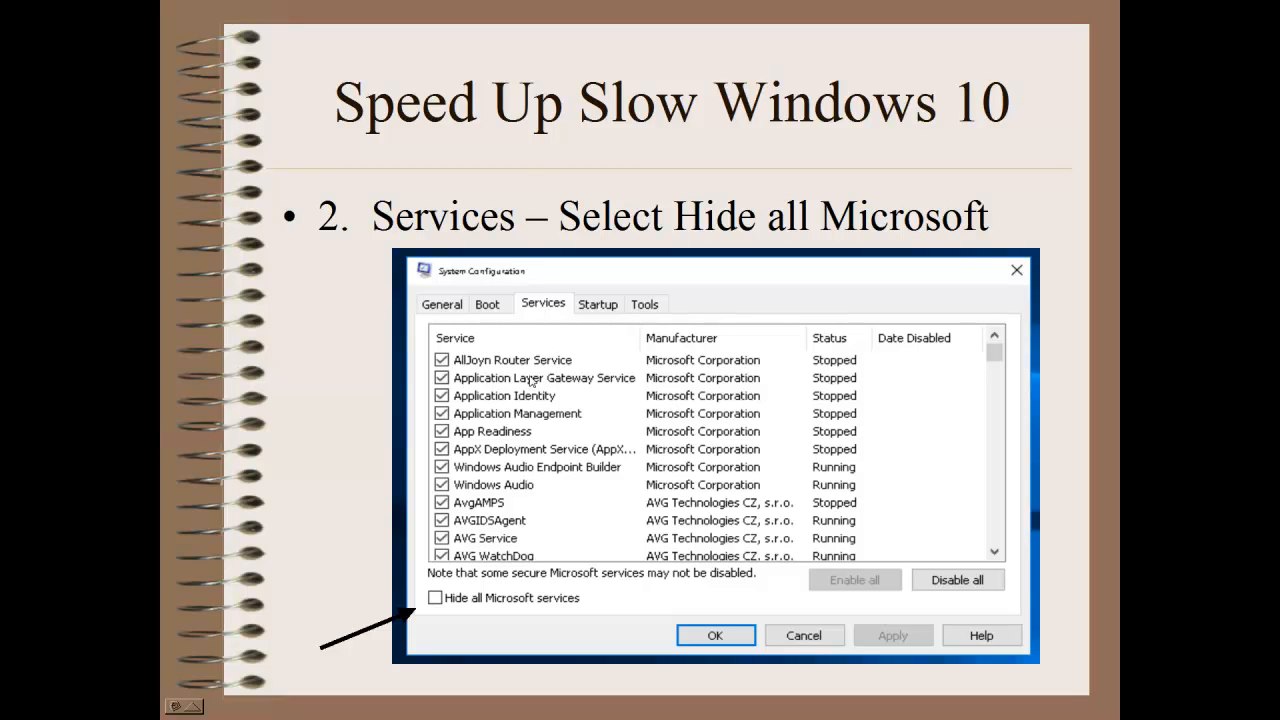
mouse_move(444, 550)
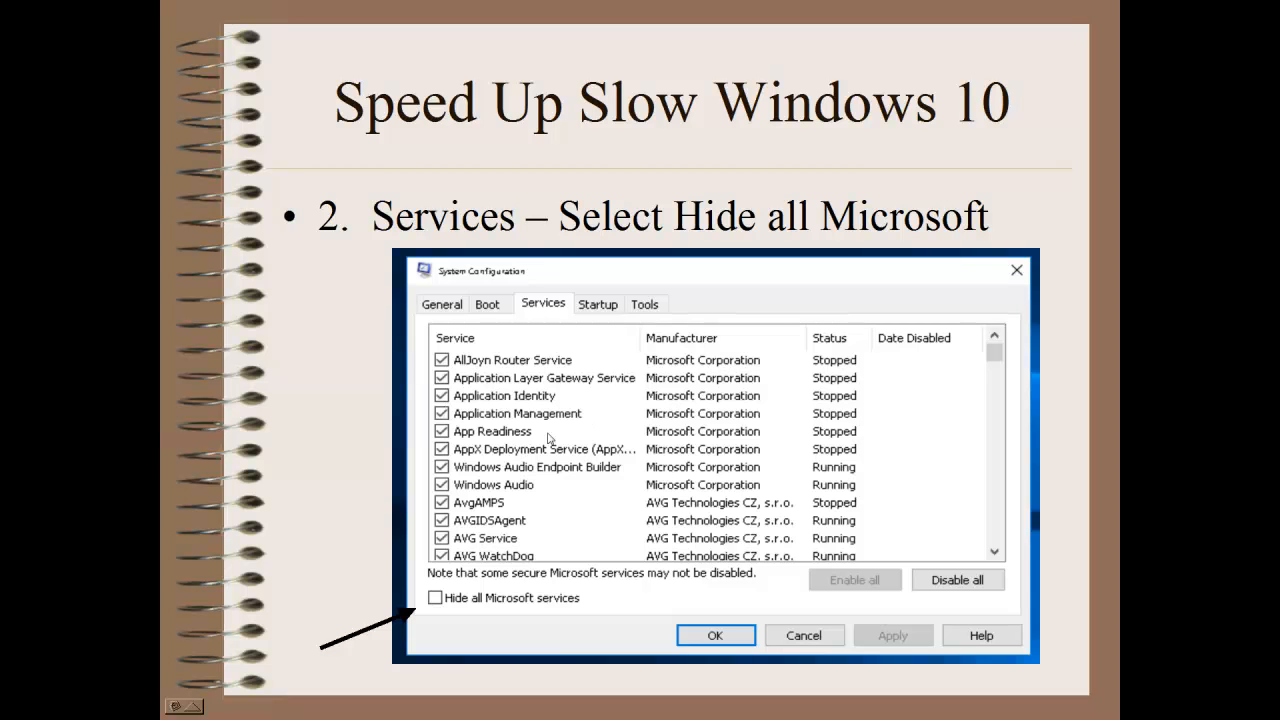
mouse_move(436, 620)
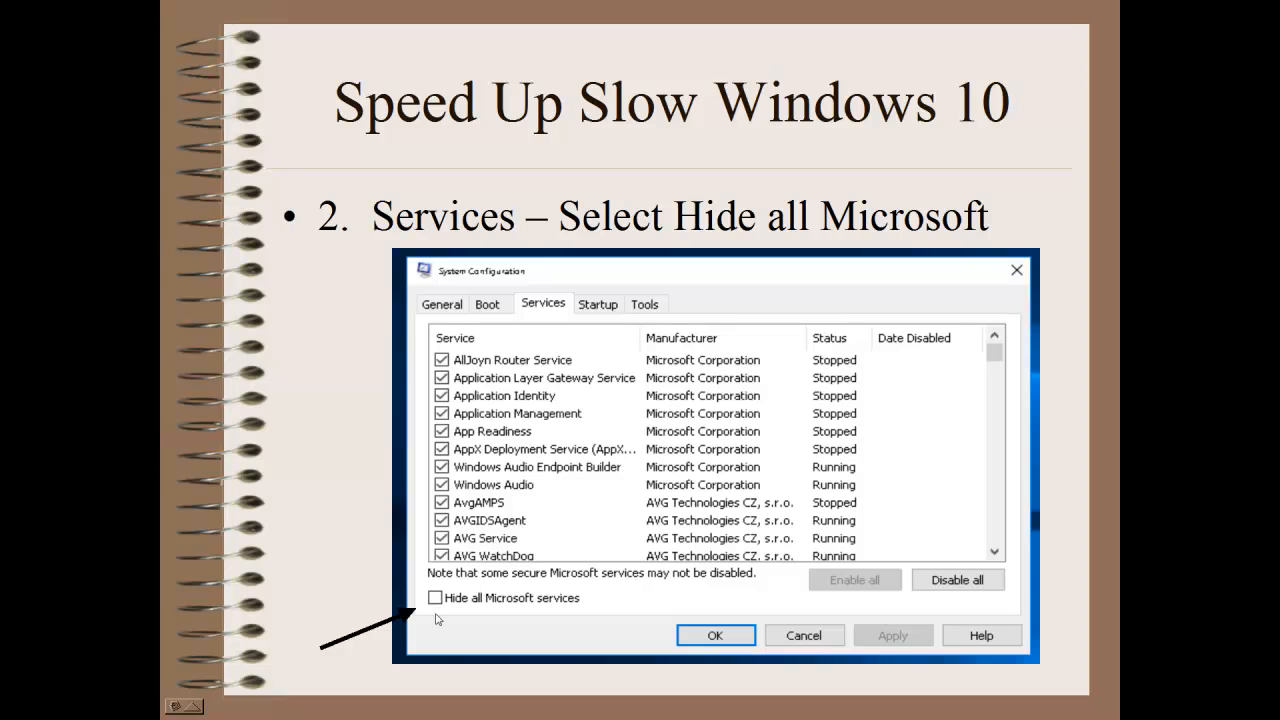
mouse_move(492, 608)
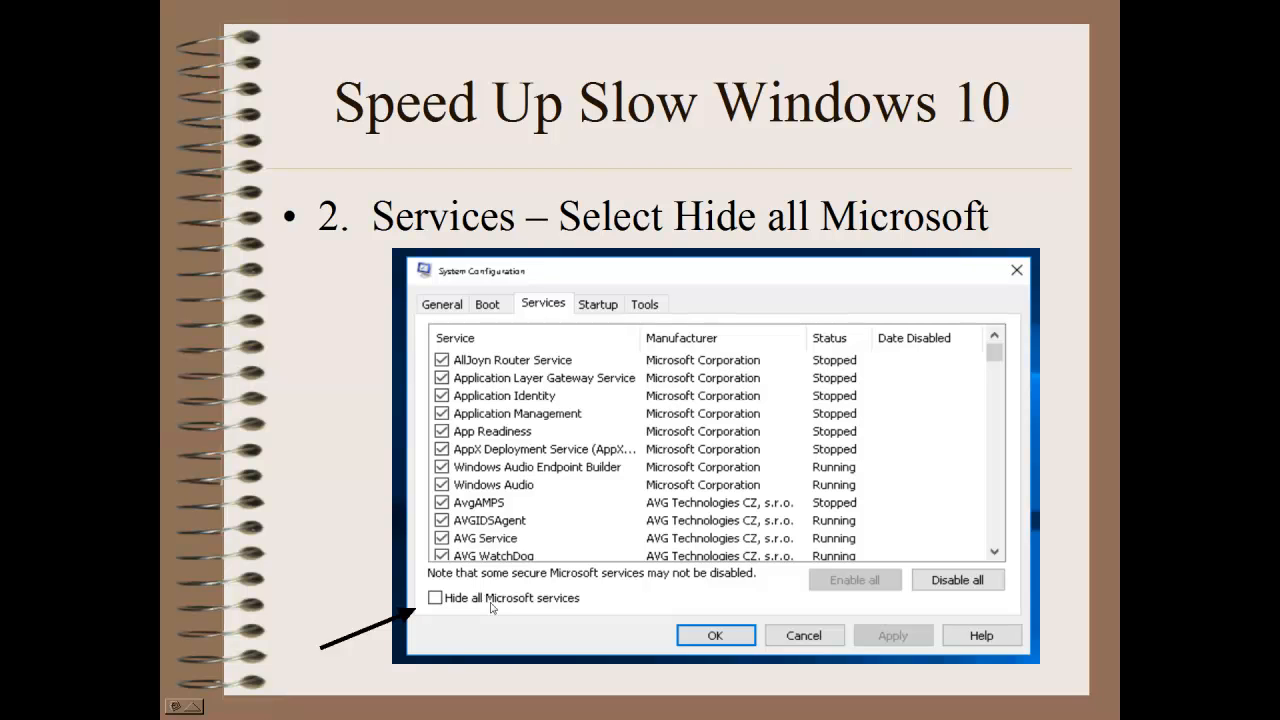
mouse_move(640, 612)
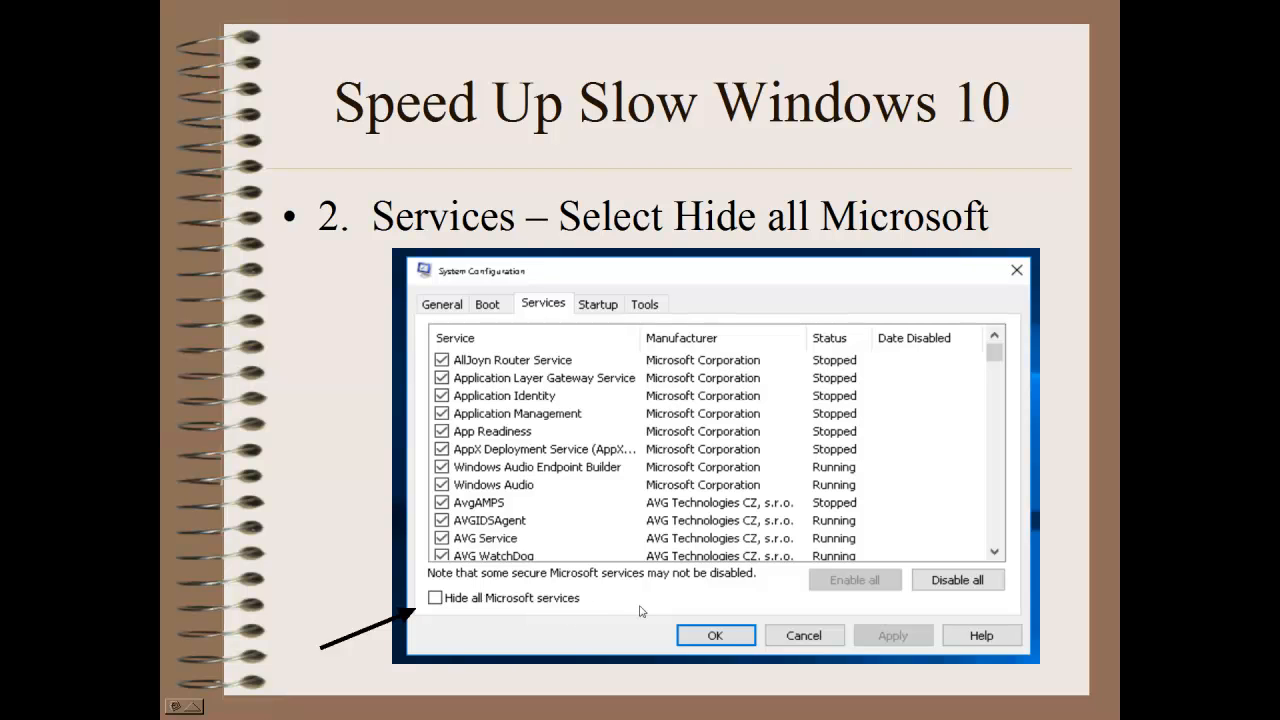
- Advance to the 'Services – Non-Microsoft Services' slide listing third-party services
click(436, 598)
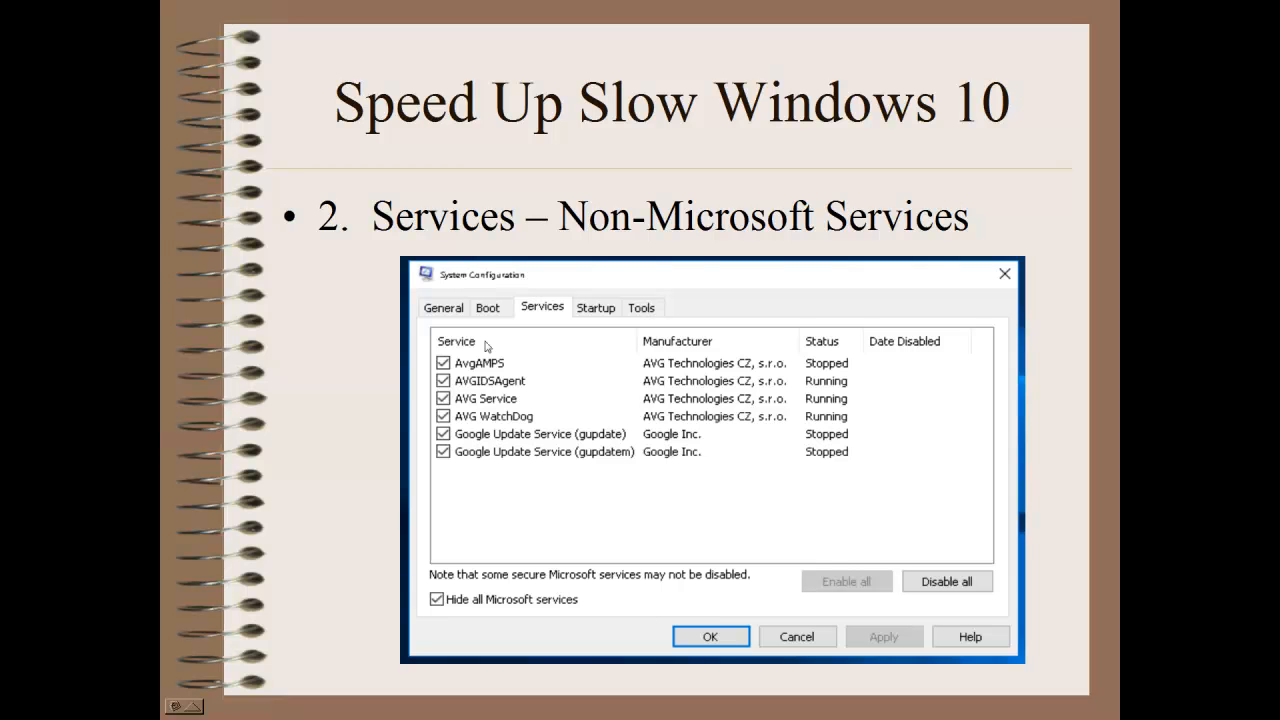
mouse_move(500, 388)
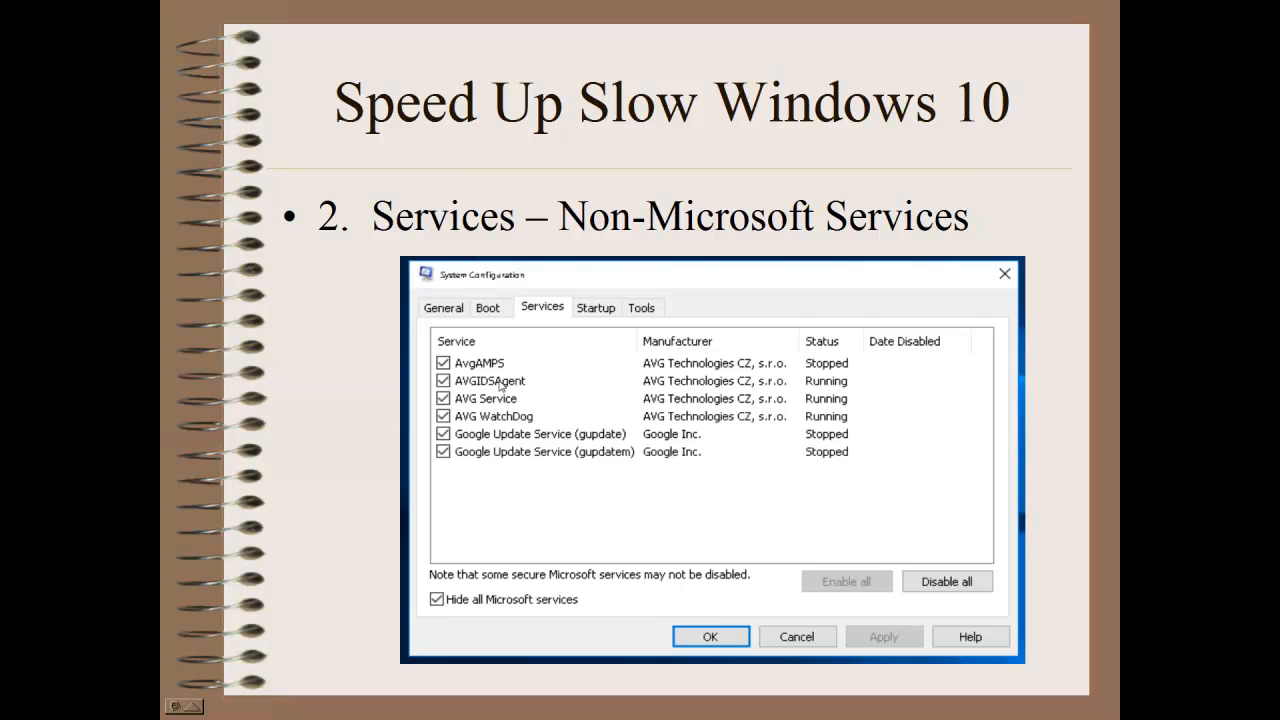
mouse_move(502, 388)
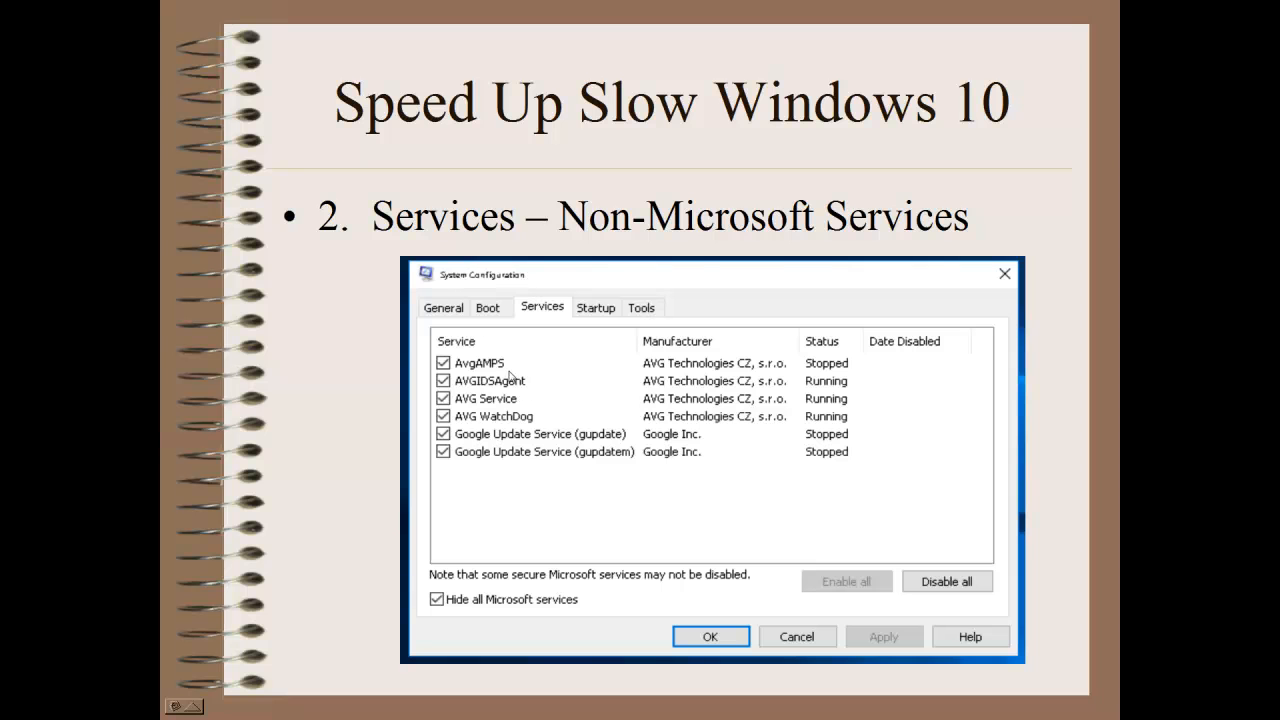
mouse_move(484, 398)
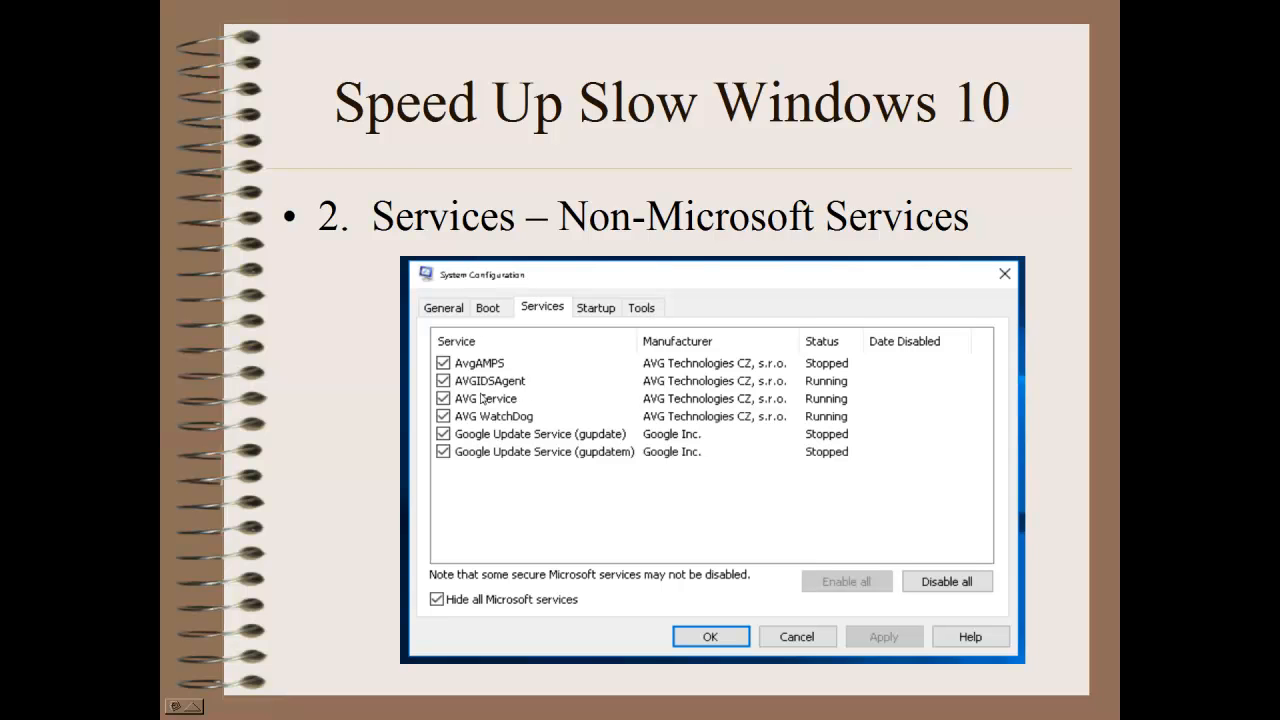
mouse_move(484, 410)
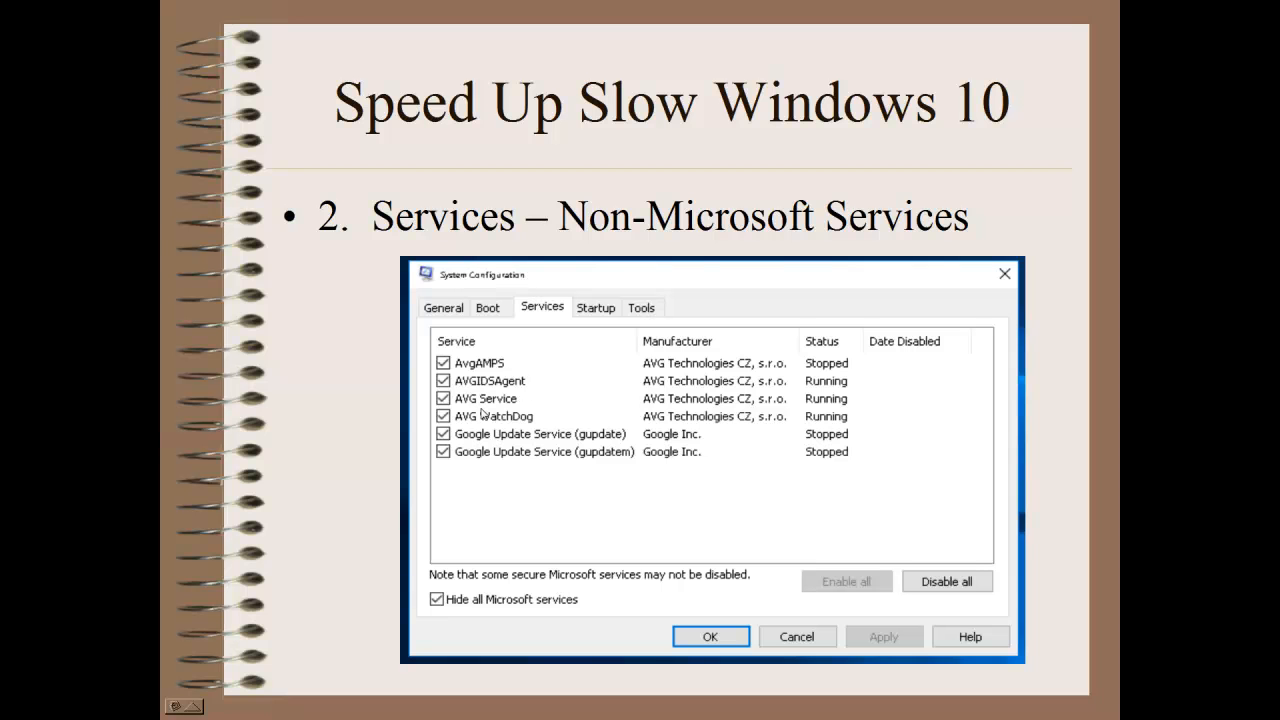
mouse_move(490, 448)
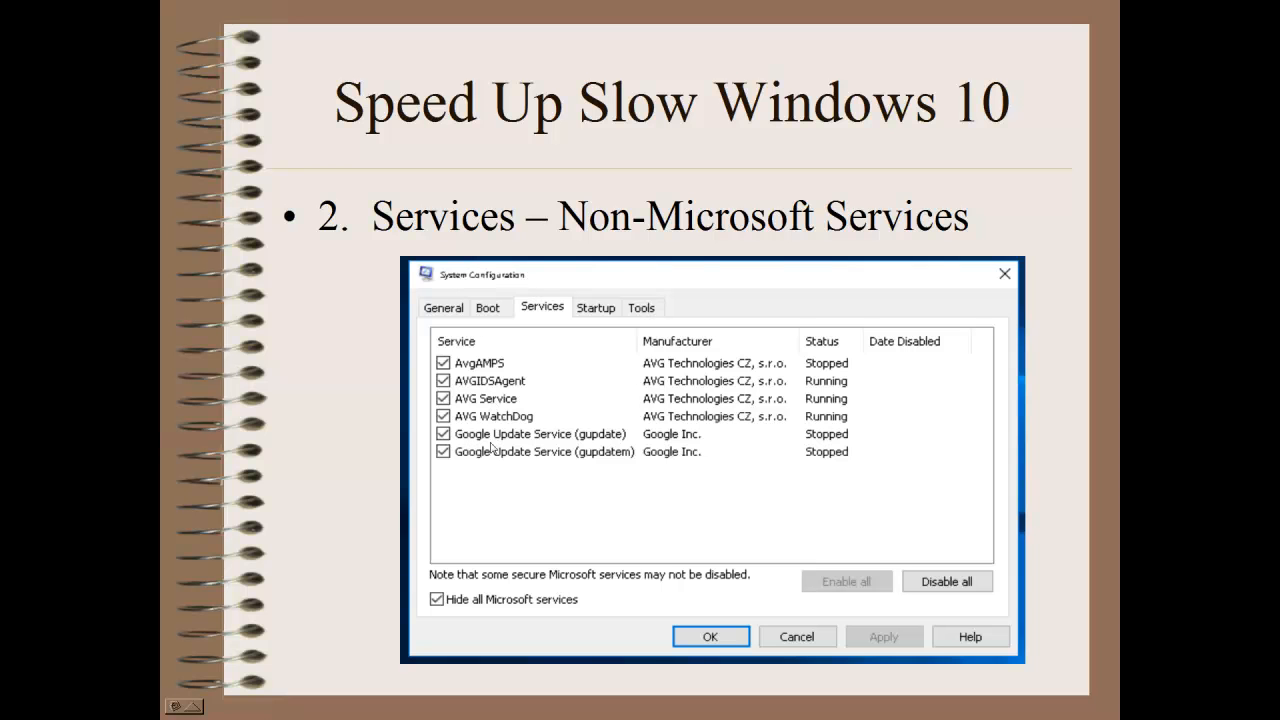
mouse_move(832, 442)
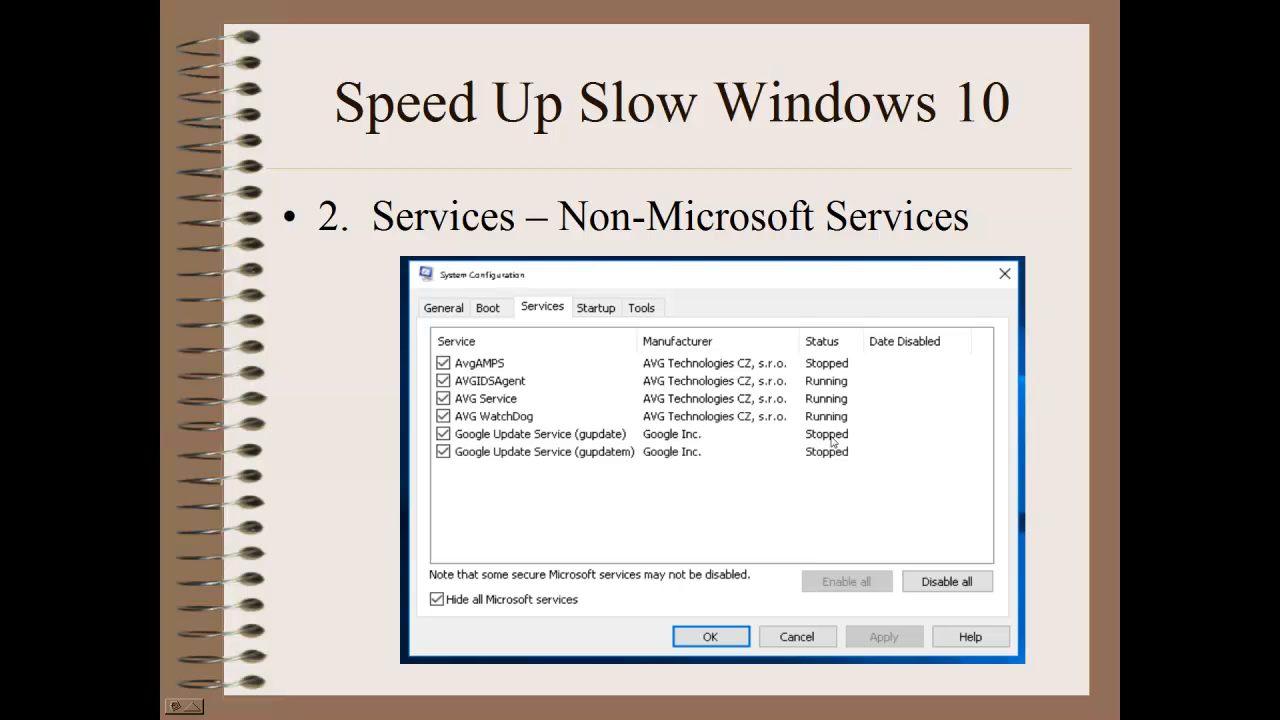
mouse_move(768, 496)
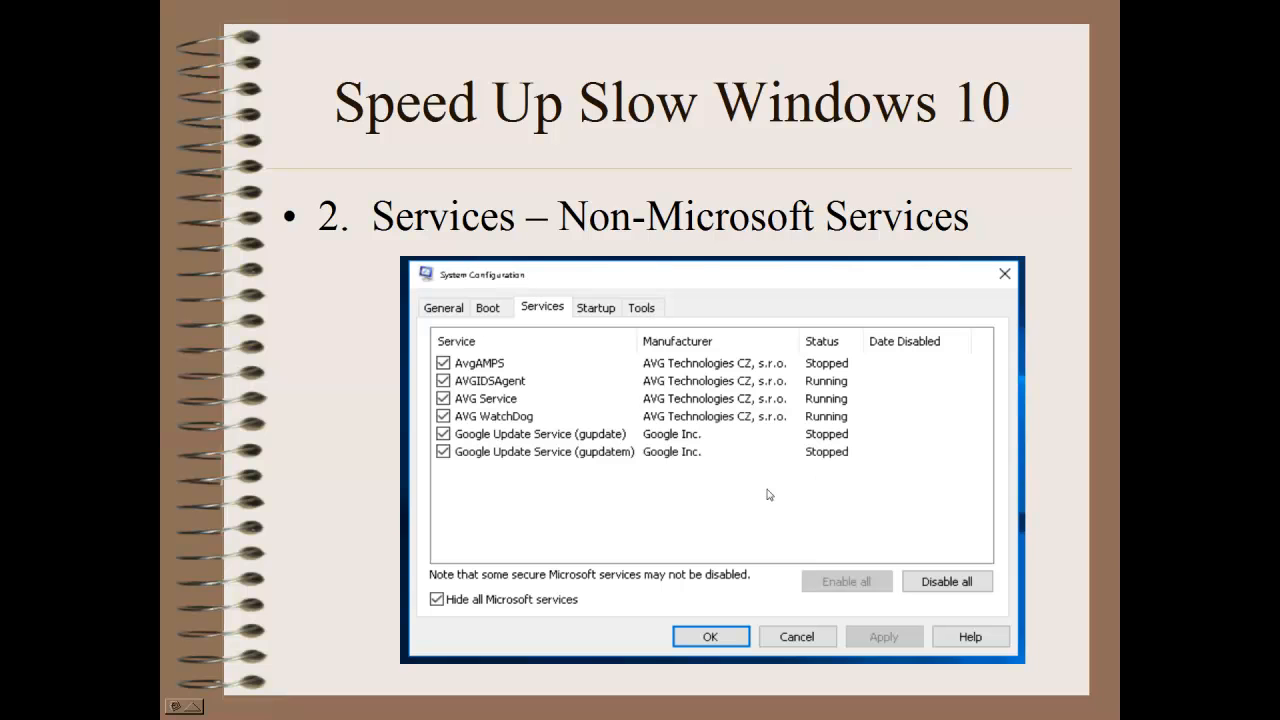
mouse_move(552, 496)
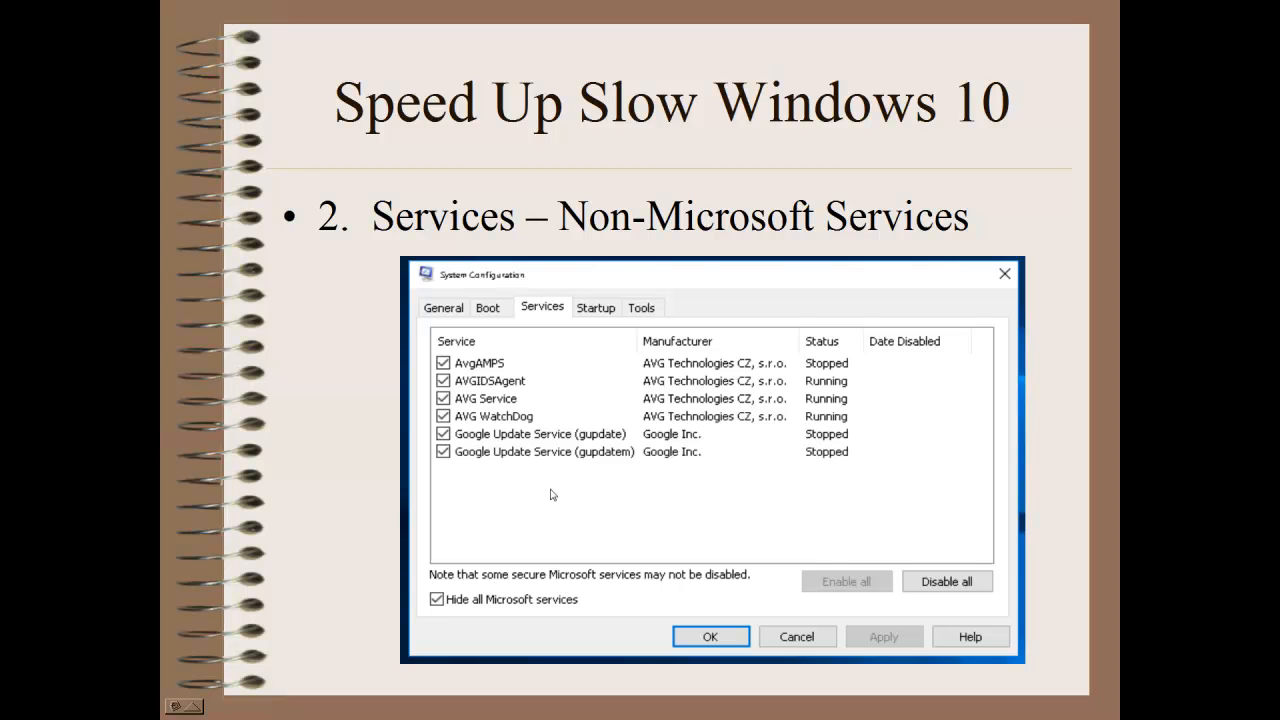
mouse_move(556, 500)
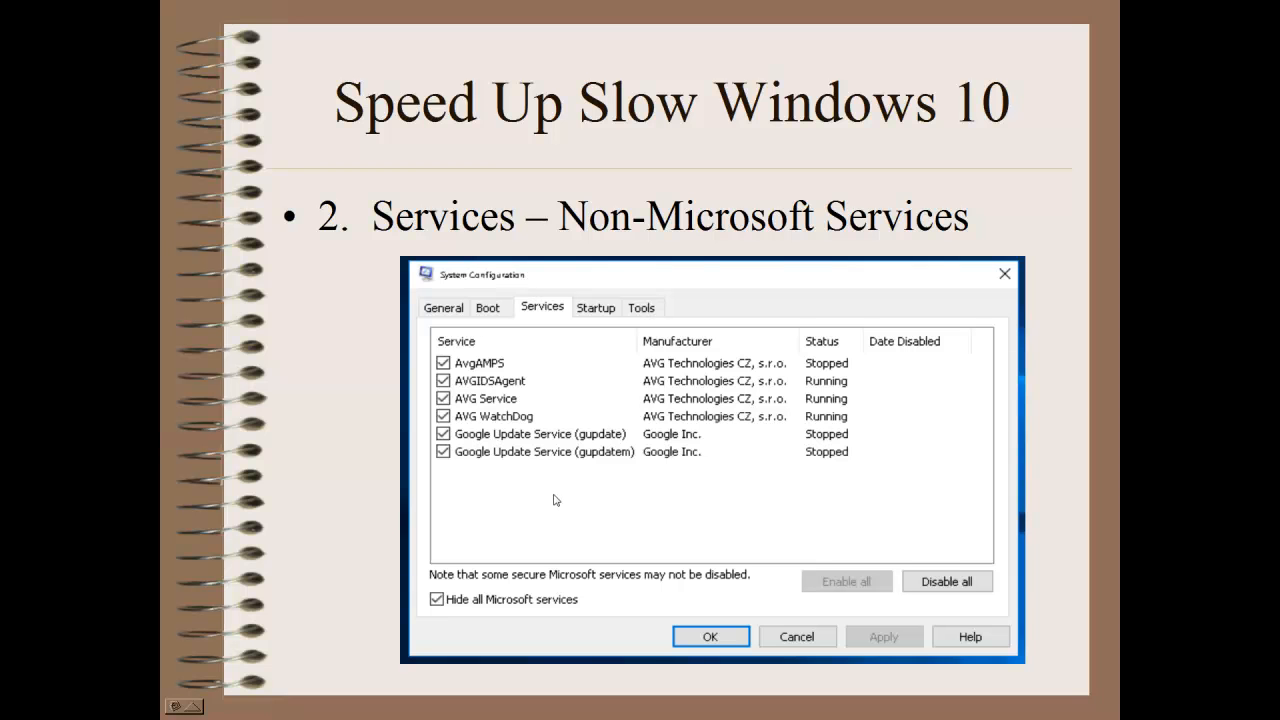
mouse_move(540, 508)
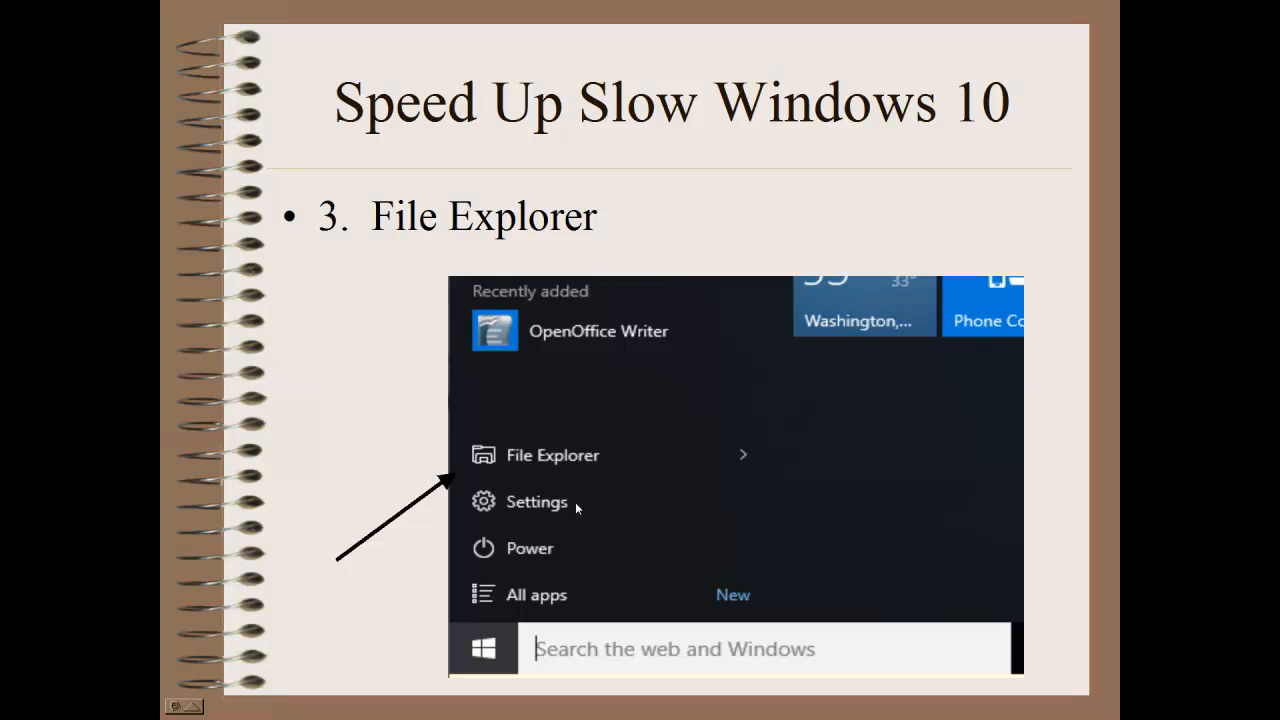
mouse_move(364, 270)
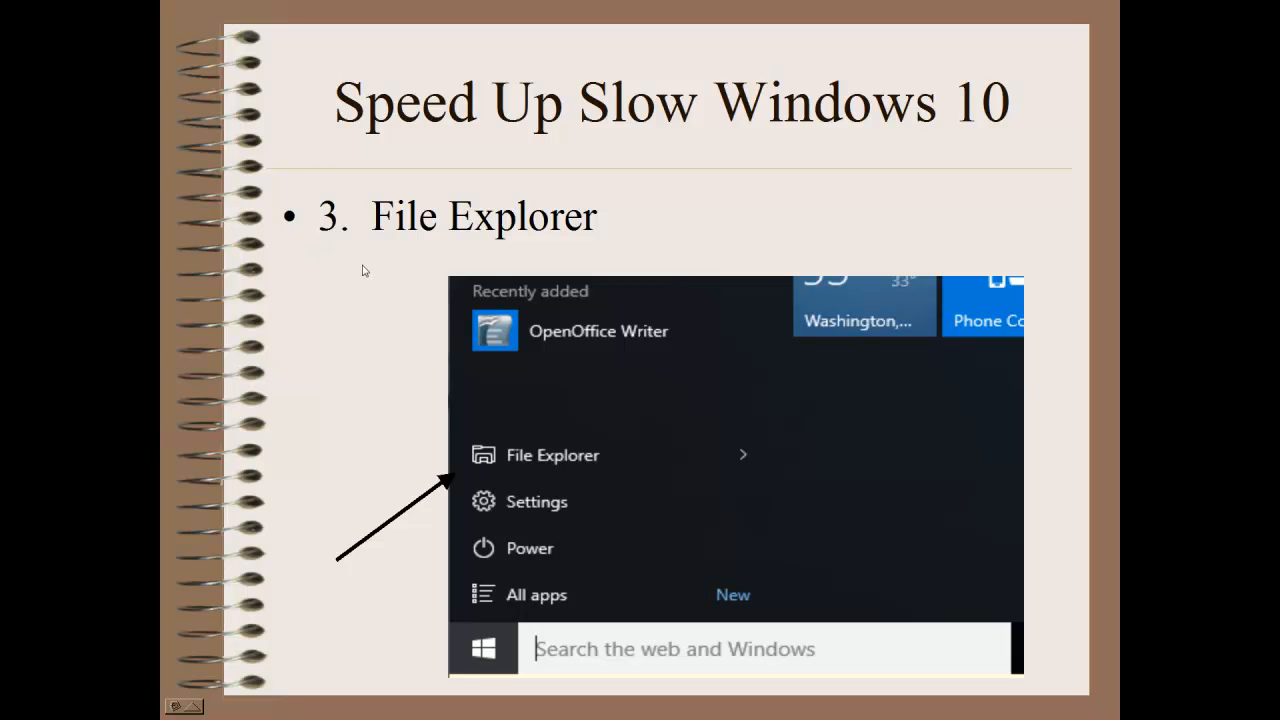
mouse_move(458, 604)
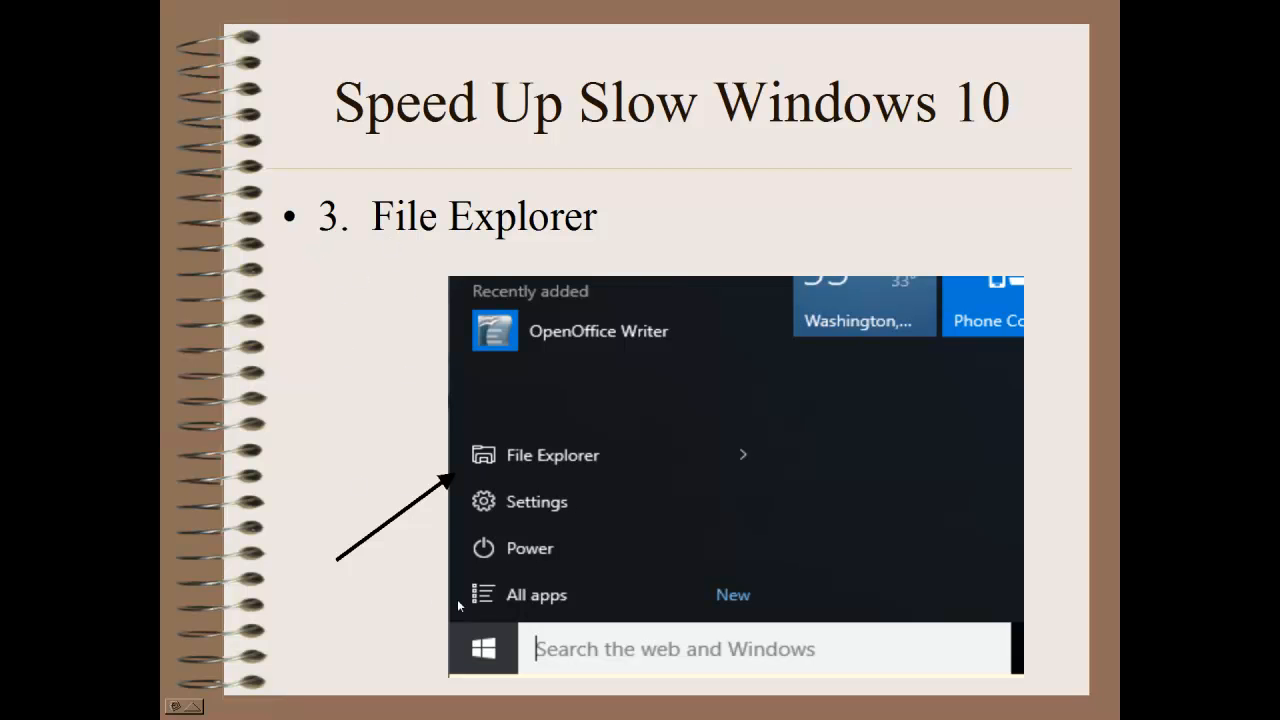
mouse_move(484, 656)
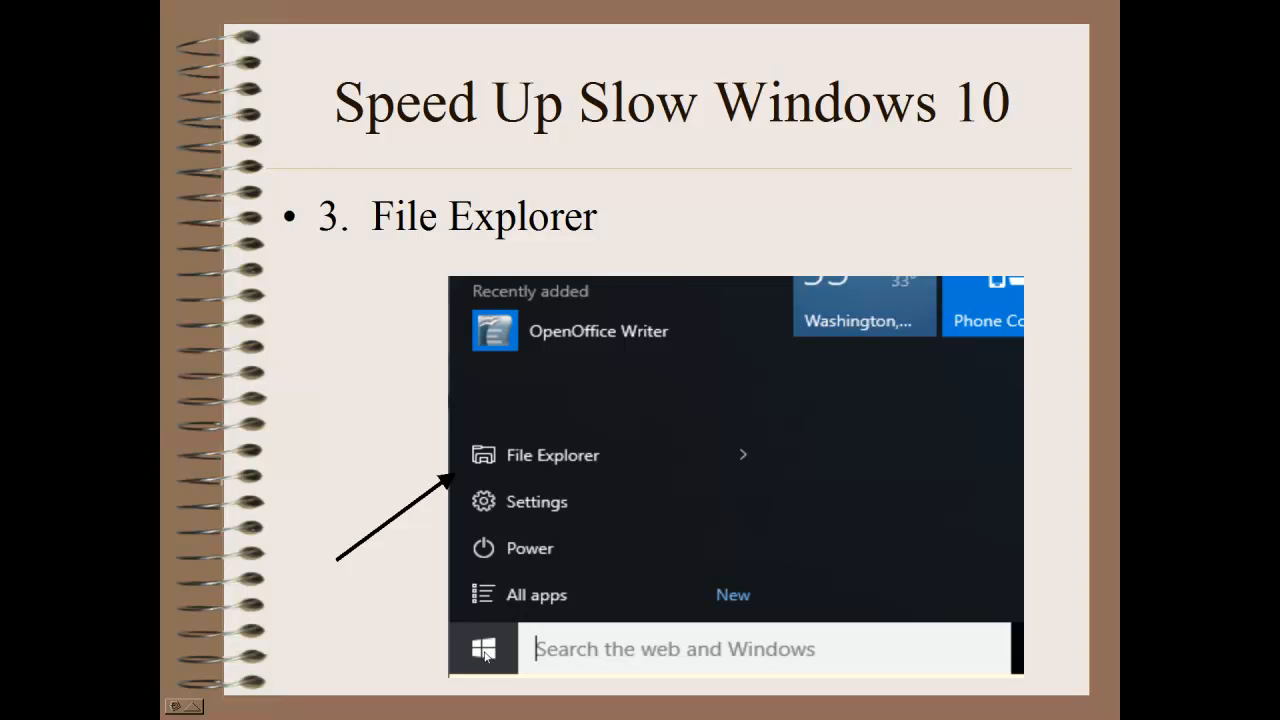
mouse_move(558, 466)
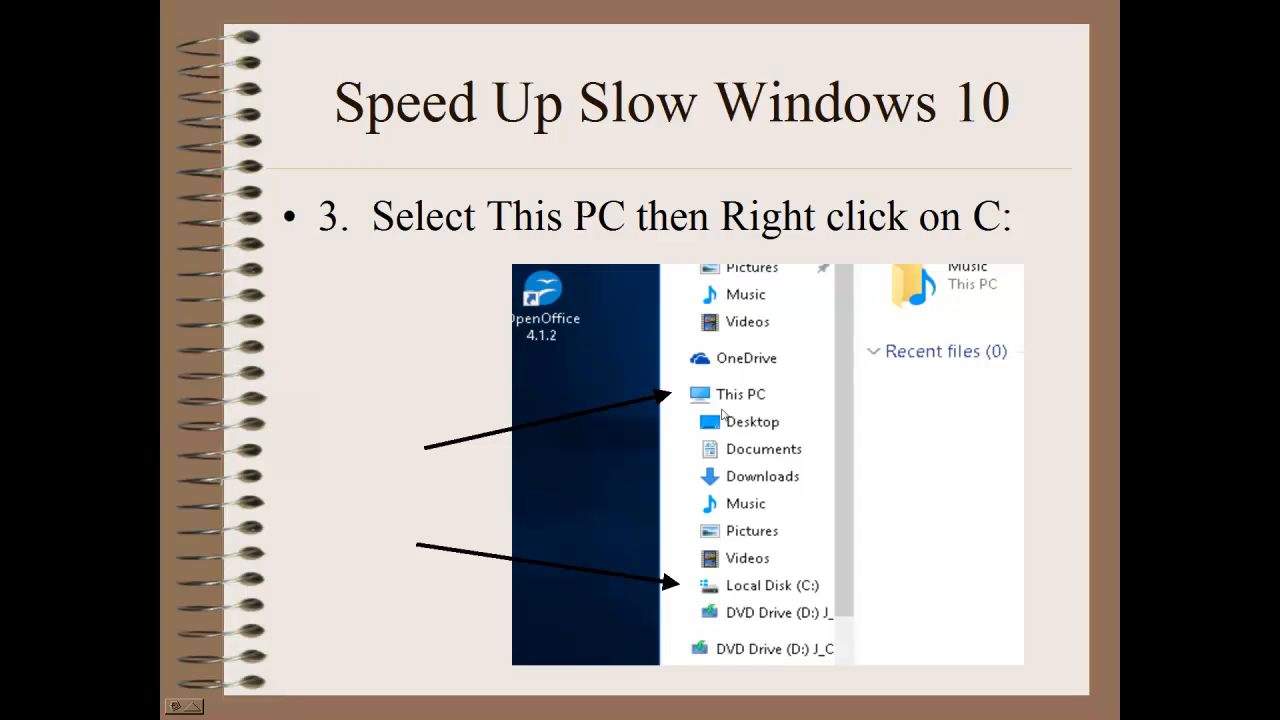
mouse_move(730, 408)
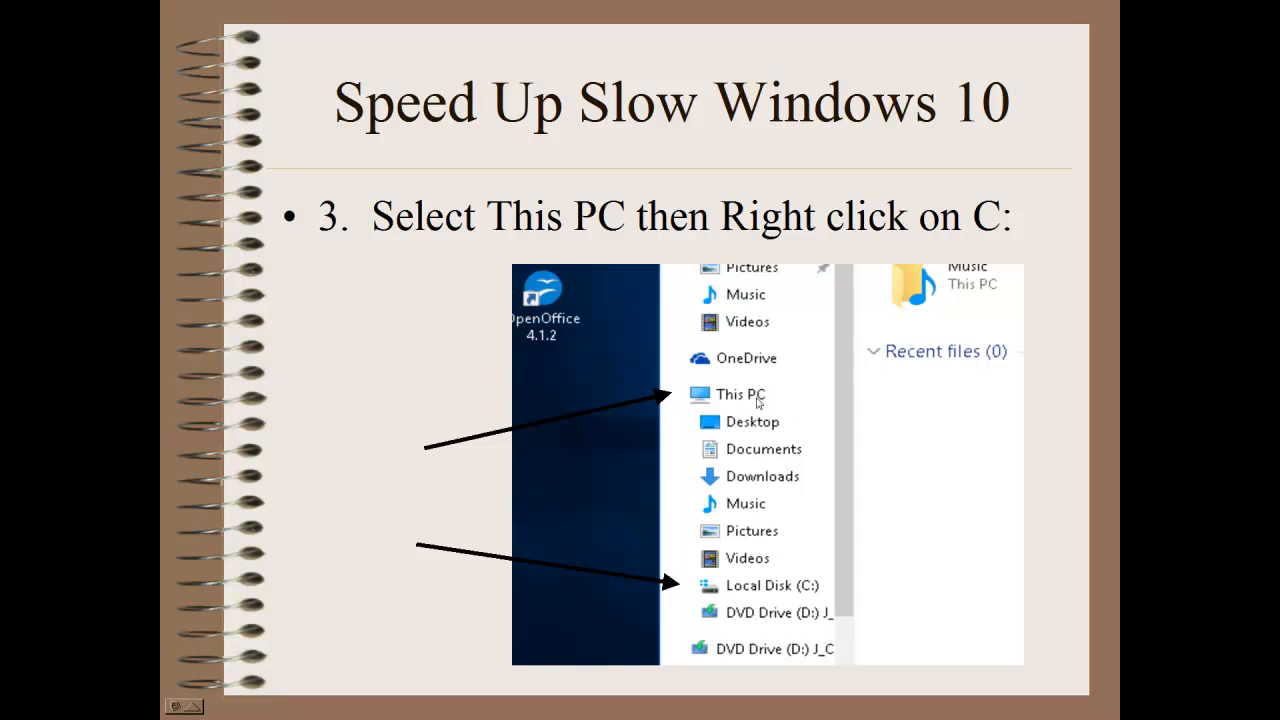
mouse_move(684, 402)
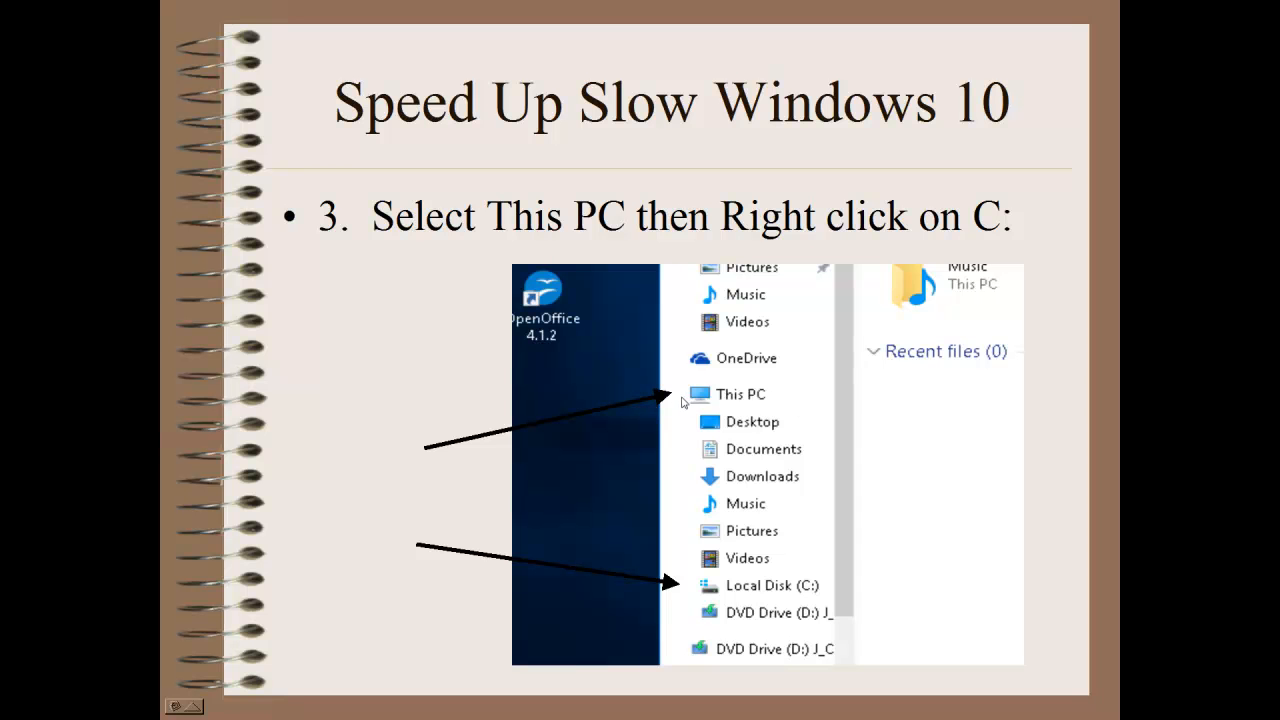
mouse_move(696, 400)
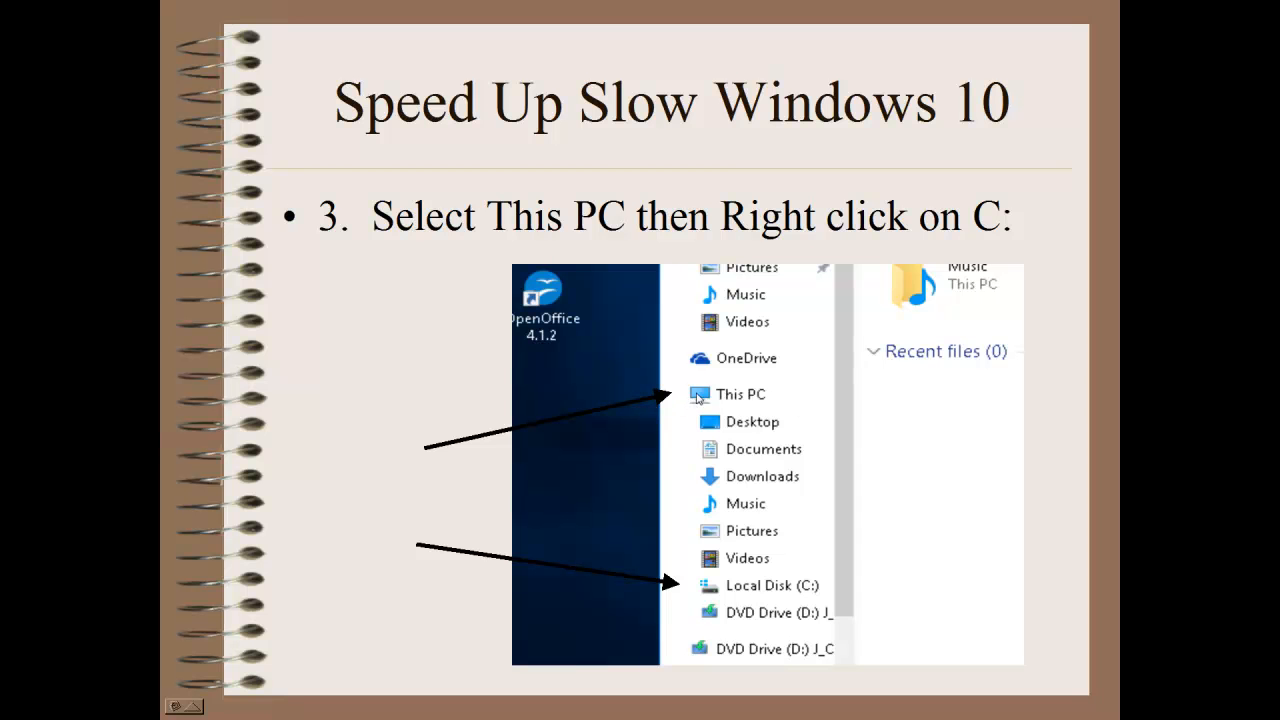
mouse_move(738, 538)
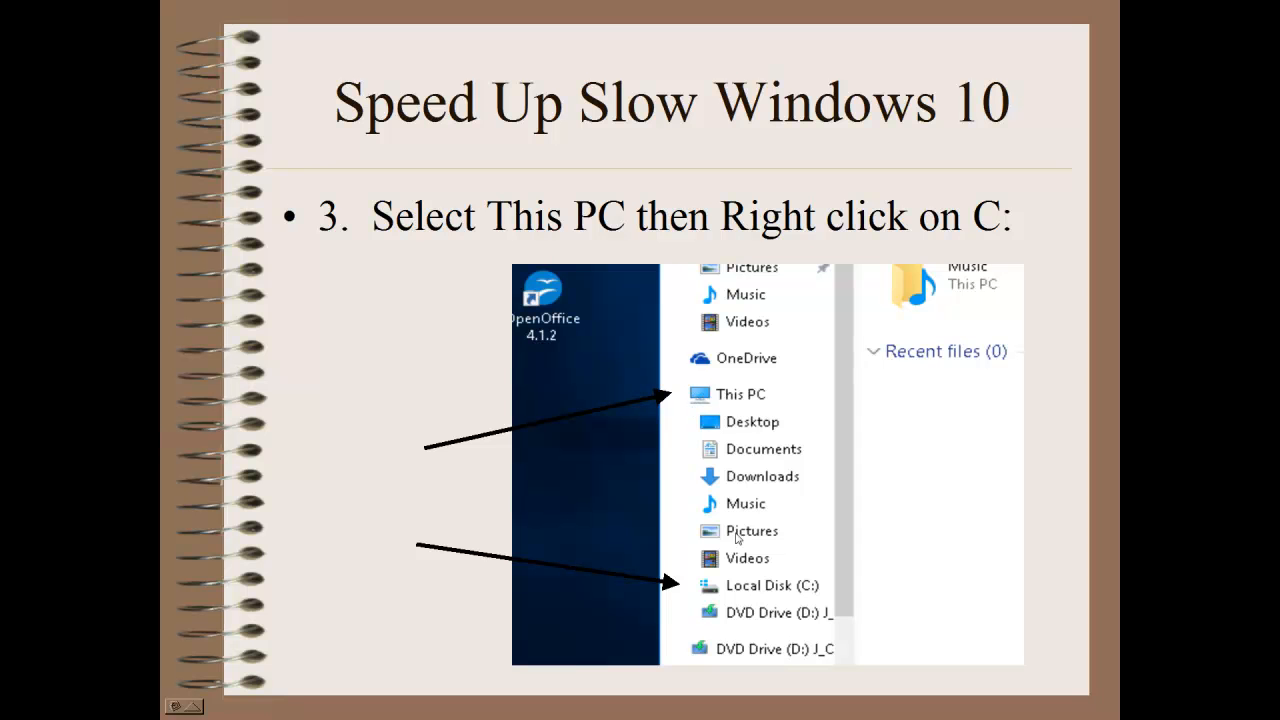
mouse_move(684, 400)
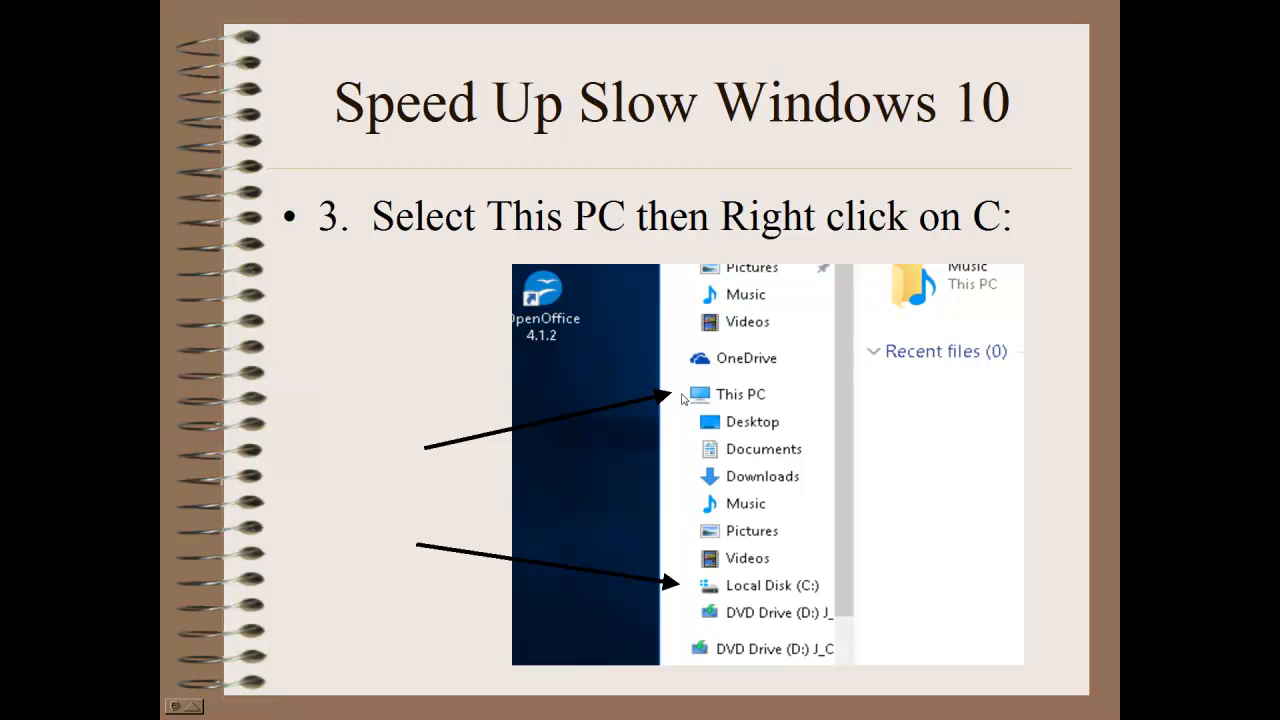
mouse_move(750, 592)
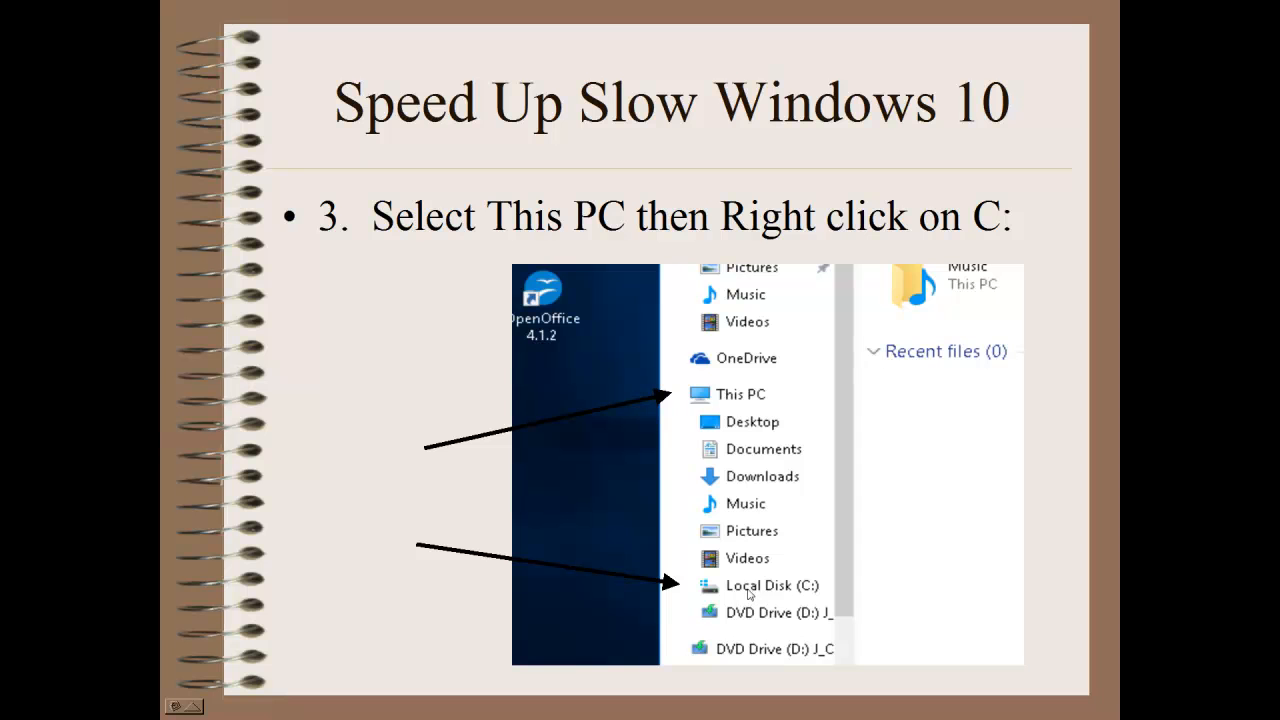
mouse_move(758, 592)
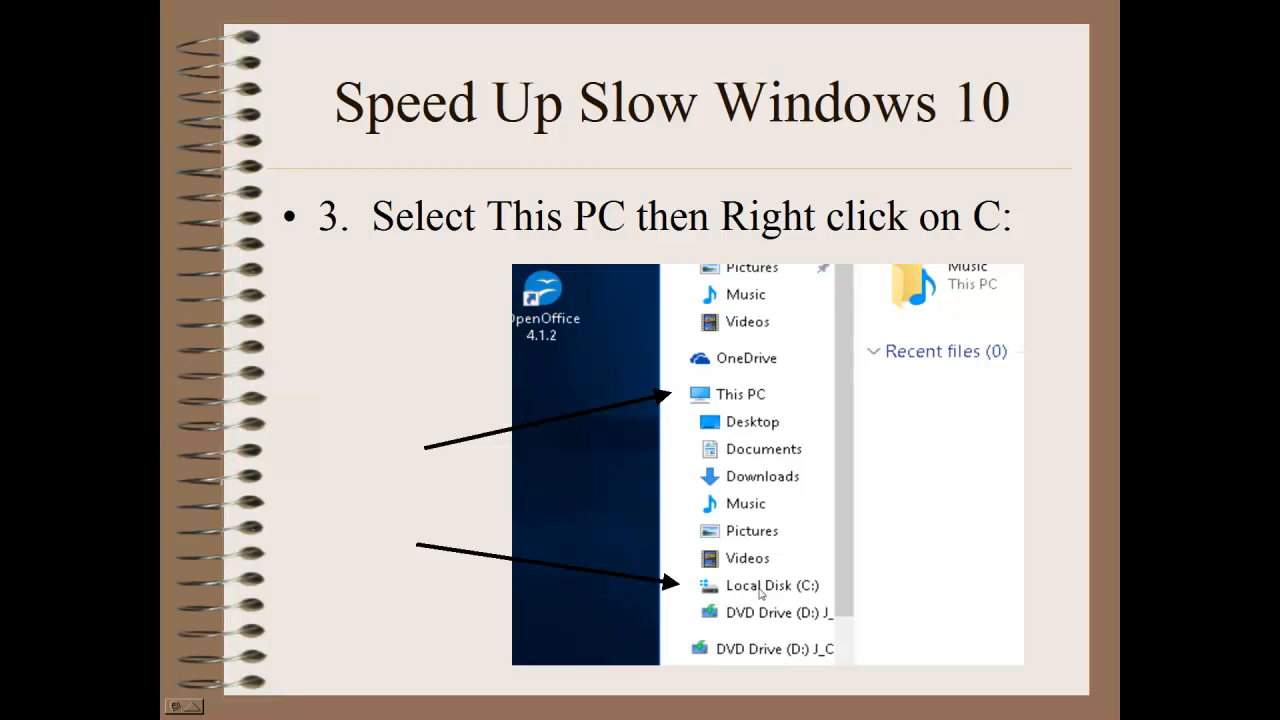
mouse_move(796, 590)
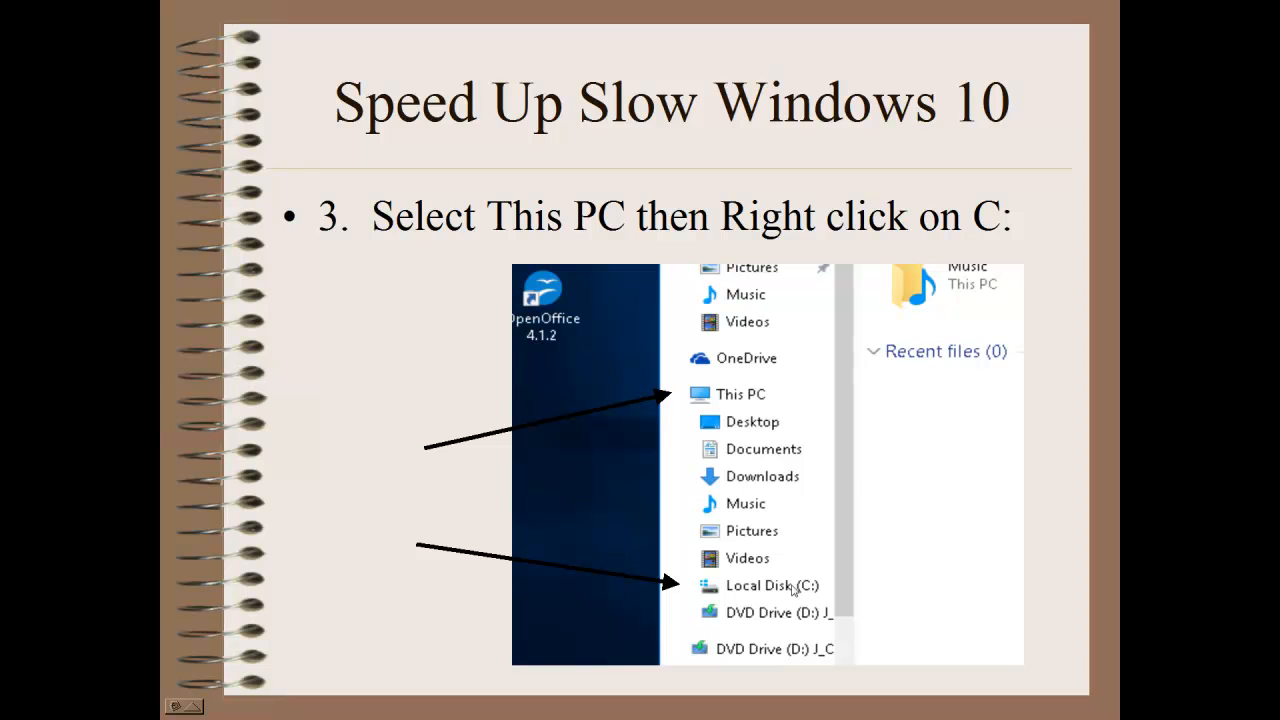
mouse_move(792, 592)
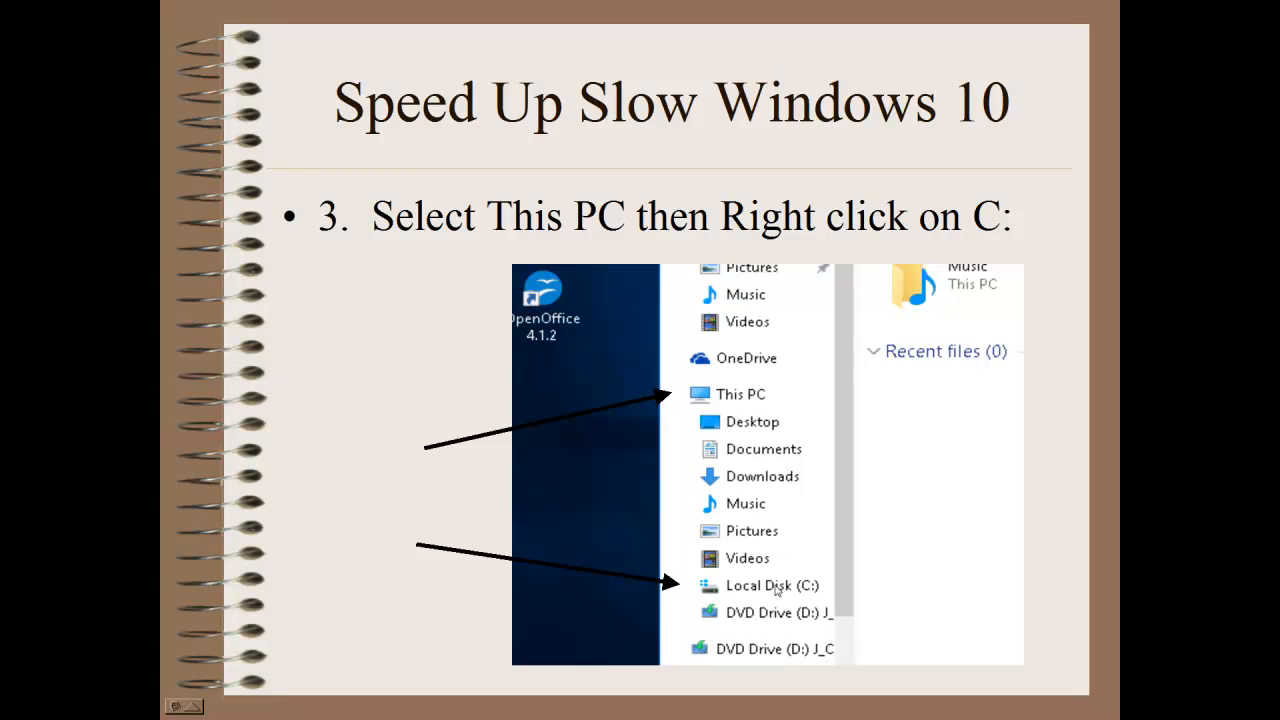
- Advance past 'Select Properties' to the 'Select Tools' slide with the Local Disk (C:) Properties dialog
right_click(772, 584)
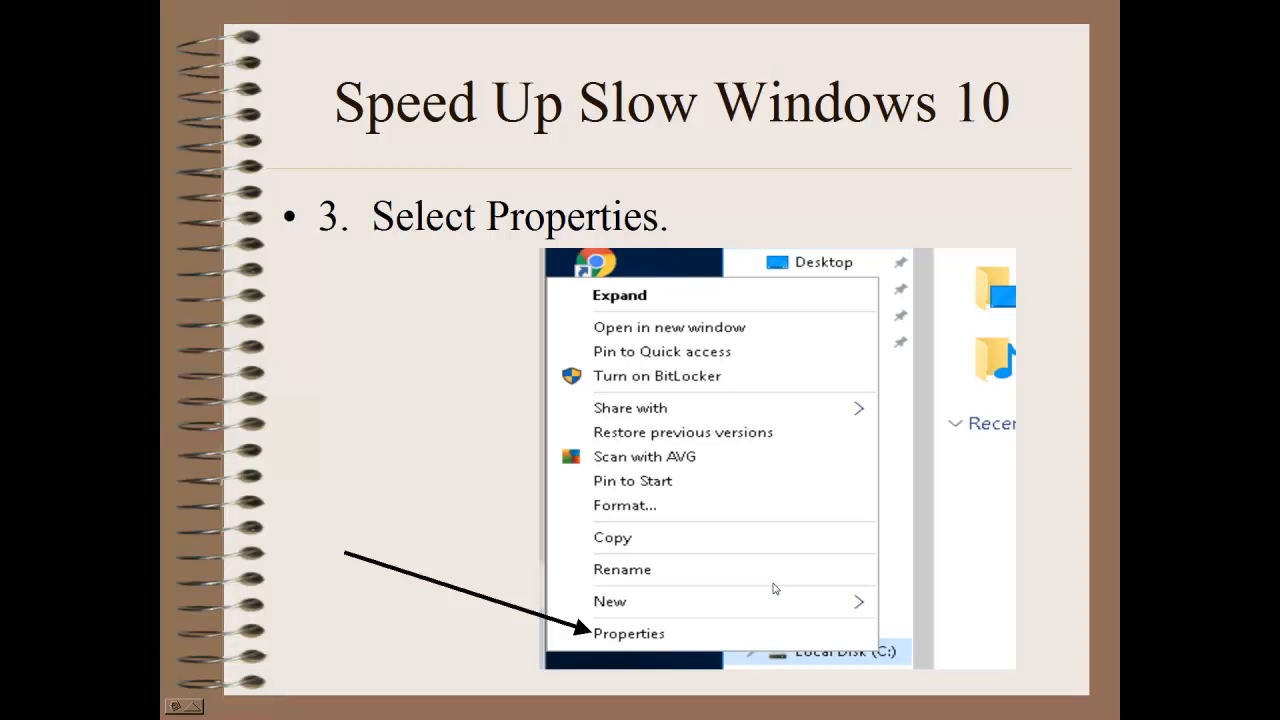
mouse_move(660, 644)
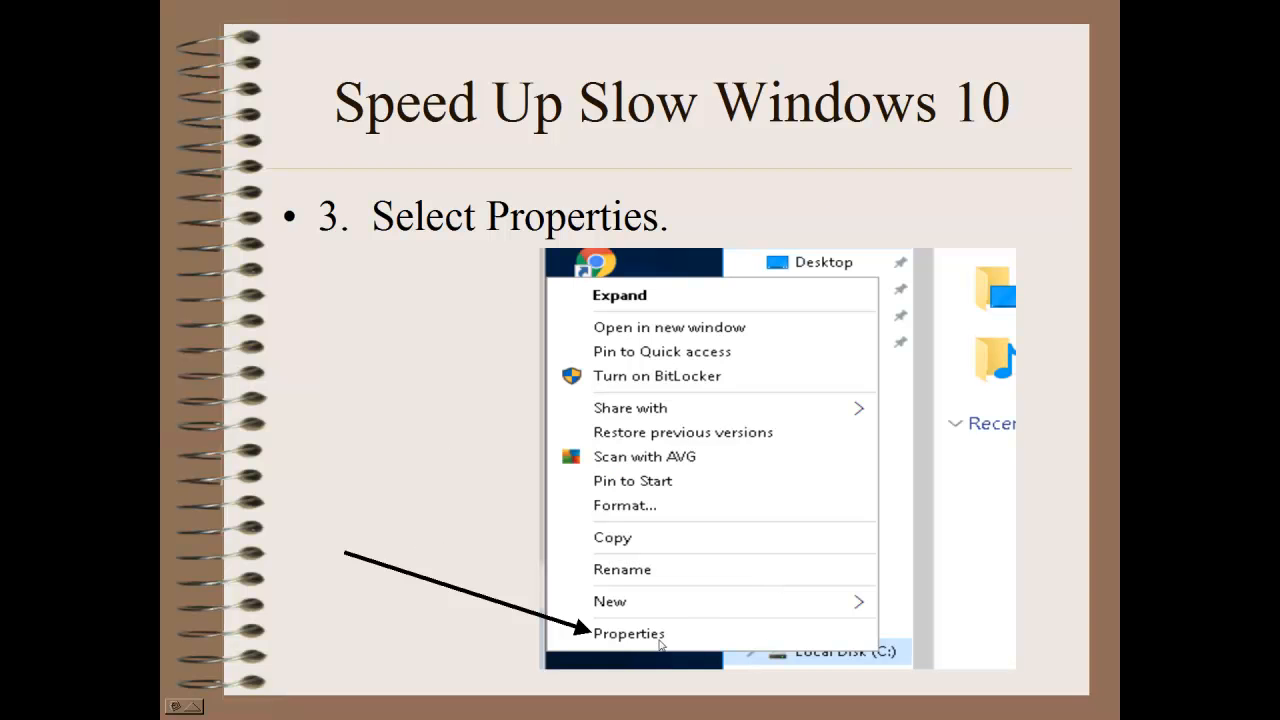
mouse_move(628, 638)
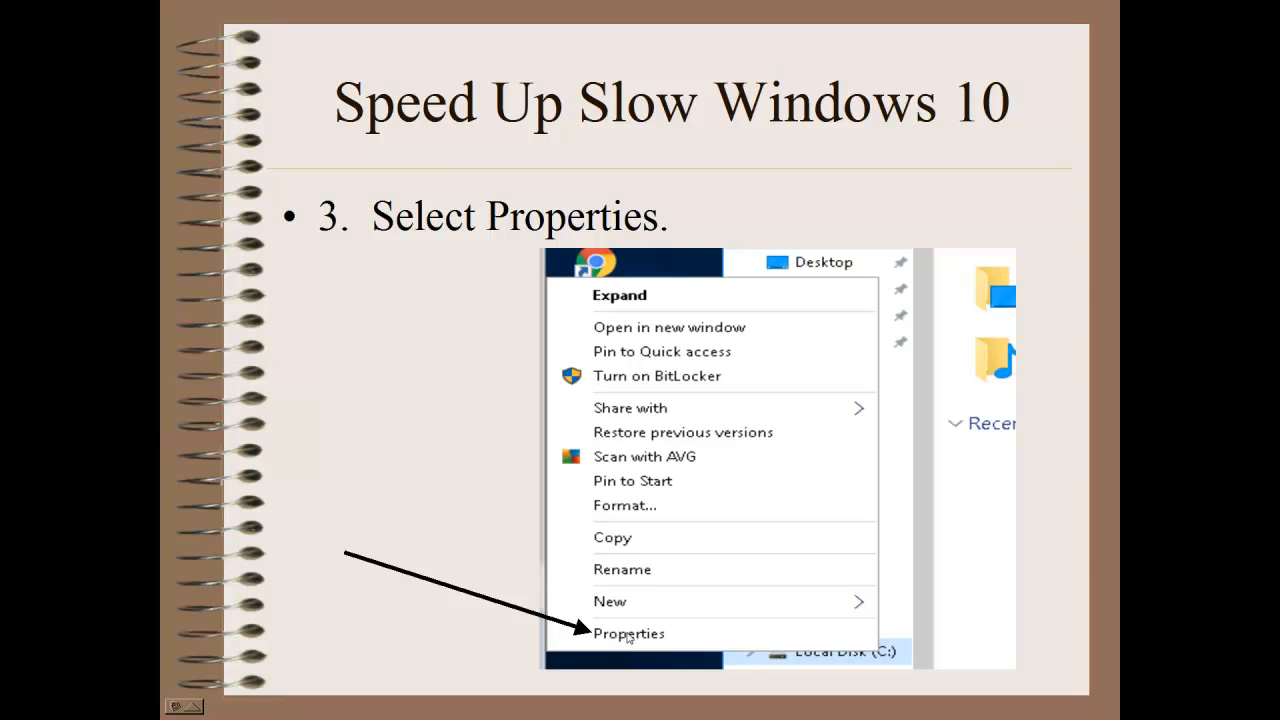
click(628, 632)
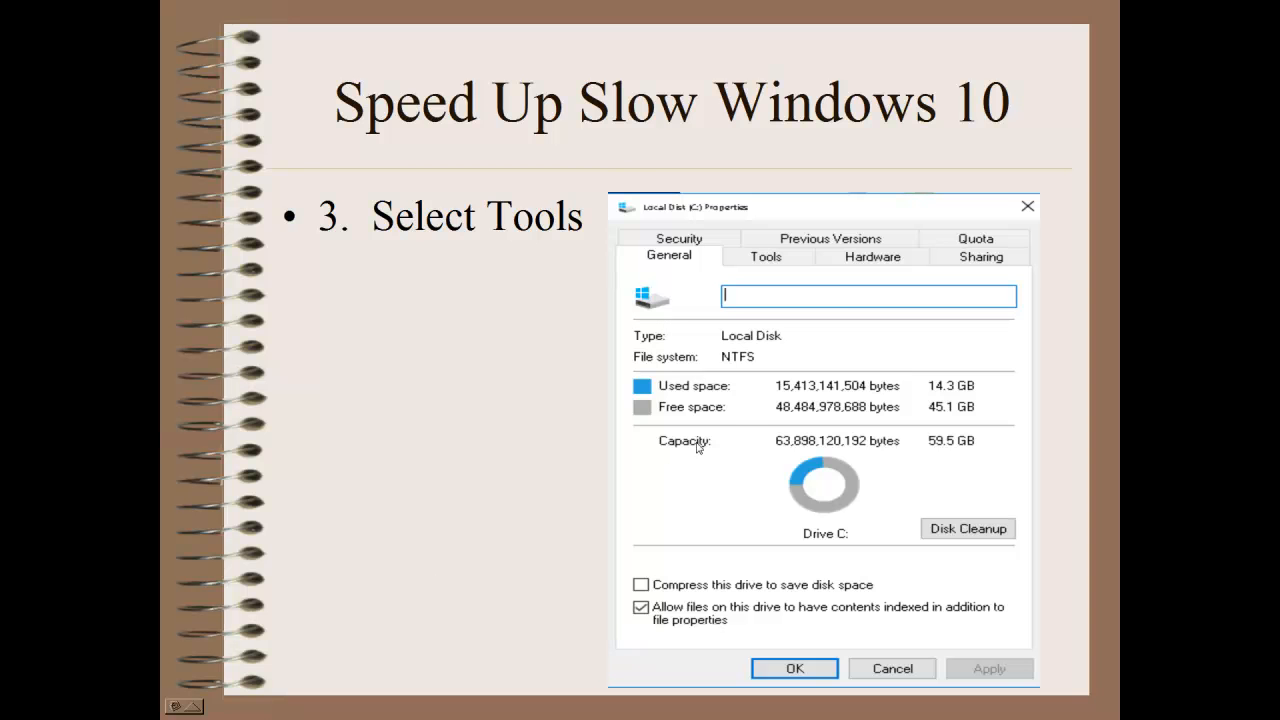
mouse_move(720, 404)
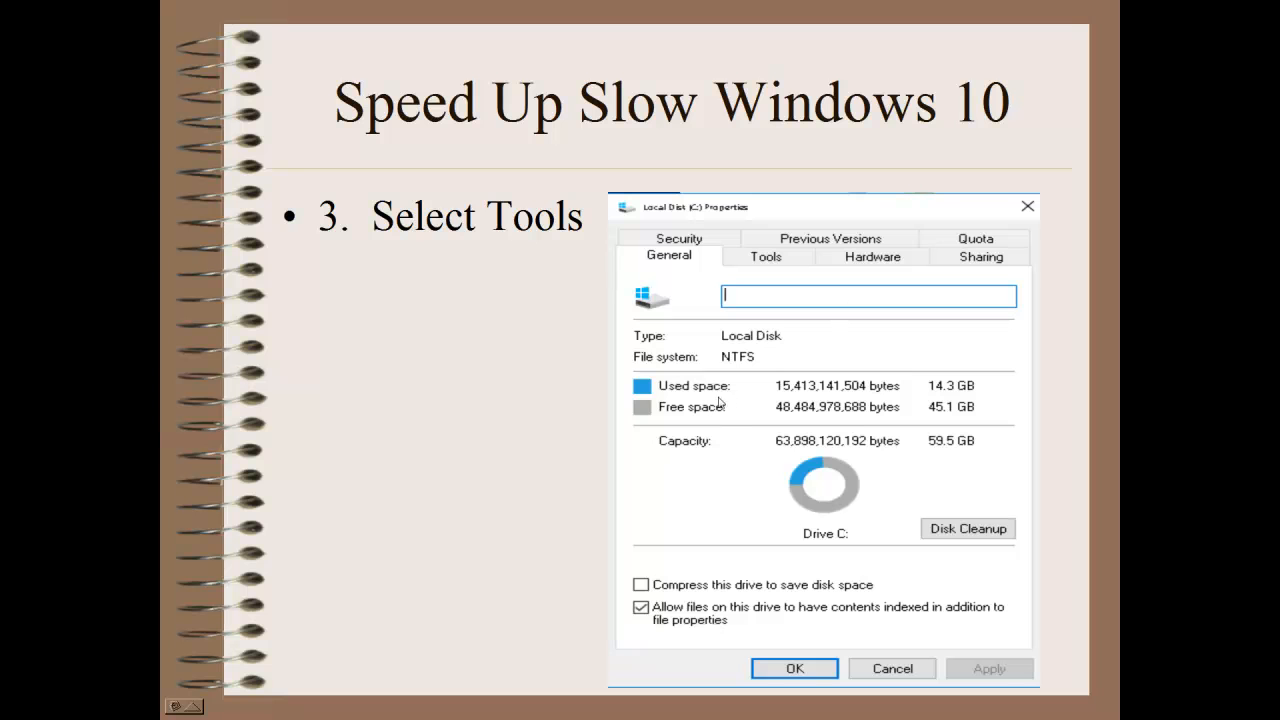
mouse_move(884, 448)
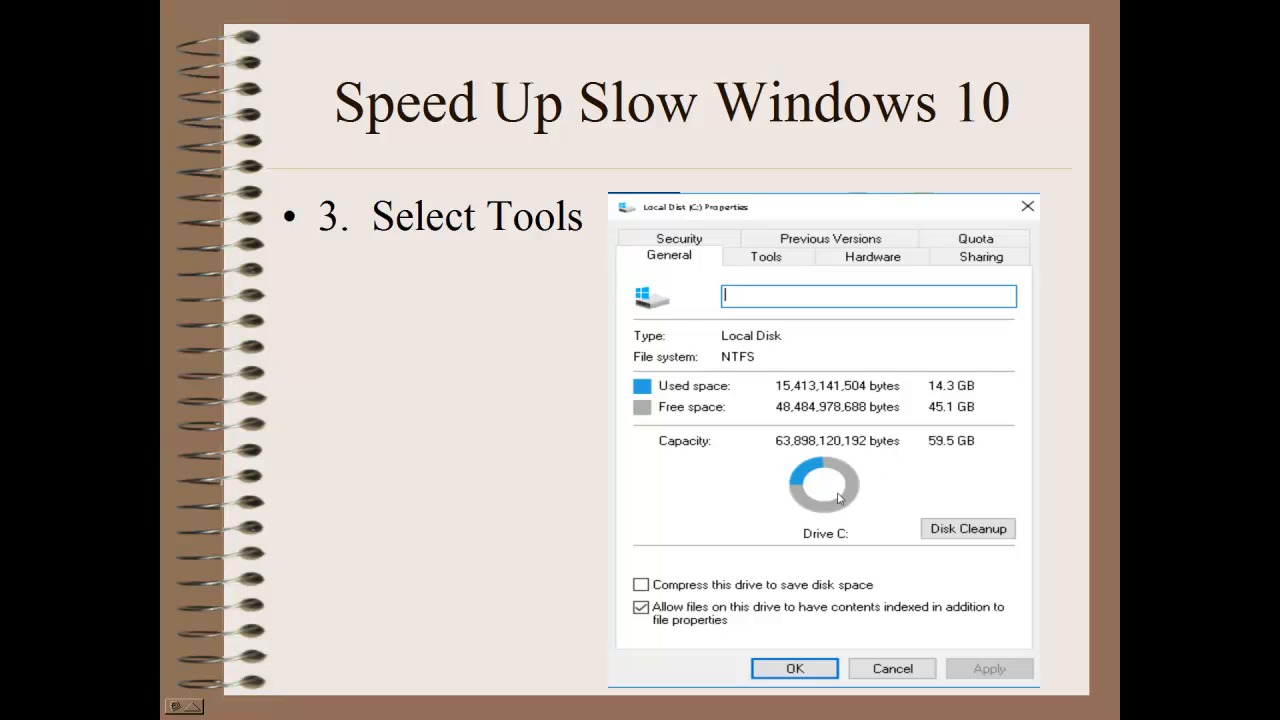
mouse_move(804, 502)
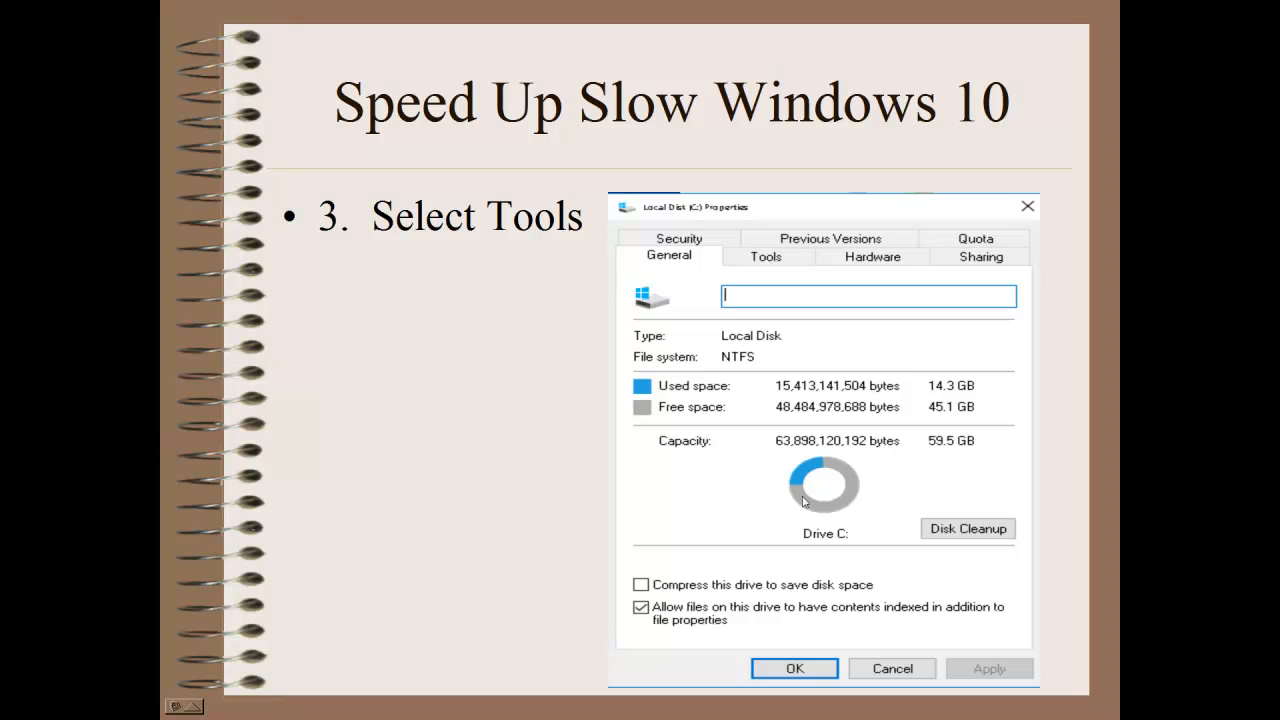
mouse_move(816, 476)
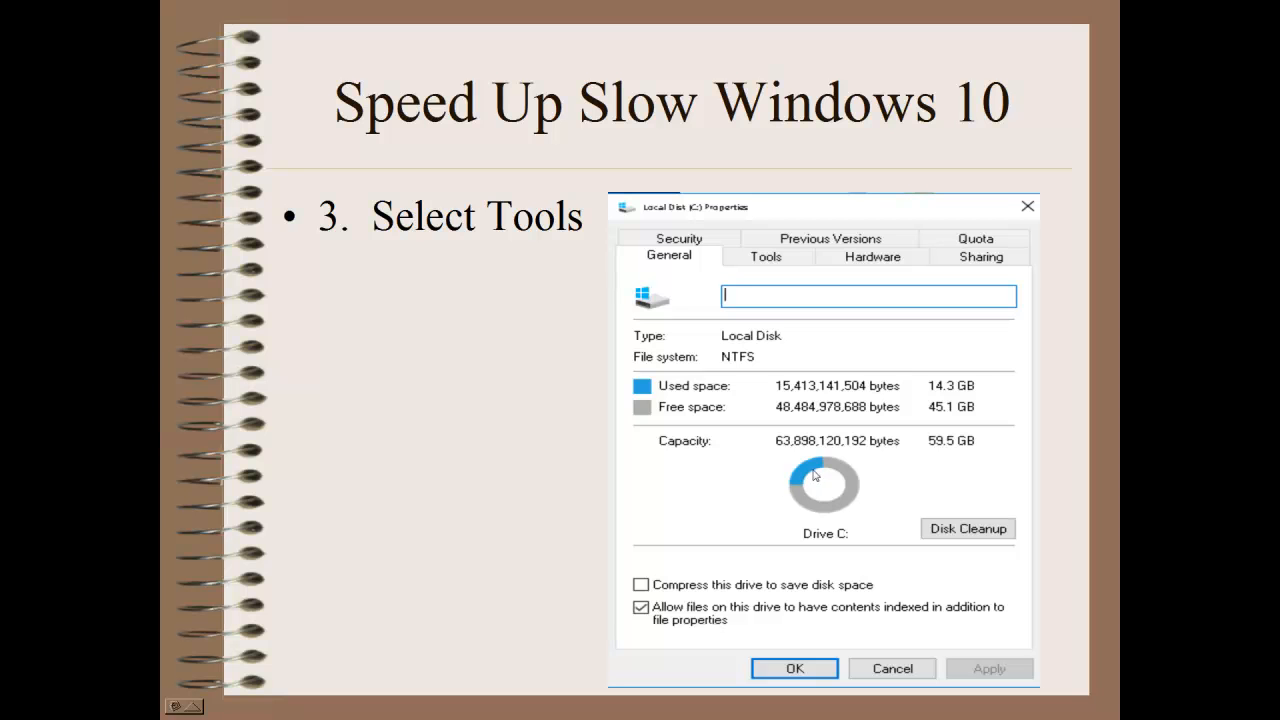
mouse_move(790, 482)
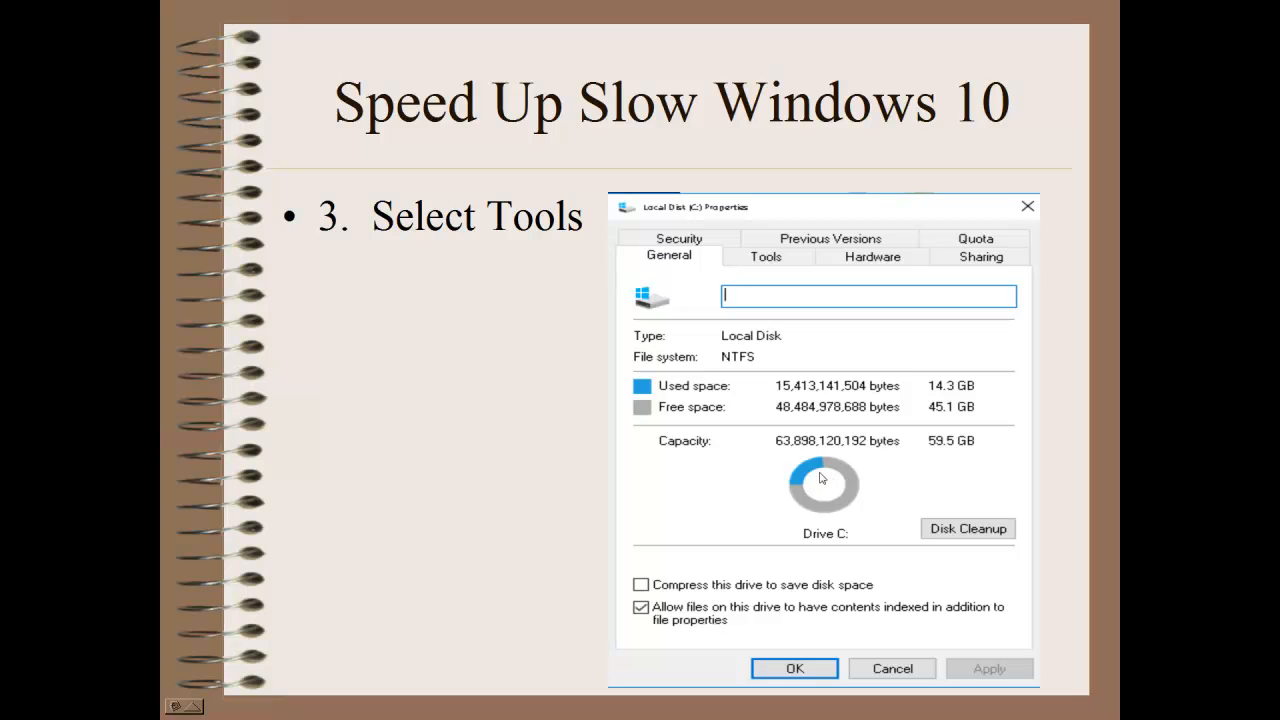
mouse_move(800, 500)
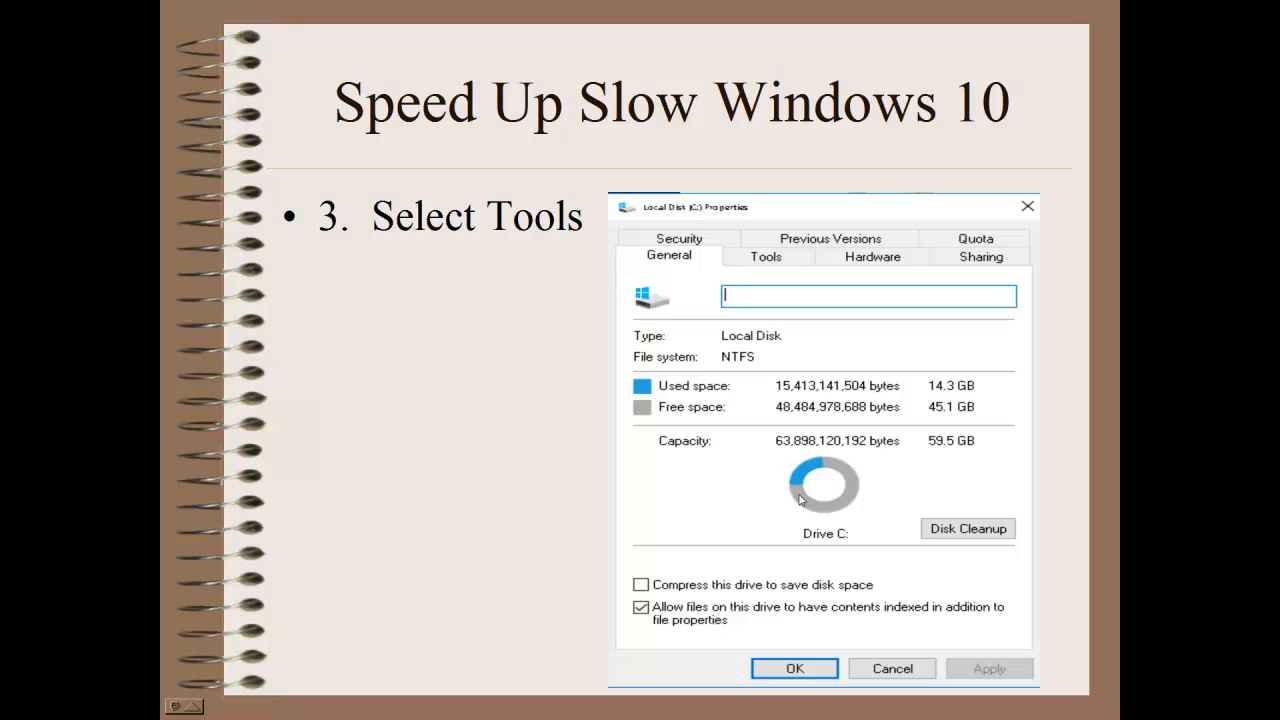
mouse_move(940, 538)
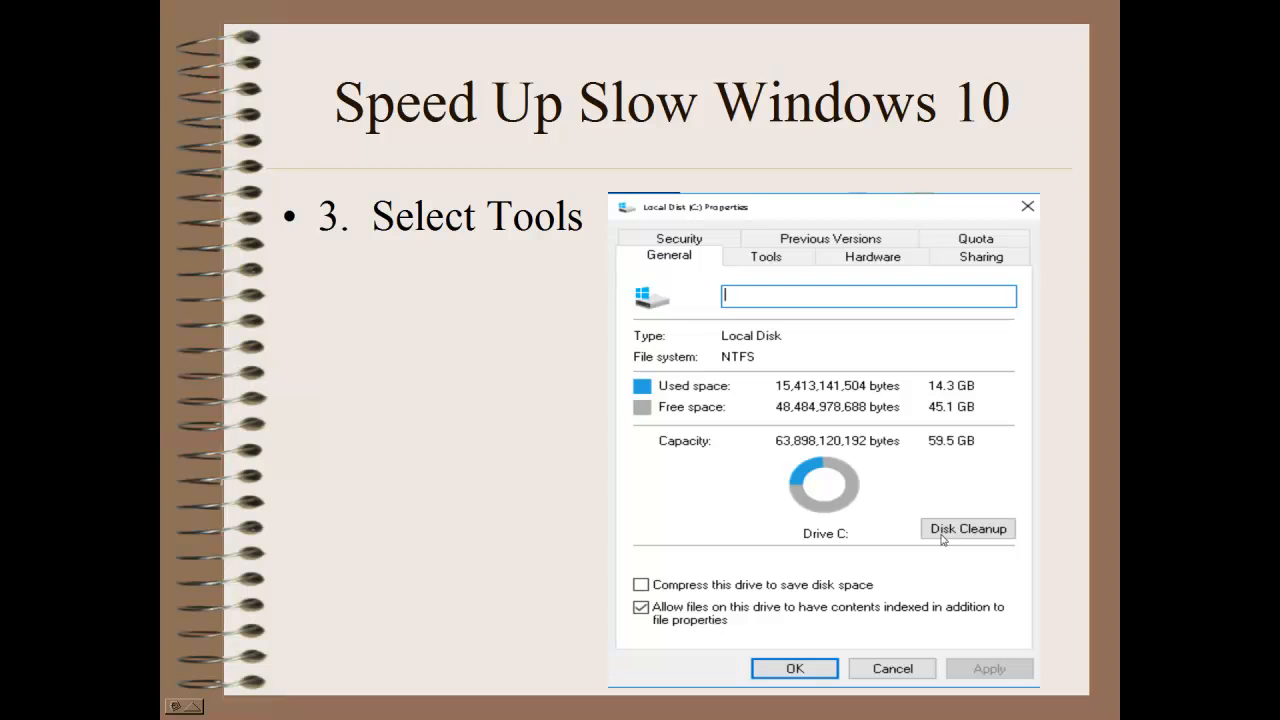
mouse_move(1000, 536)
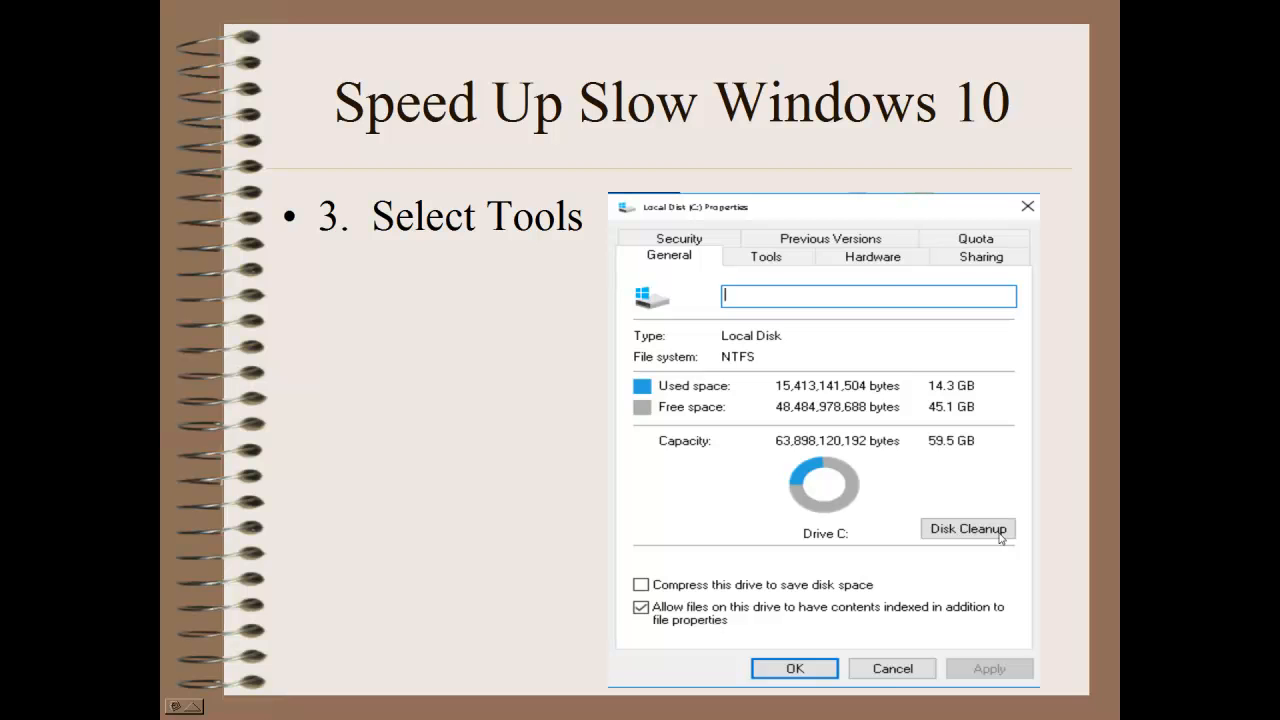
mouse_move(1000, 538)
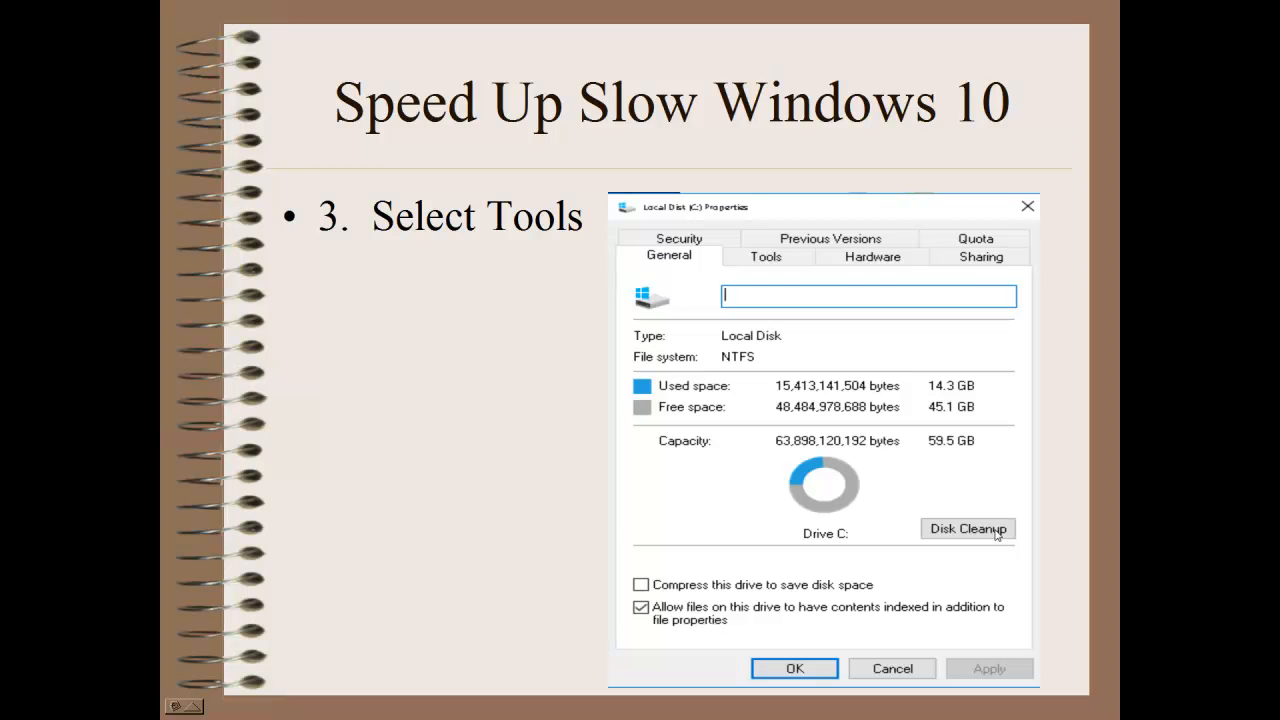
mouse_move(838, 486)
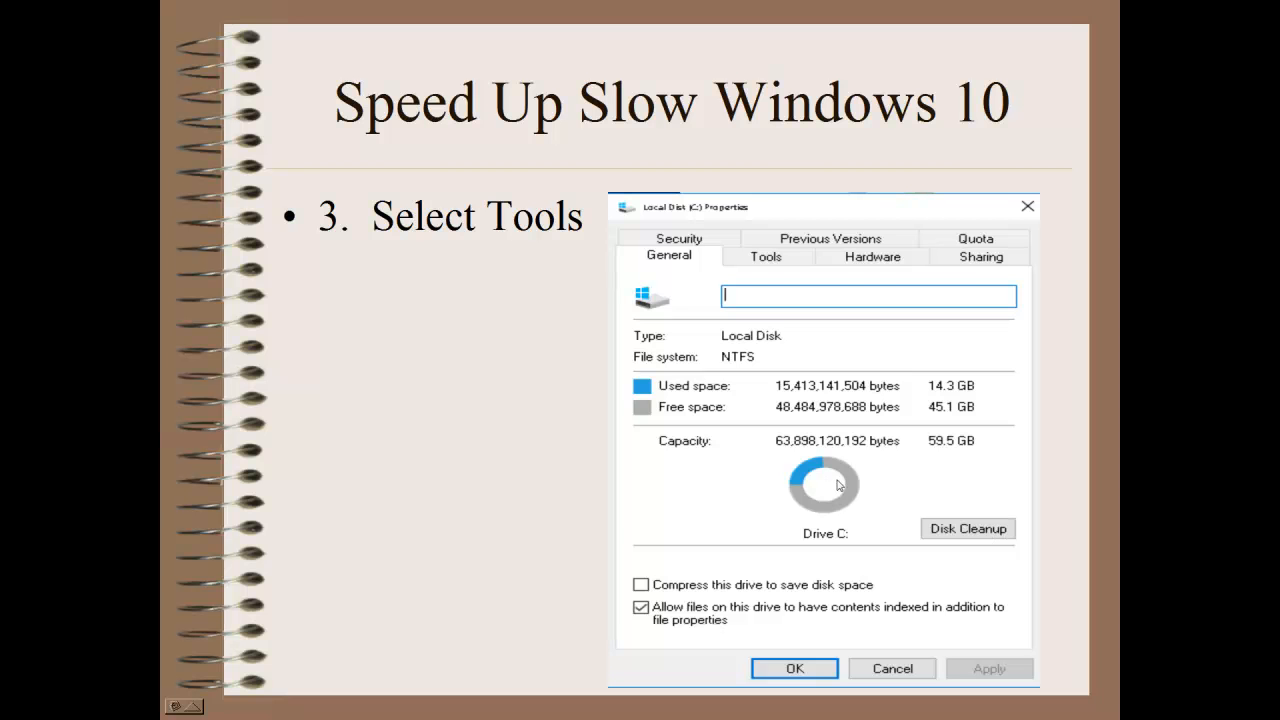
mouse_move(884, 498)
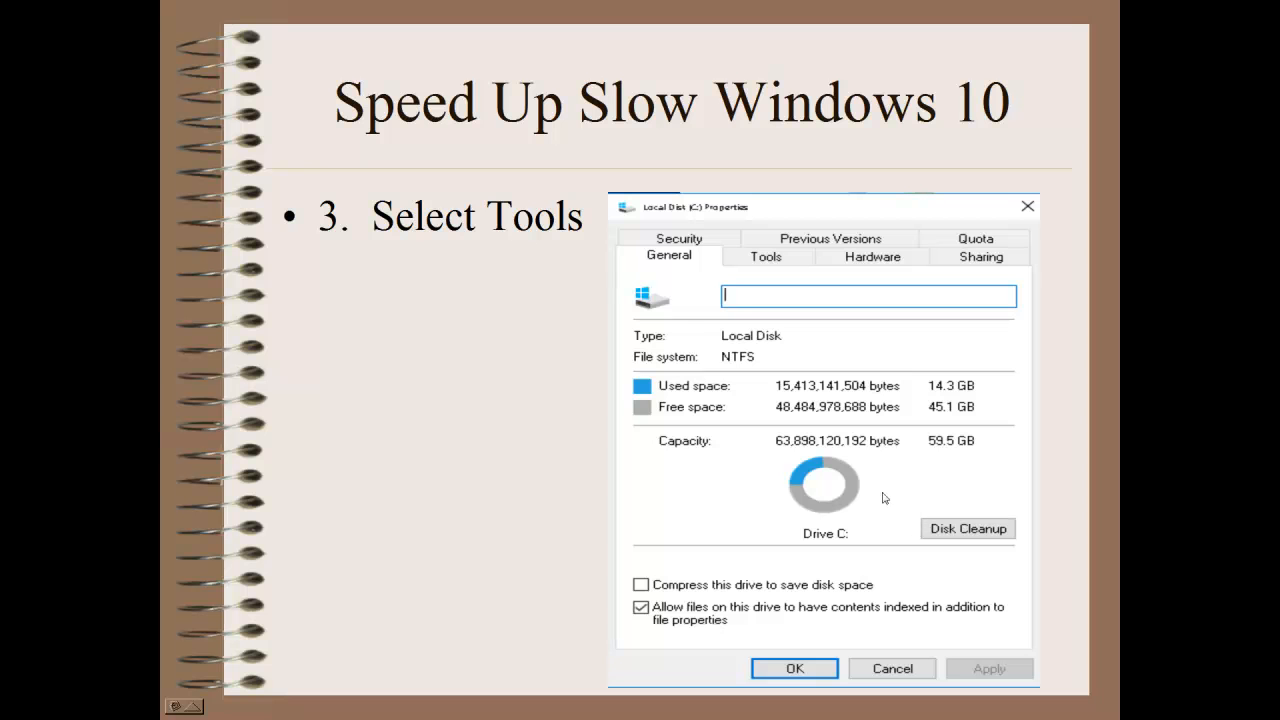
mouse_move(764, 264)
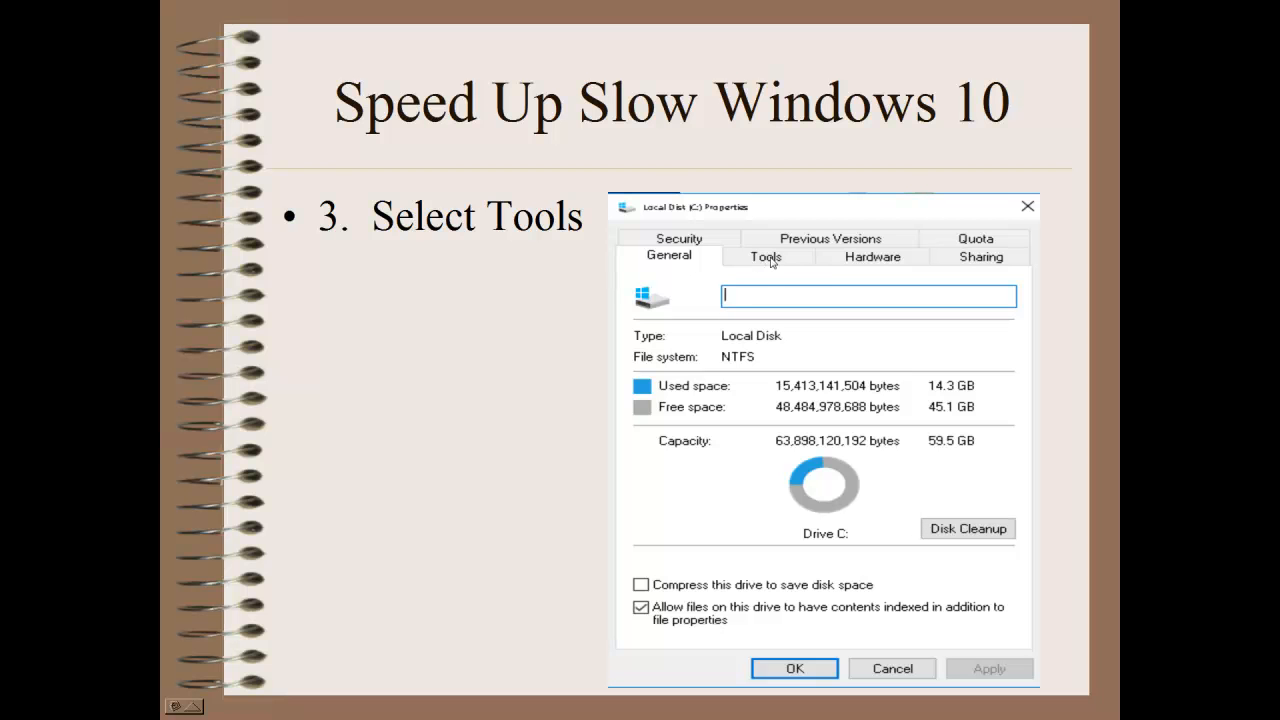
- Advance to the 'Select Check' slide showing the drive's Tools tab error-checking option
click(764, 256)
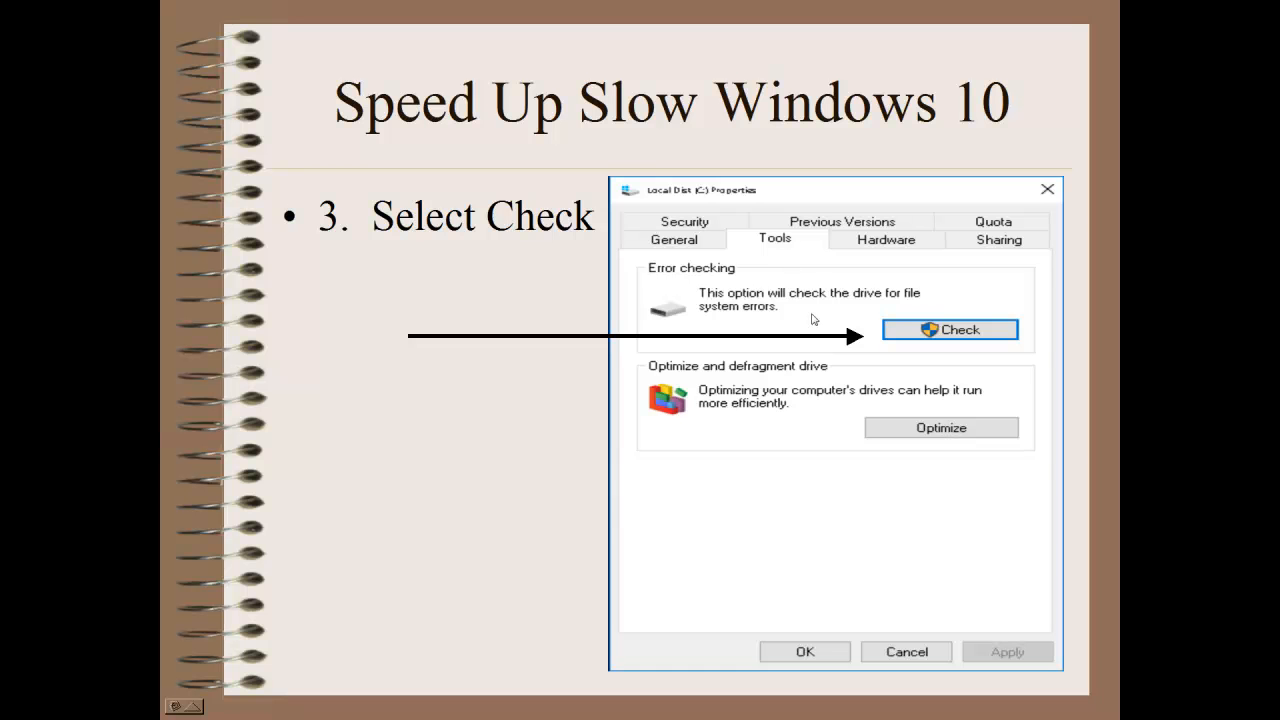
mouse_move(792, 320)
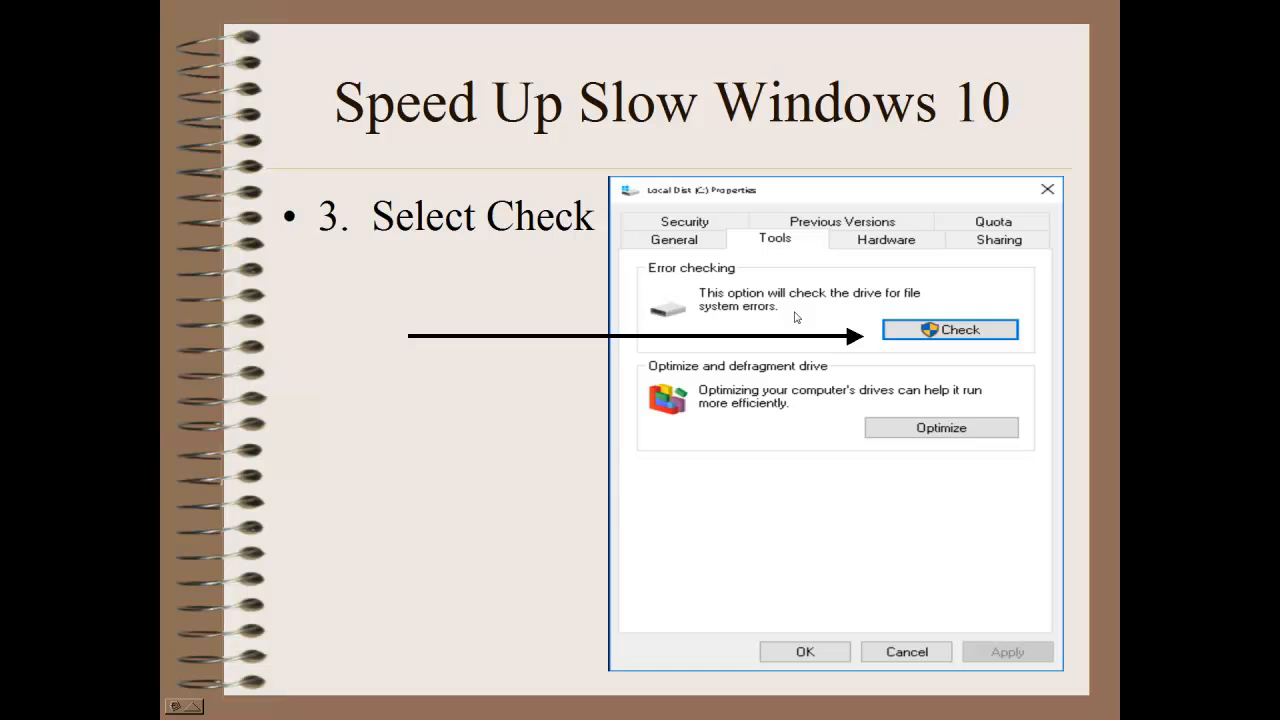
mouse_move(964, 328)
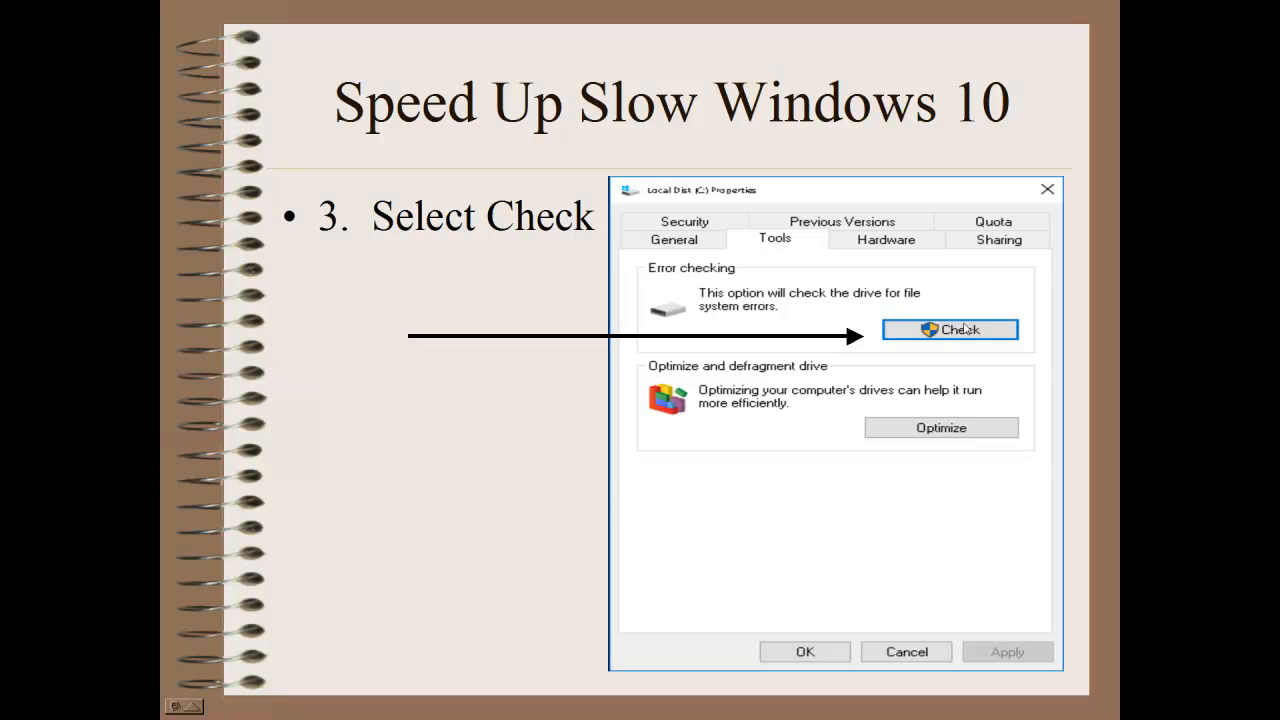
mouse_move(940, 432)
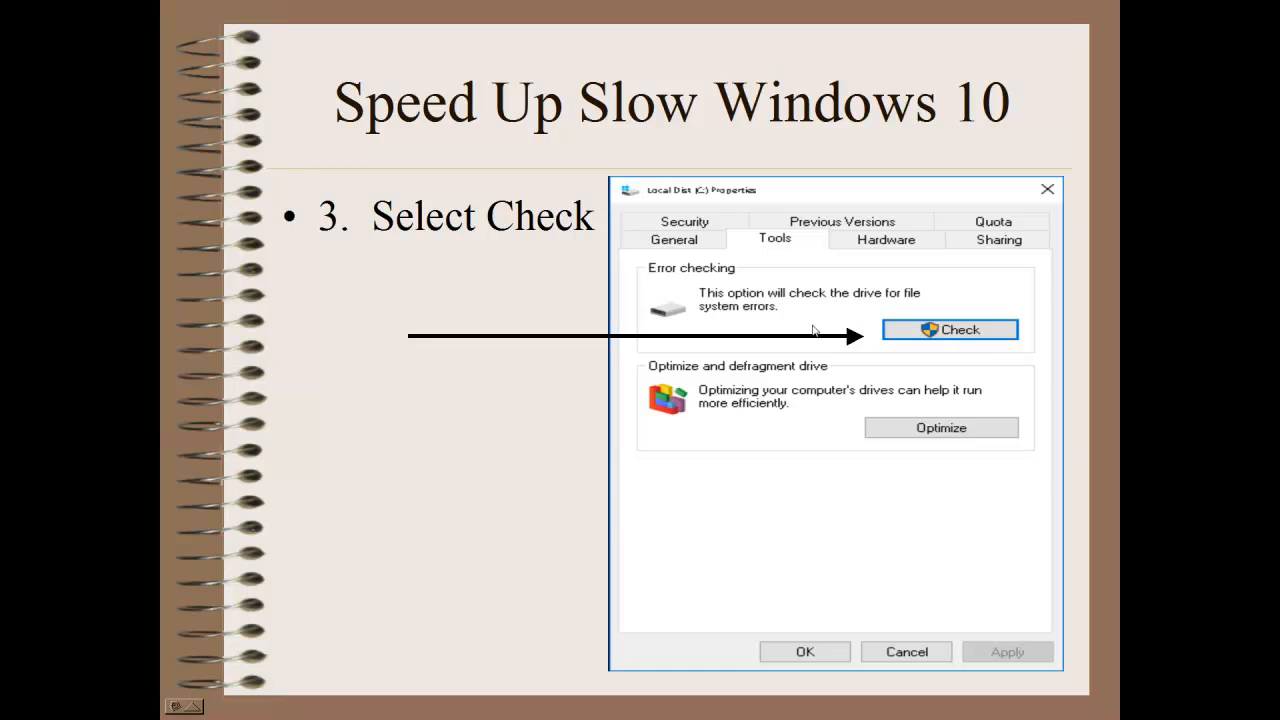
mouse_move(776, 316)
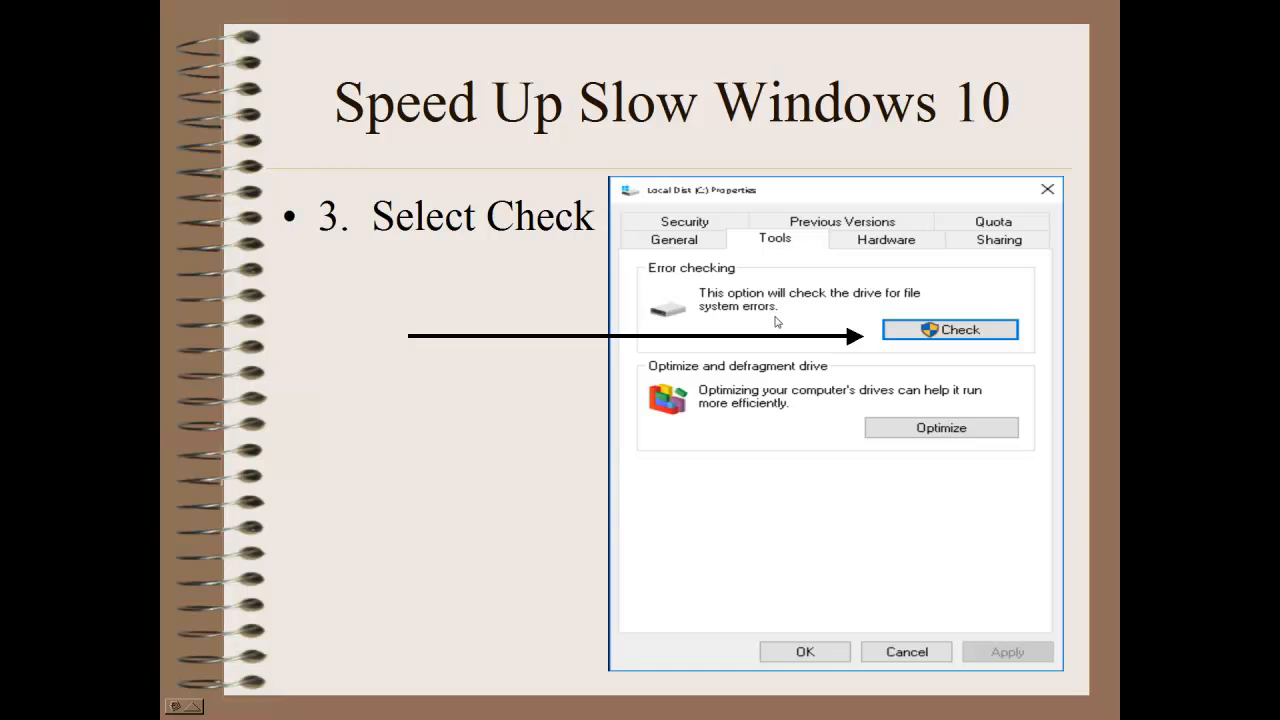
mouse_move(812, 324)
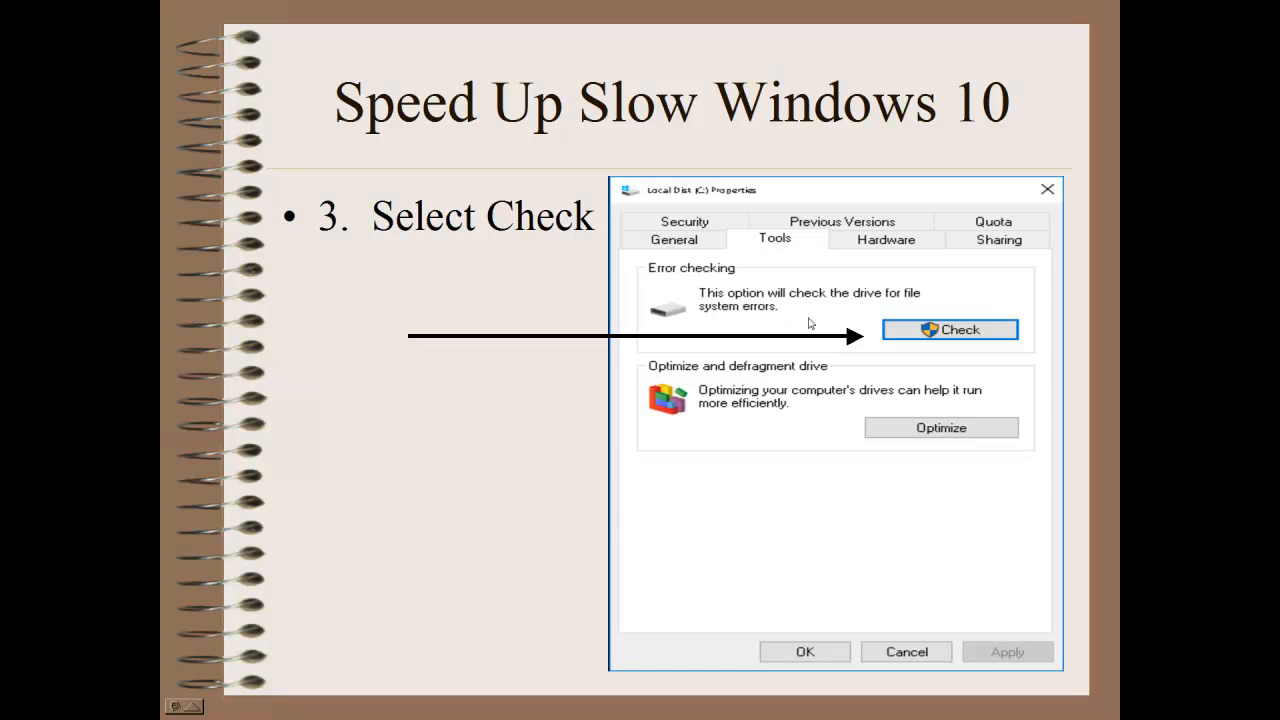
click(948, 328)
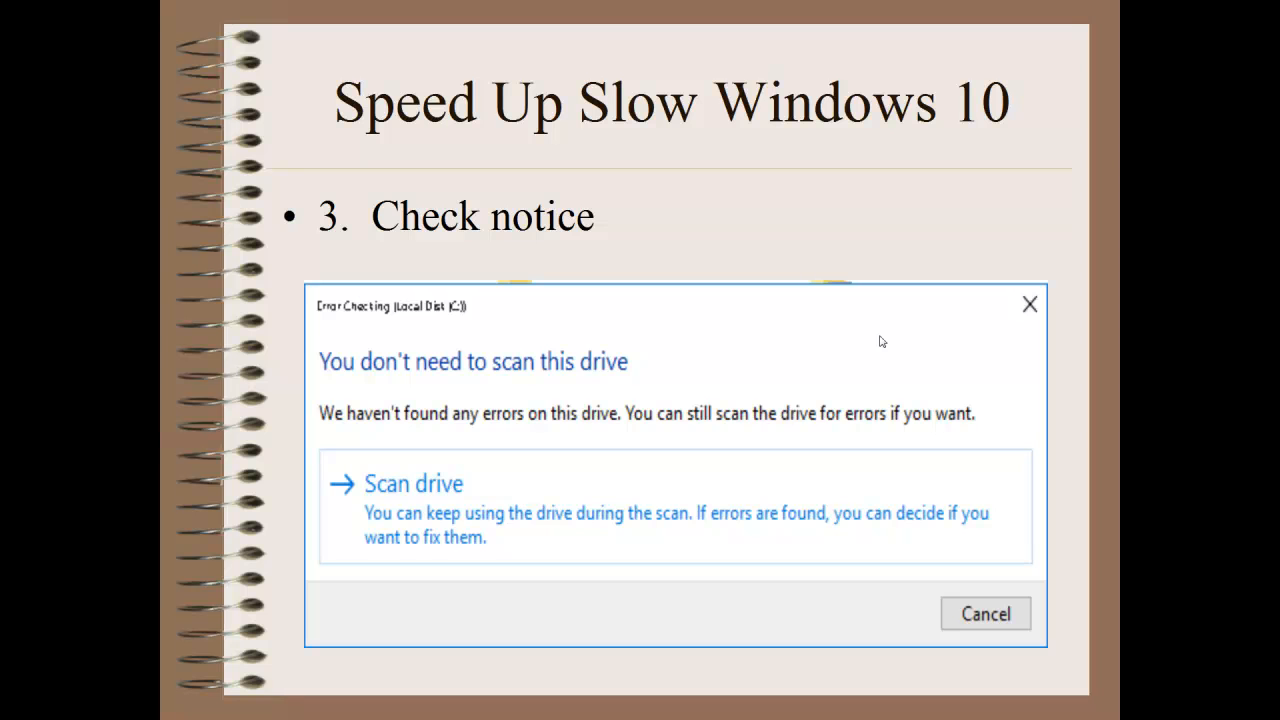
mouse_move(892, 330)
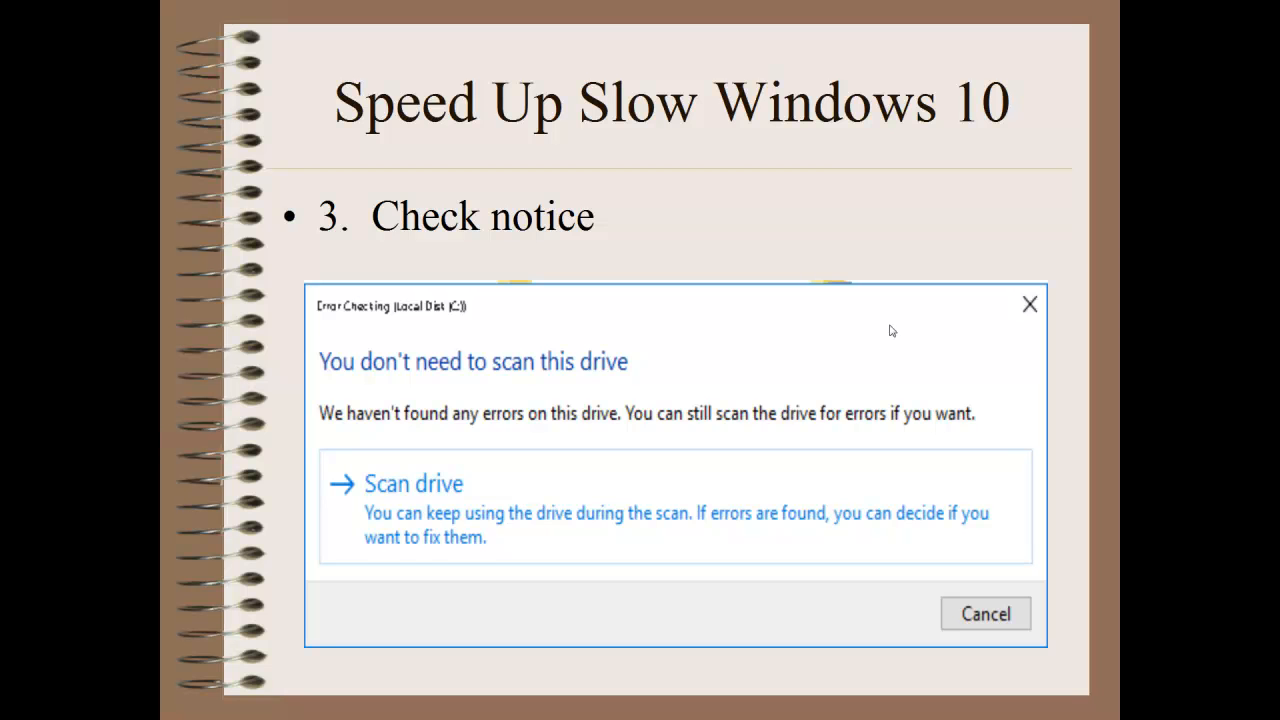
mouse_move(824, 384)
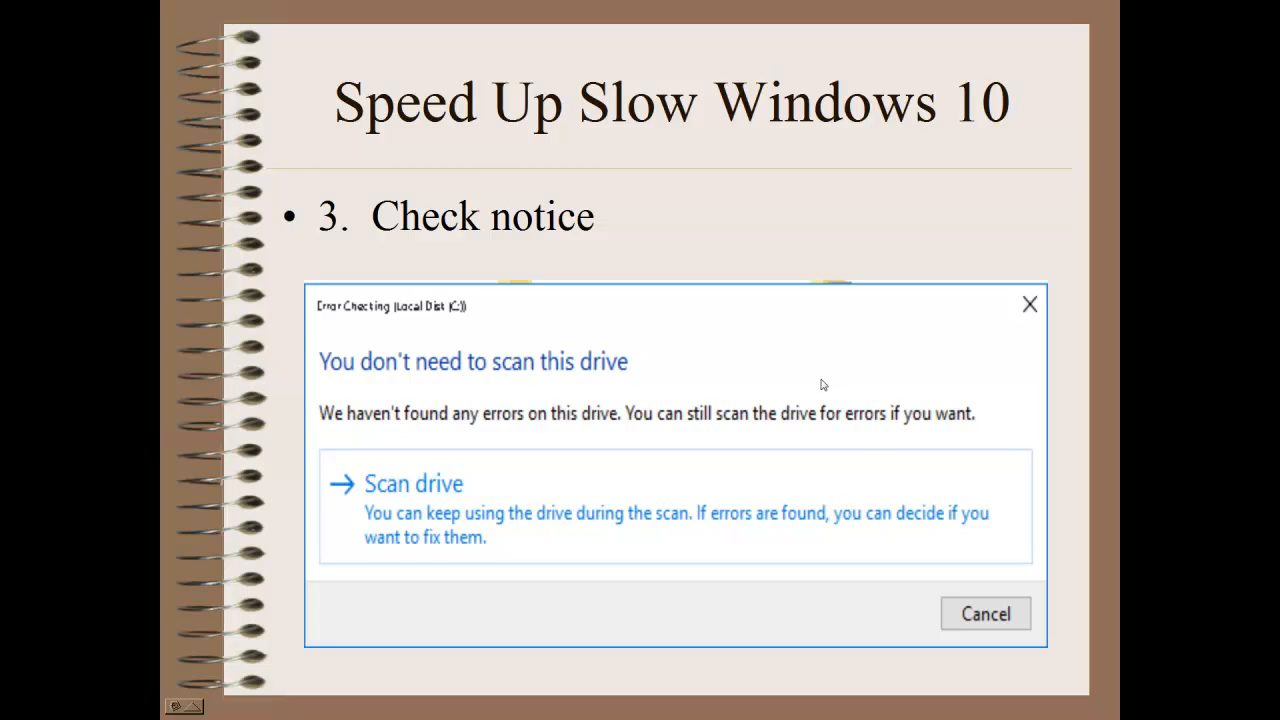
mouse_move(818, 388)
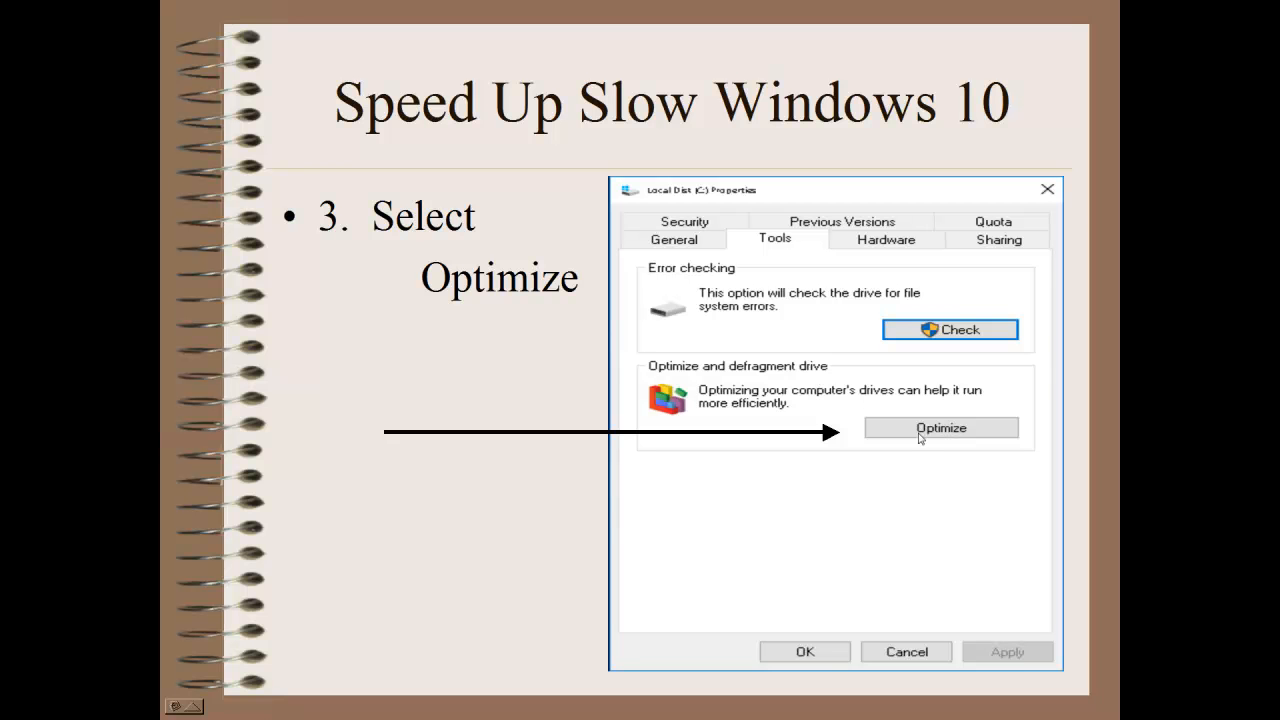
mouse_move(898, 434)
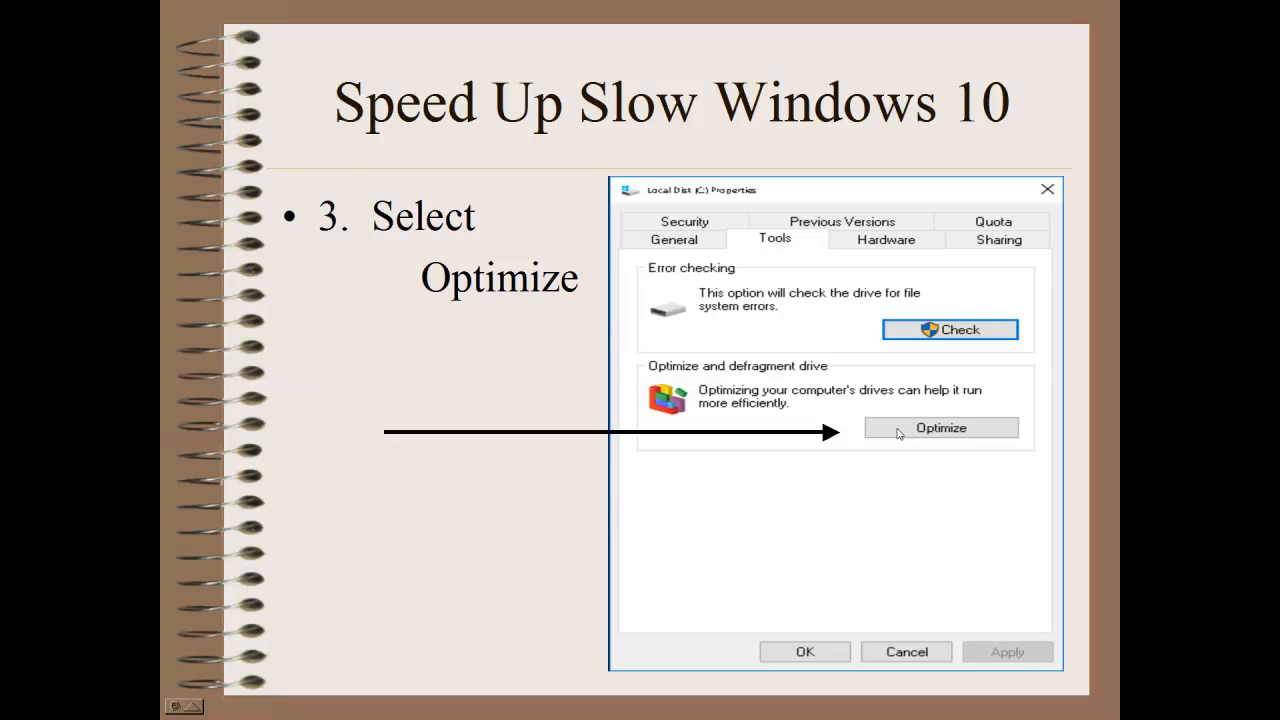
- Advance to the Optimize Drives window slide with both drives at 0% fragmented
click(940, 428)
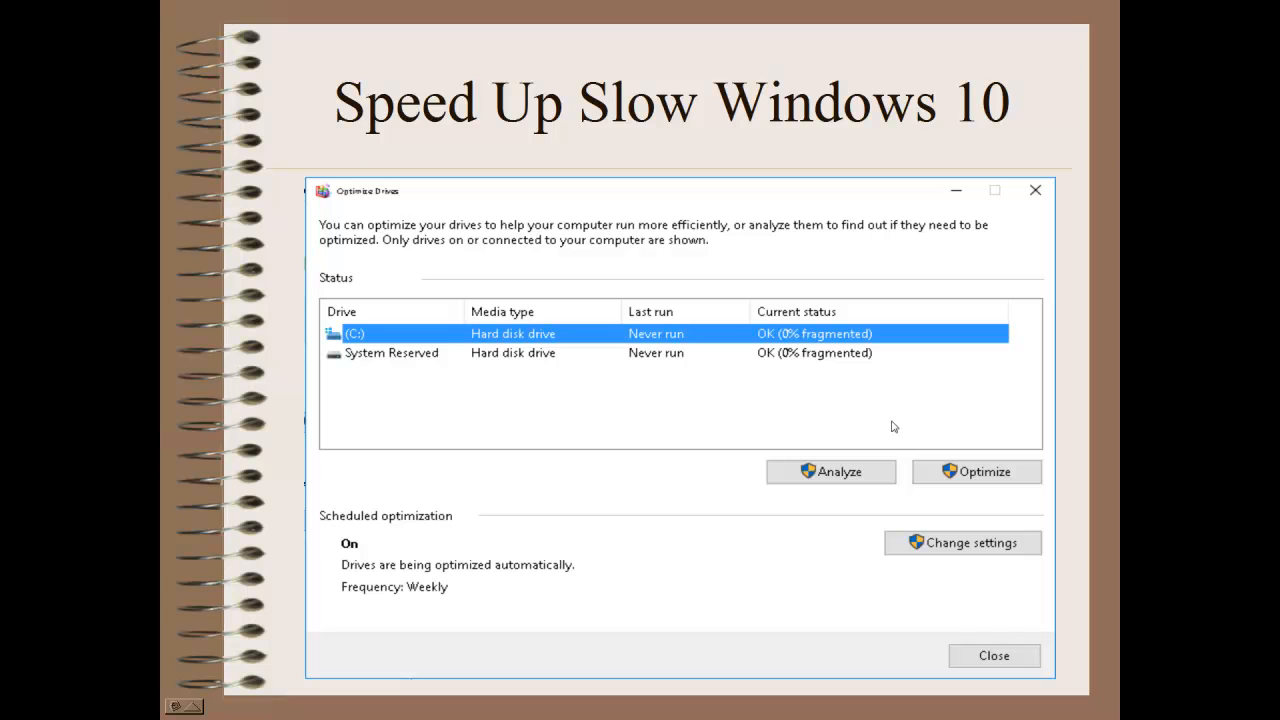
mouse_move(804, 334)
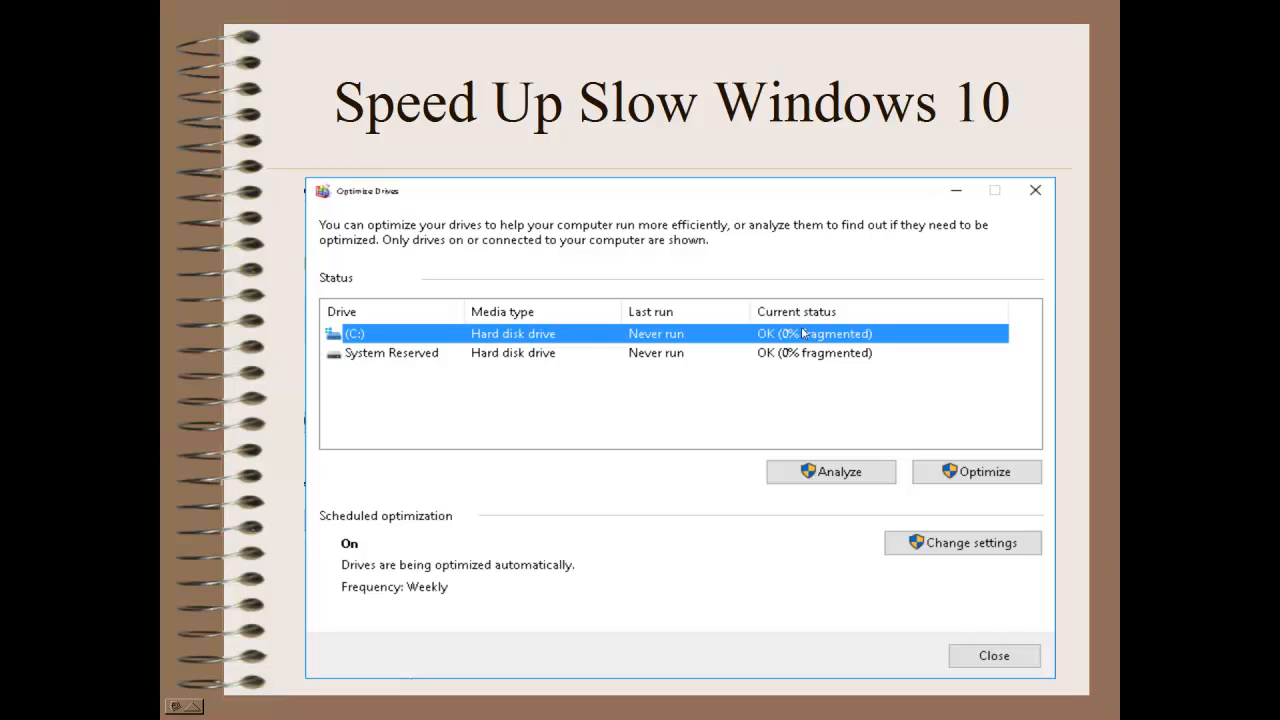
mouse_move(804, 332)
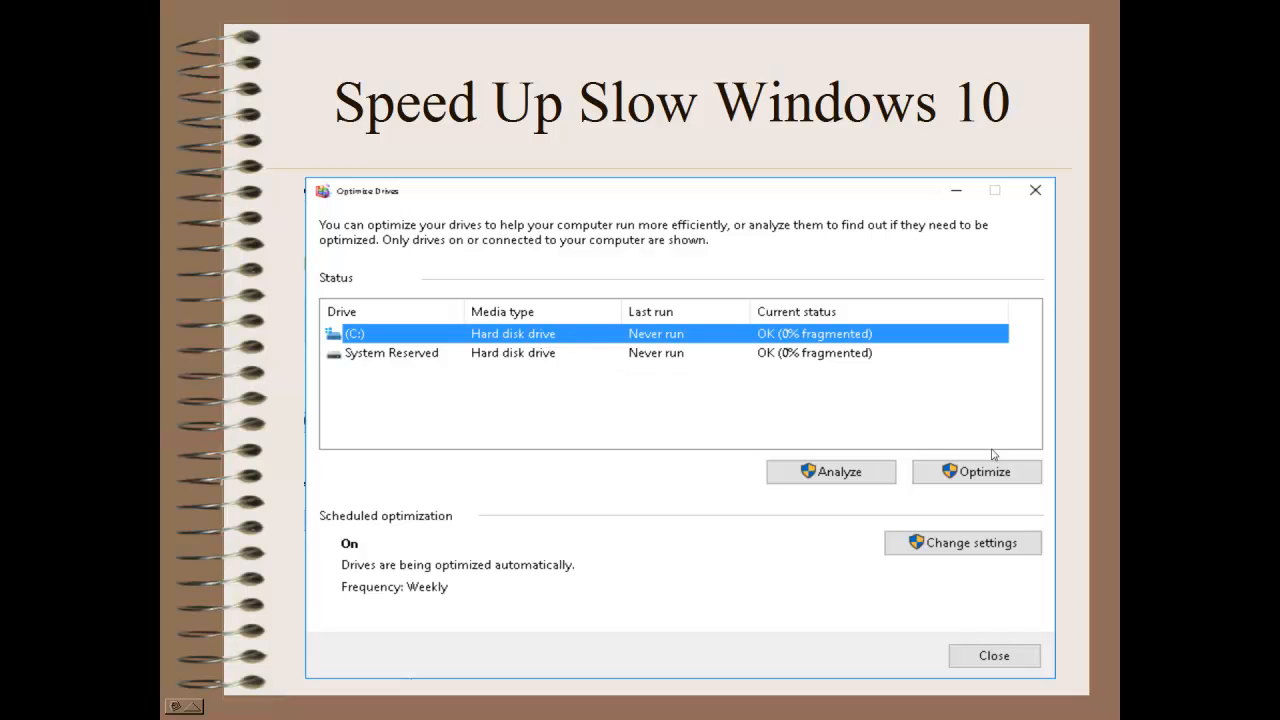
mouse_move(802, 368)
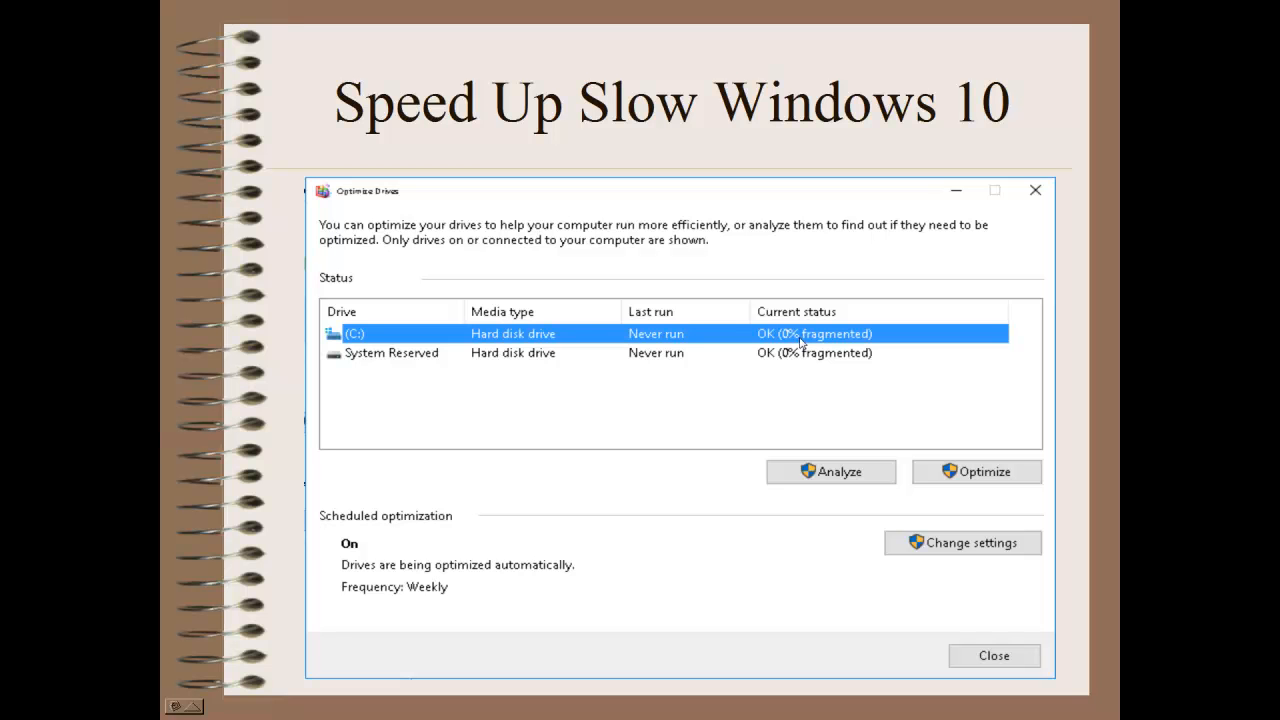
mouse_move(788, 400)
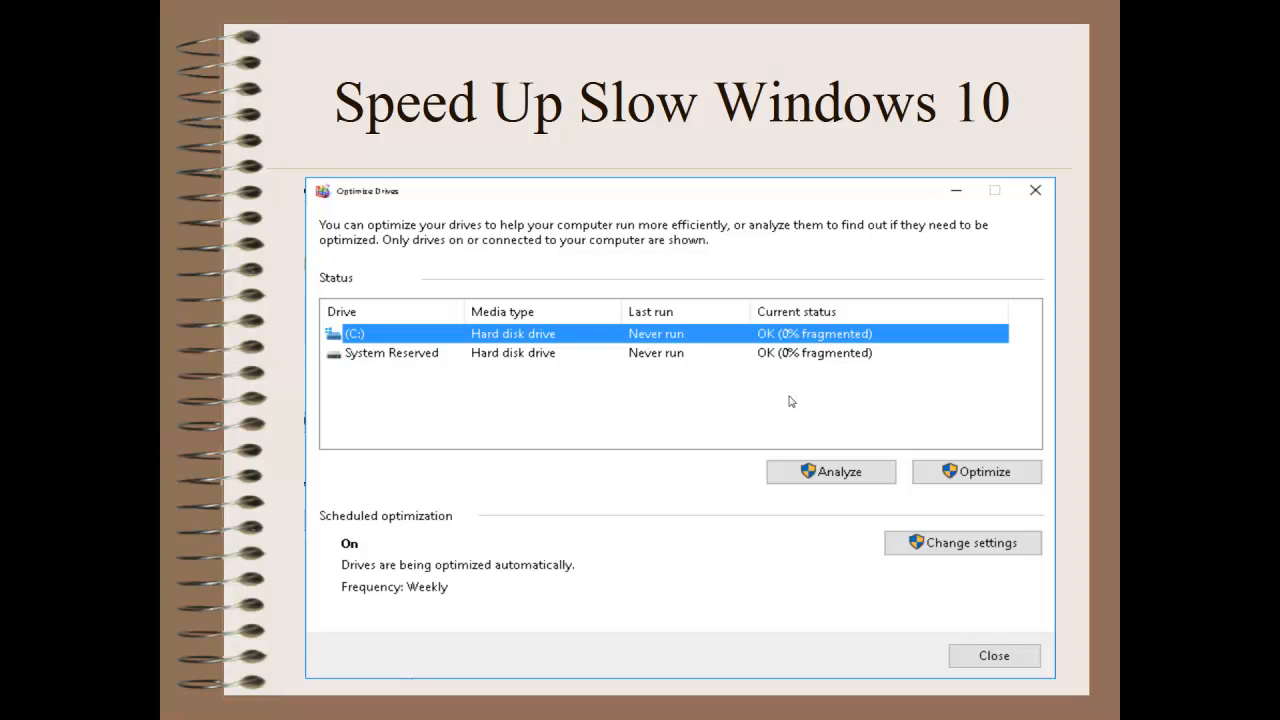
mouse_move(736, 574)
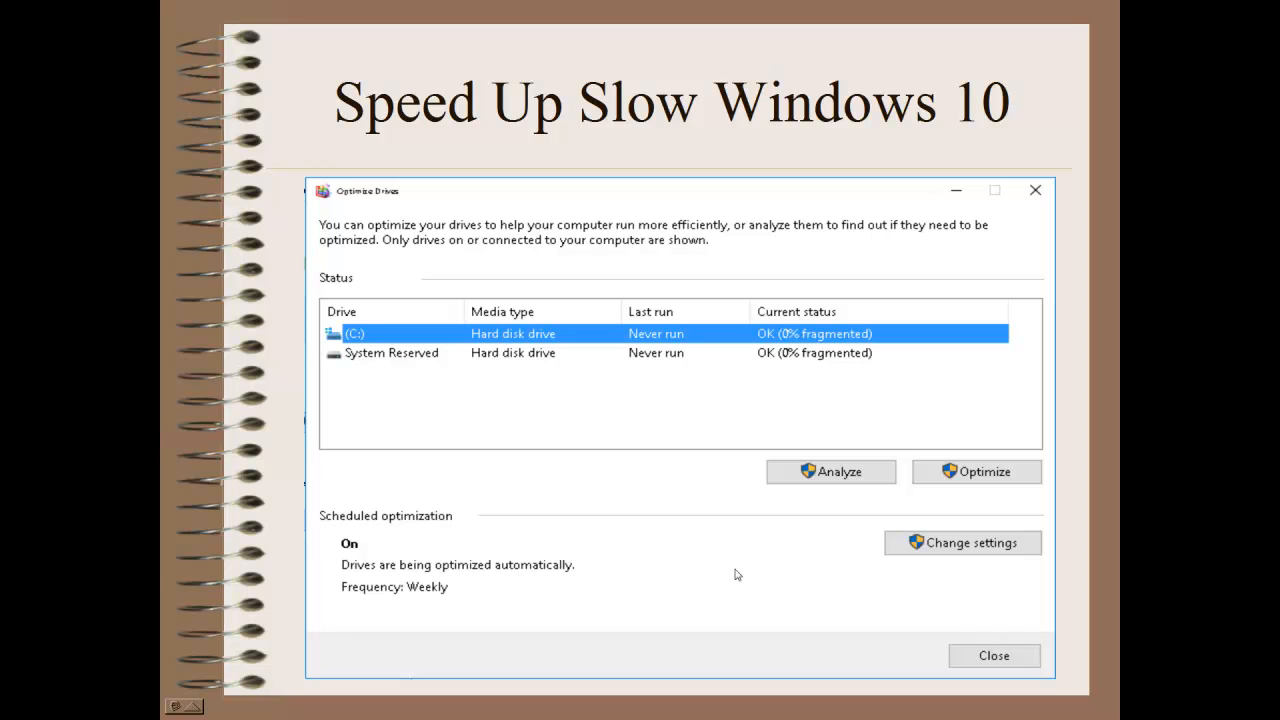